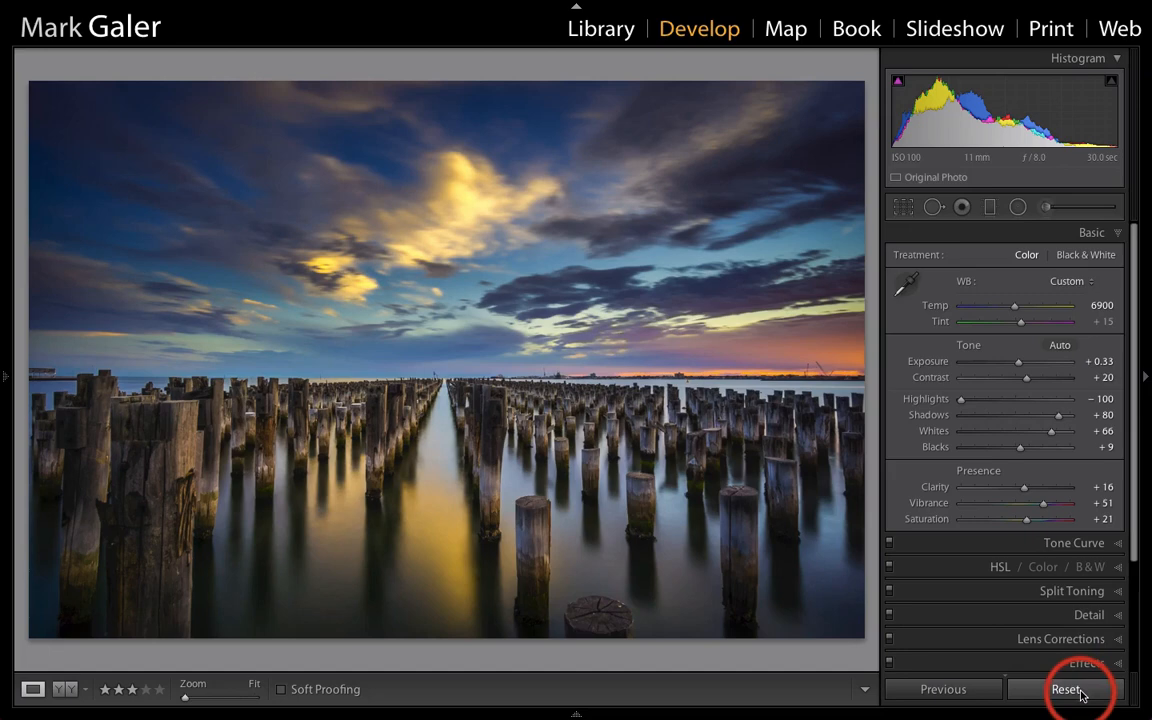
Reset all Develop settings on the pier photo and begin cropping it.
{"action": "left_click", "coordinate": [1068, 688]}
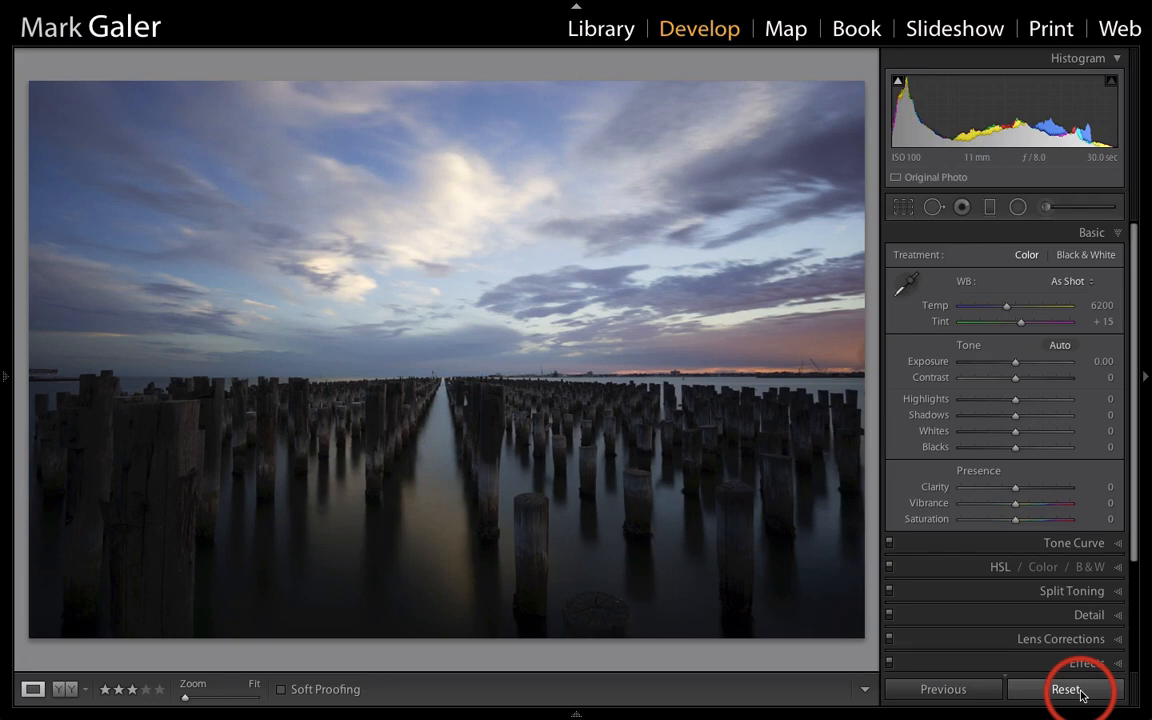
{"action": "left_click", "coordinate": [904, 206]}
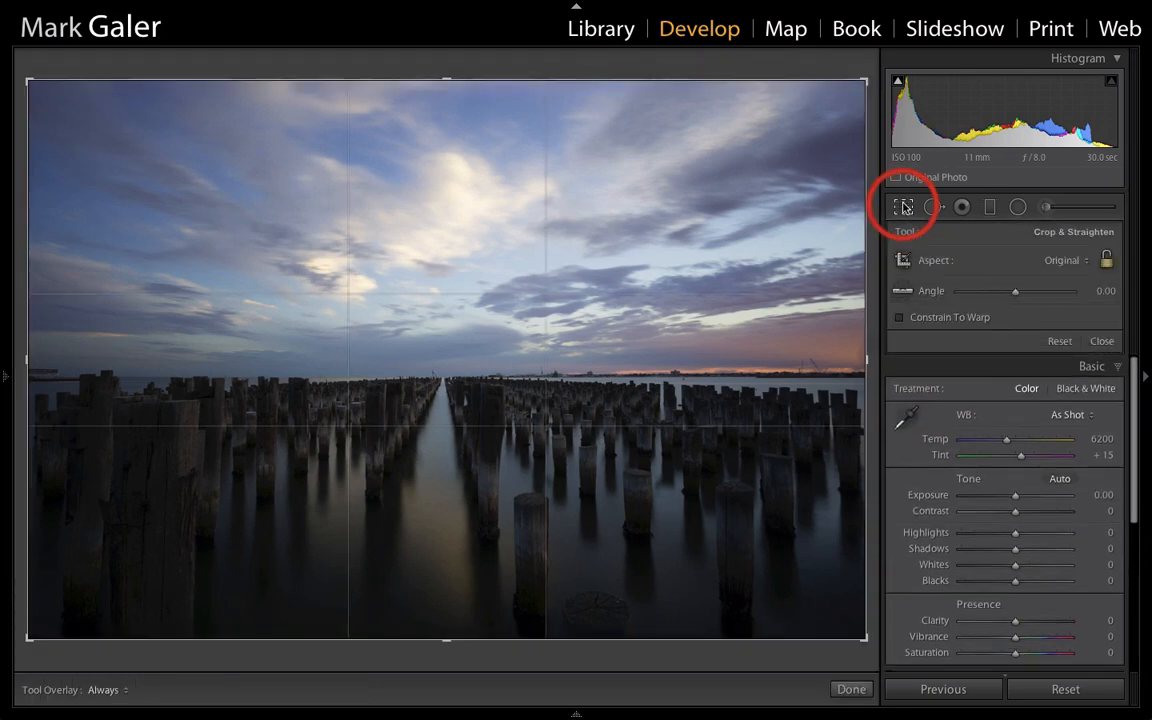
{"action": "mouse_move", "coordinate": [904, 206]}
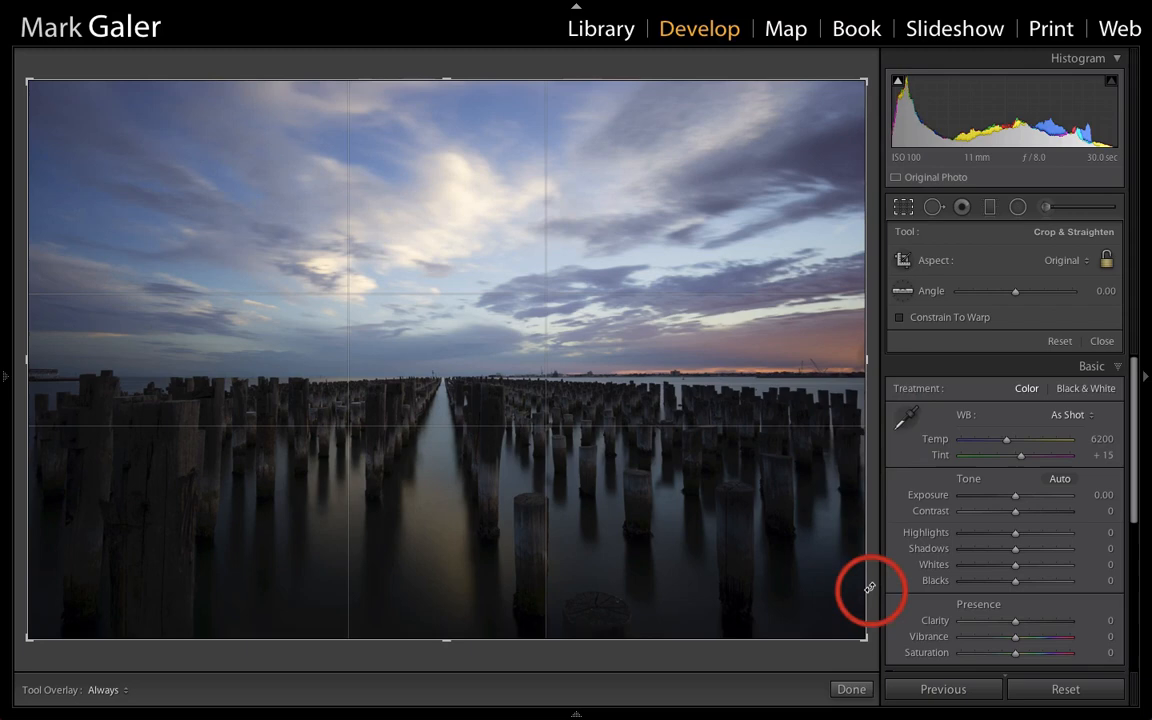
Straighten along the horizon behind the pylons and pull in the right crop edge.
{"action": "left_click_drag", "start_coordinate": [870, 590], "coordinate": [870, 644]}
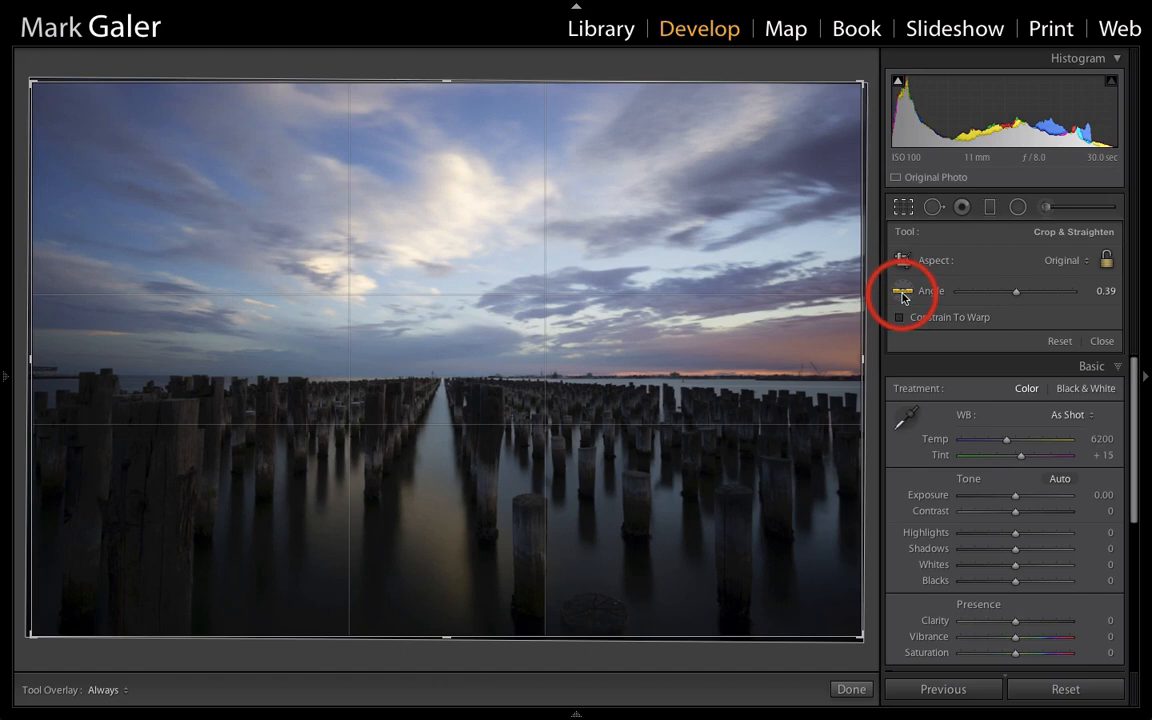
{"action": "mouse_move", "coordinate": [88, 376]}
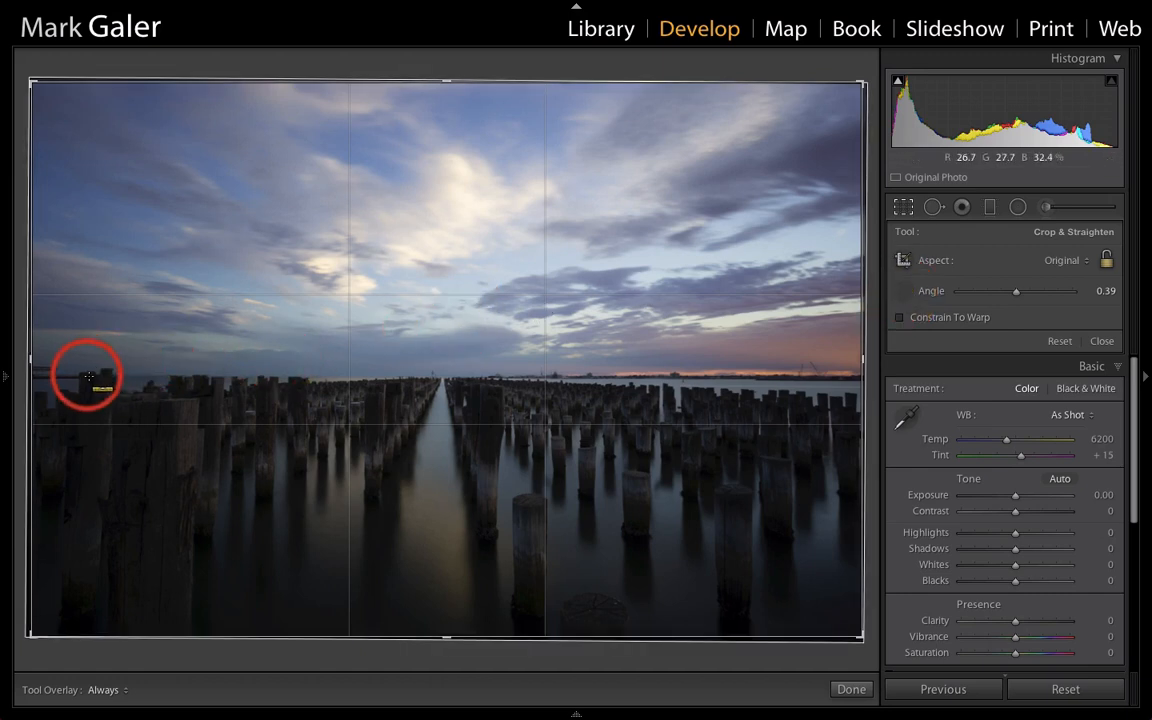
{"action": "left_click_drag", "start_coordinate": [84, 376], "coordinate": [808, 382]}
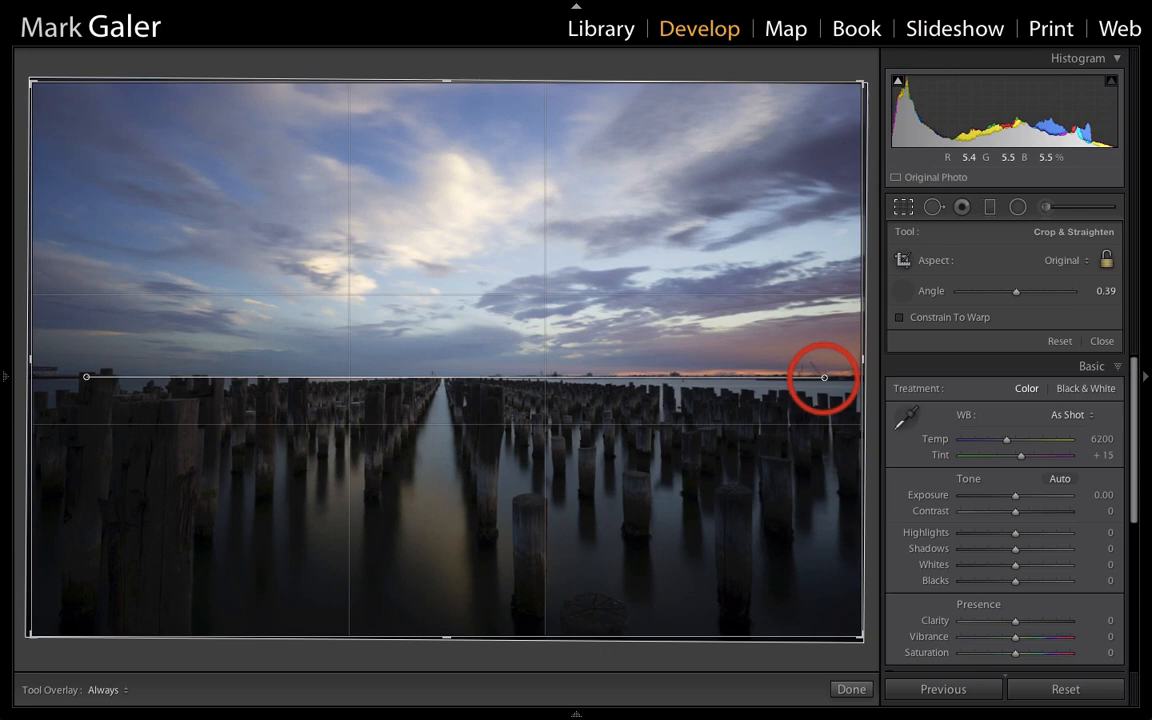
{"action": "left_click_drag", "start_coordinate": [824, 378], "coordinate": [824, 384]}
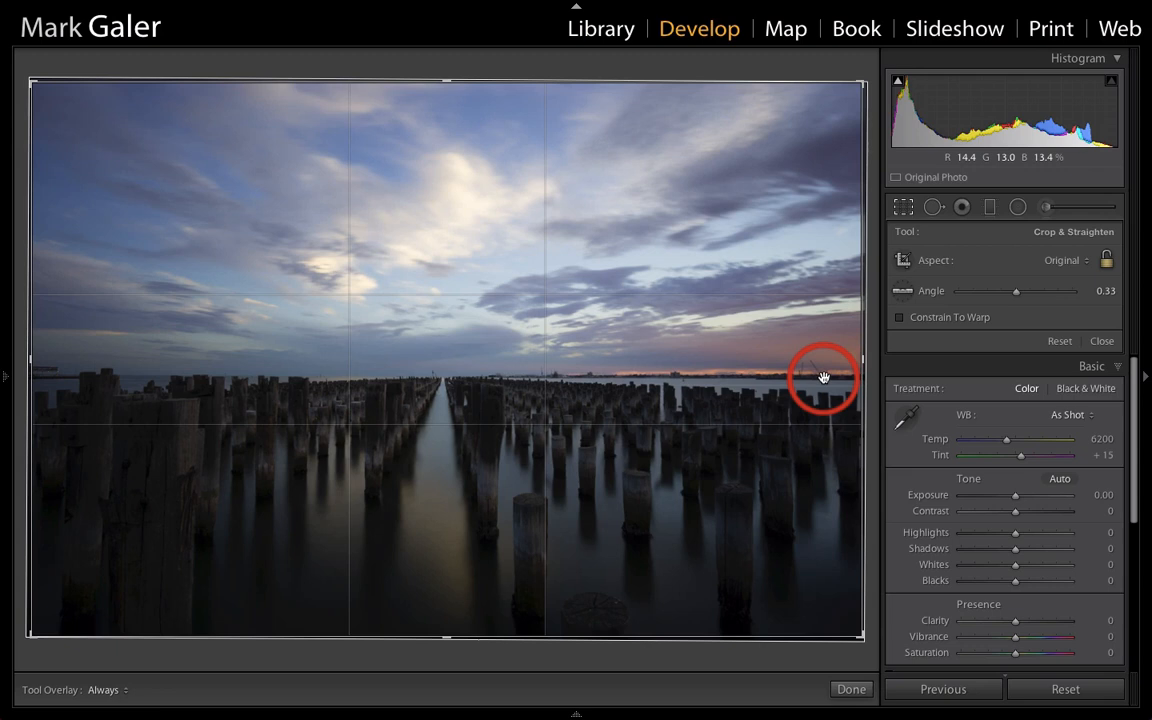
{"action": "mouse_move", "coordinate": [844, 334]}
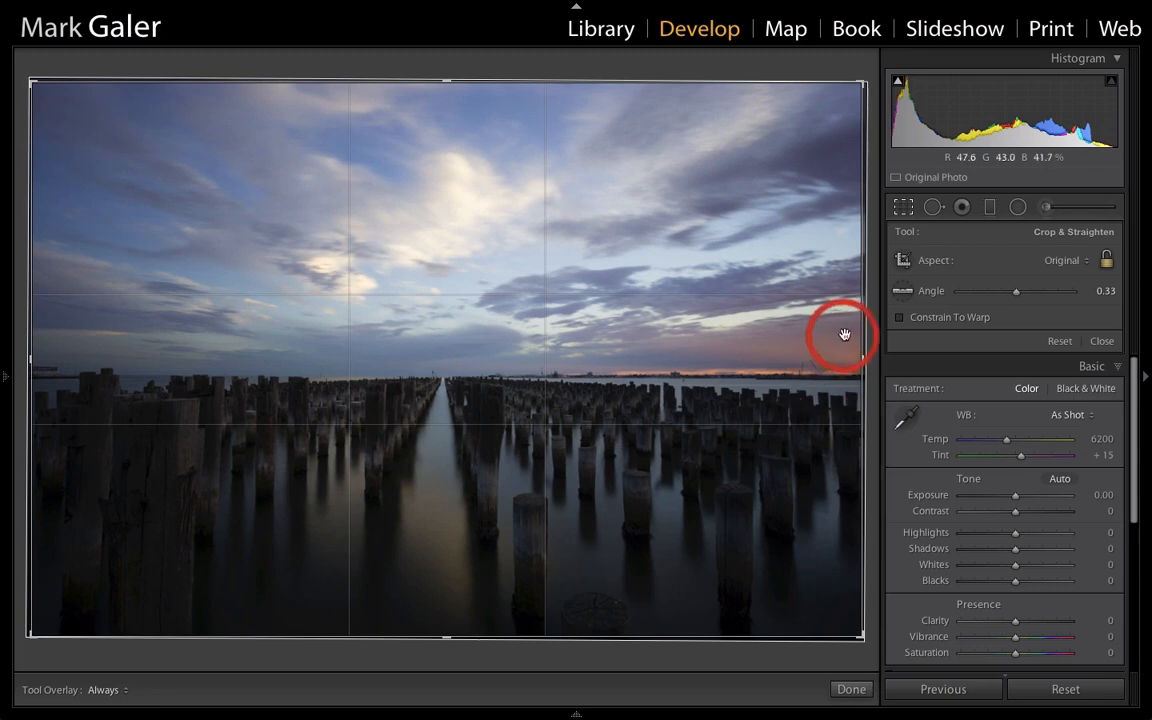
{"action": "left_click_drag", "start_coordinate": [844, 330], "coordinate": [860, 364]}
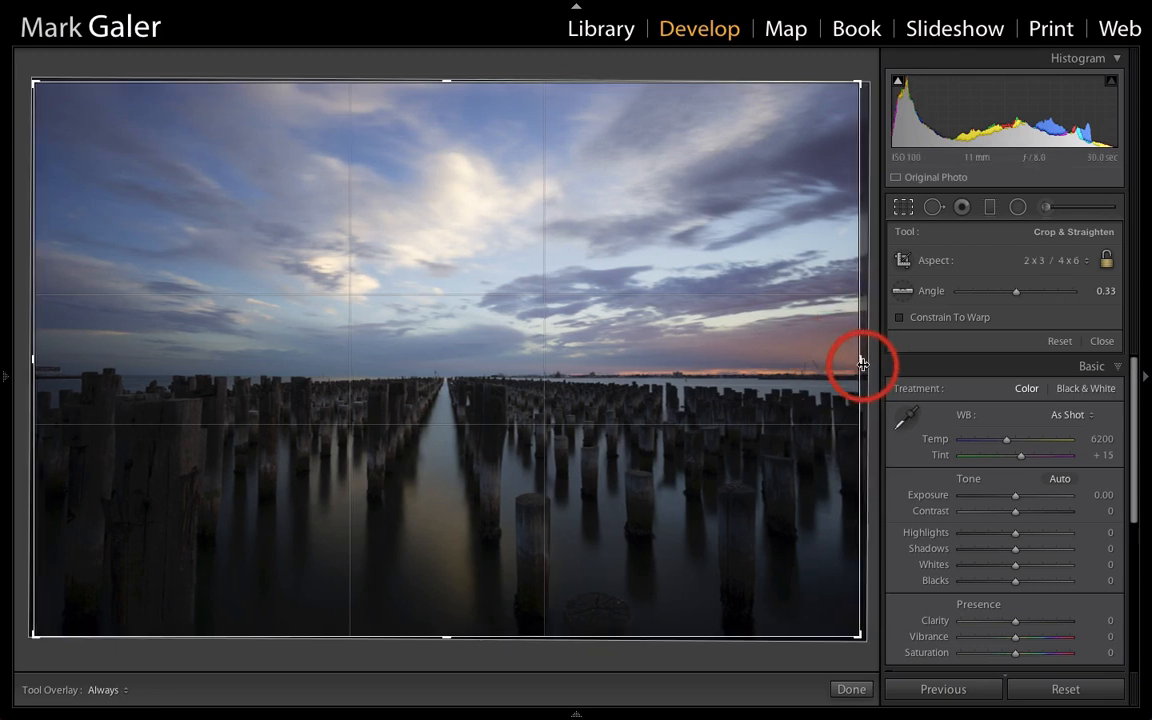
{"action": "mouse_move", "coordinate": [858, 436]}
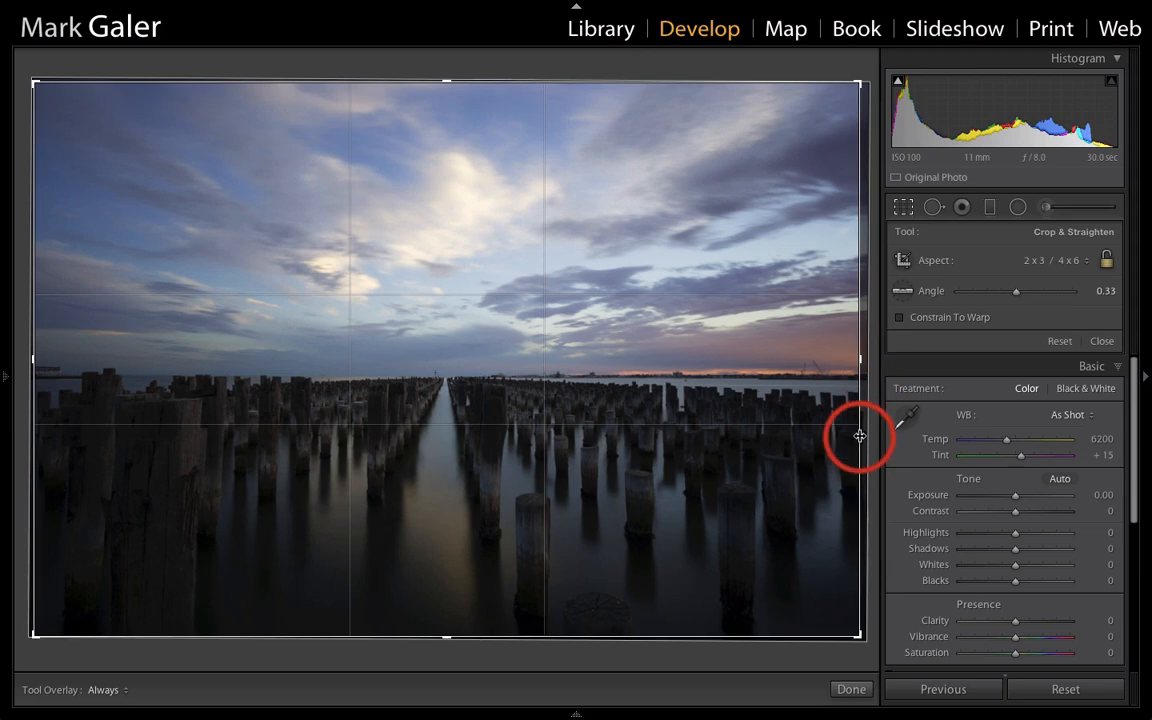
{"action": "mouse_move", "coordinate": [904, 206]}
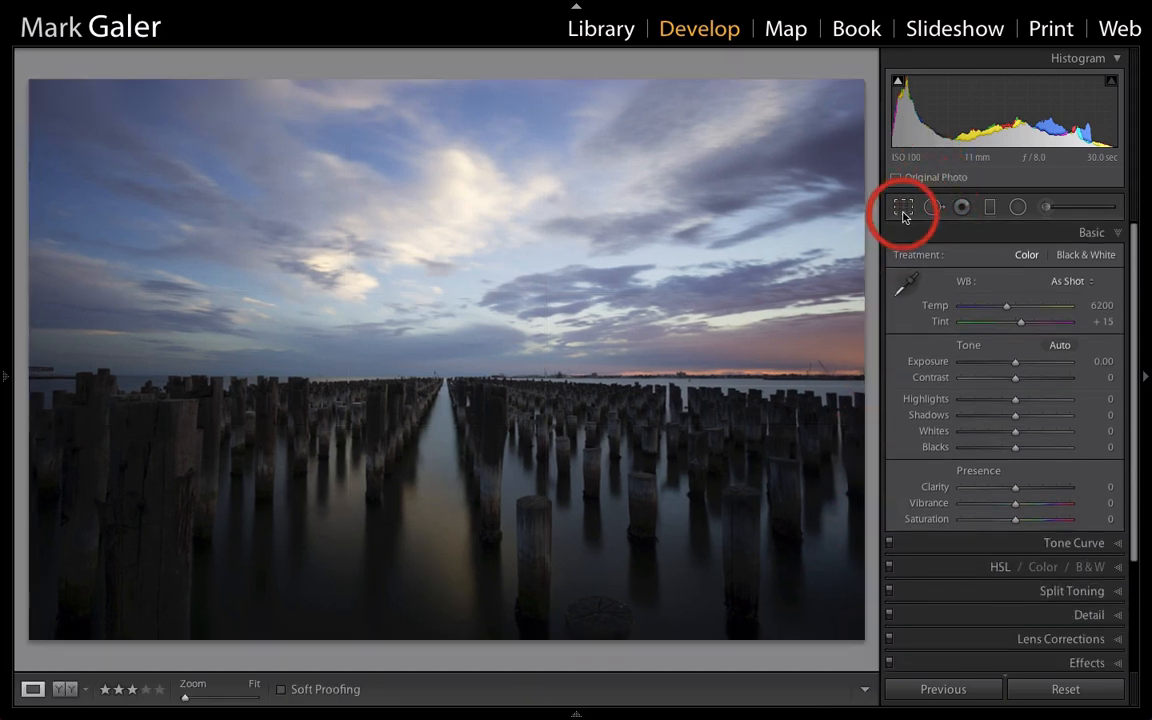
{"action": "mouse_move", "coordinate": [902, 206]}
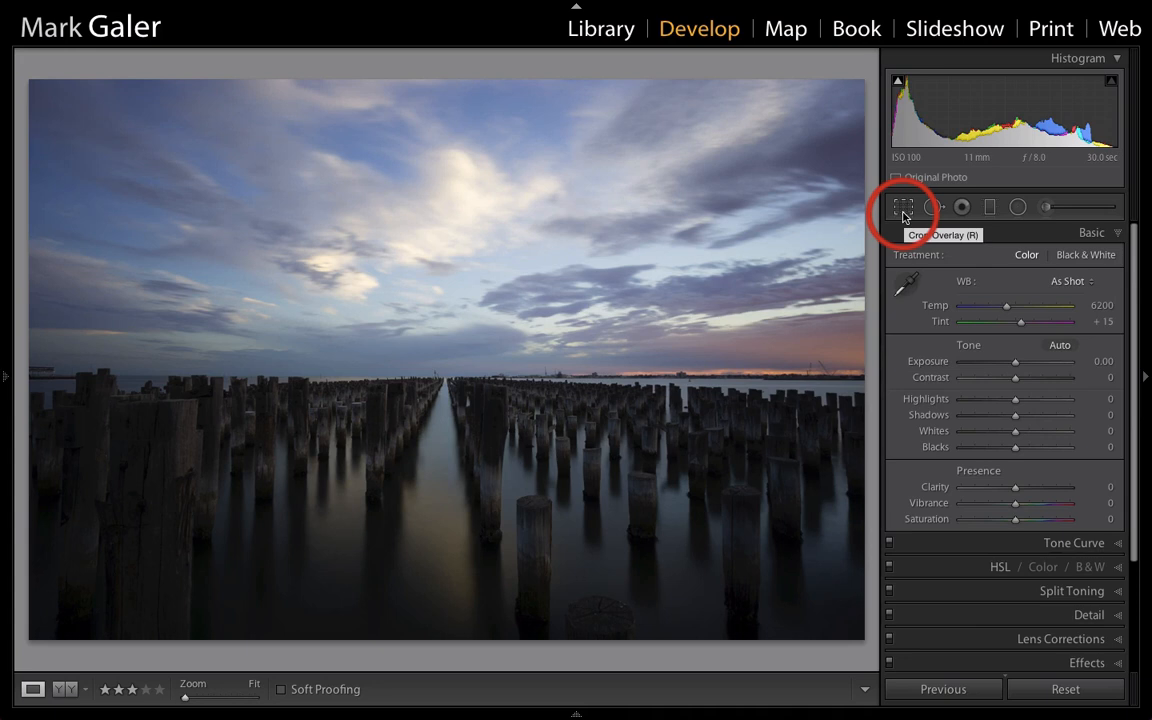
{"action": "mouse_move", "coordinate": [652, 438]}
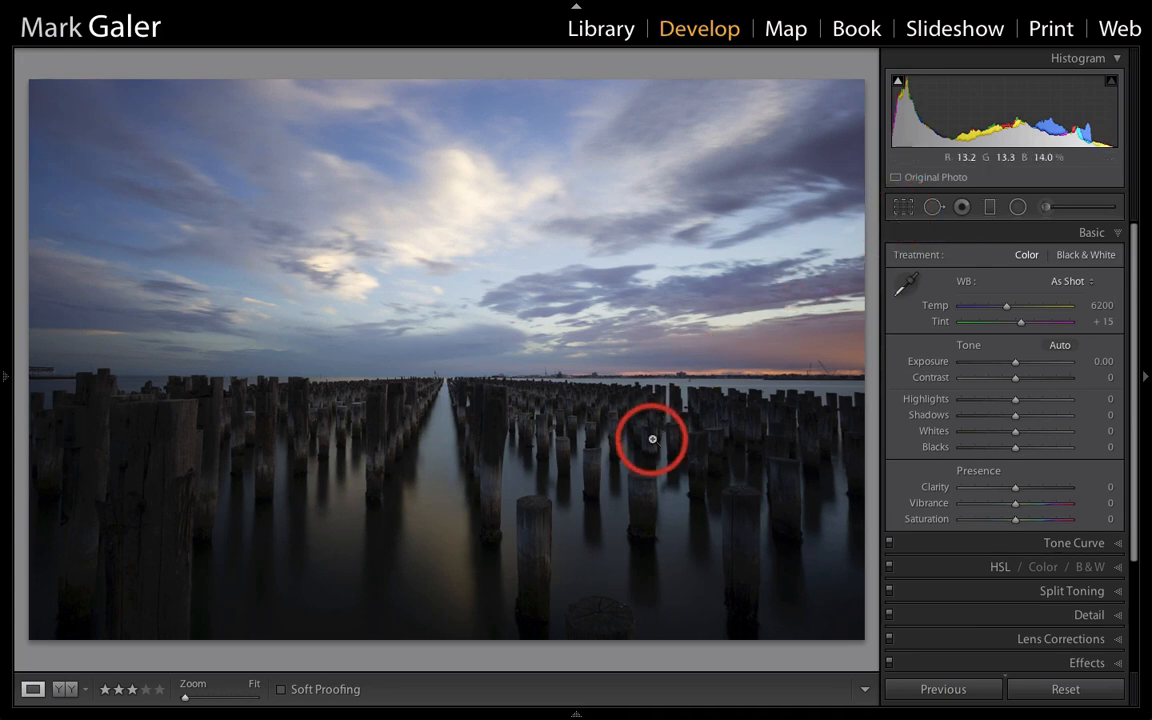
{"action": "mouse_move", "coordinate": [856, 356]}
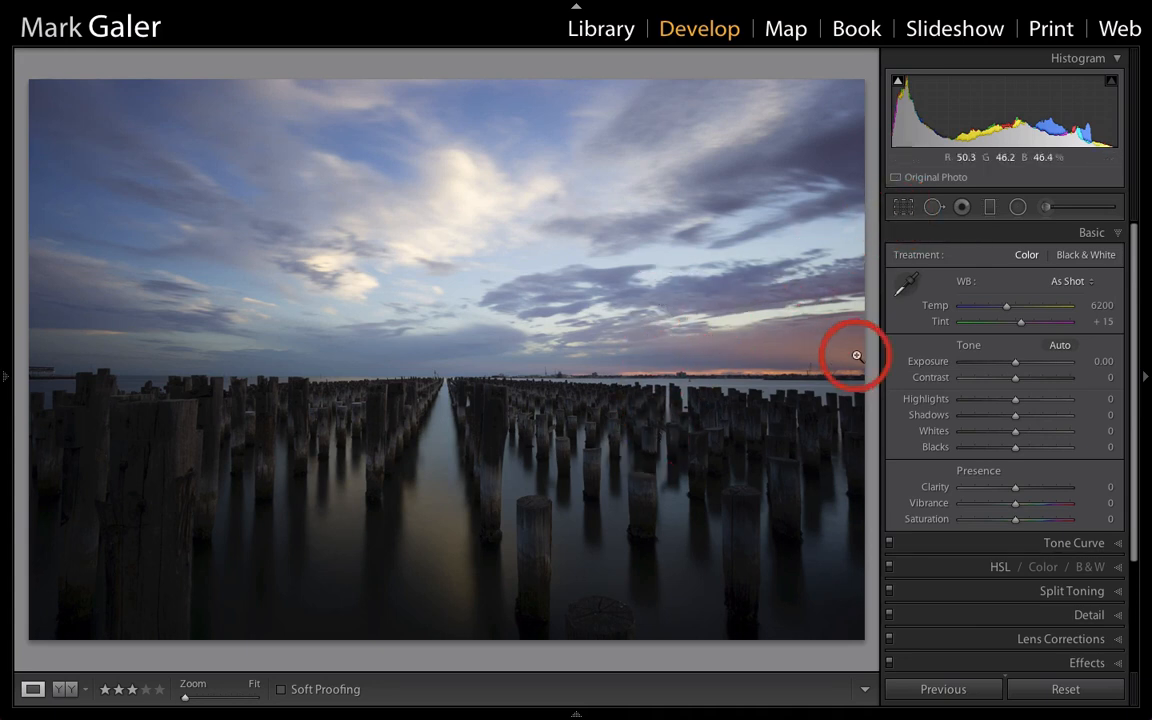
Pull Highlights down to −100 and lift Shadows to +80 in the Basic panel.
{"action": "left_click_drag", "start_coordinate": [1016, 398], "coordinate": [1008, 398]}
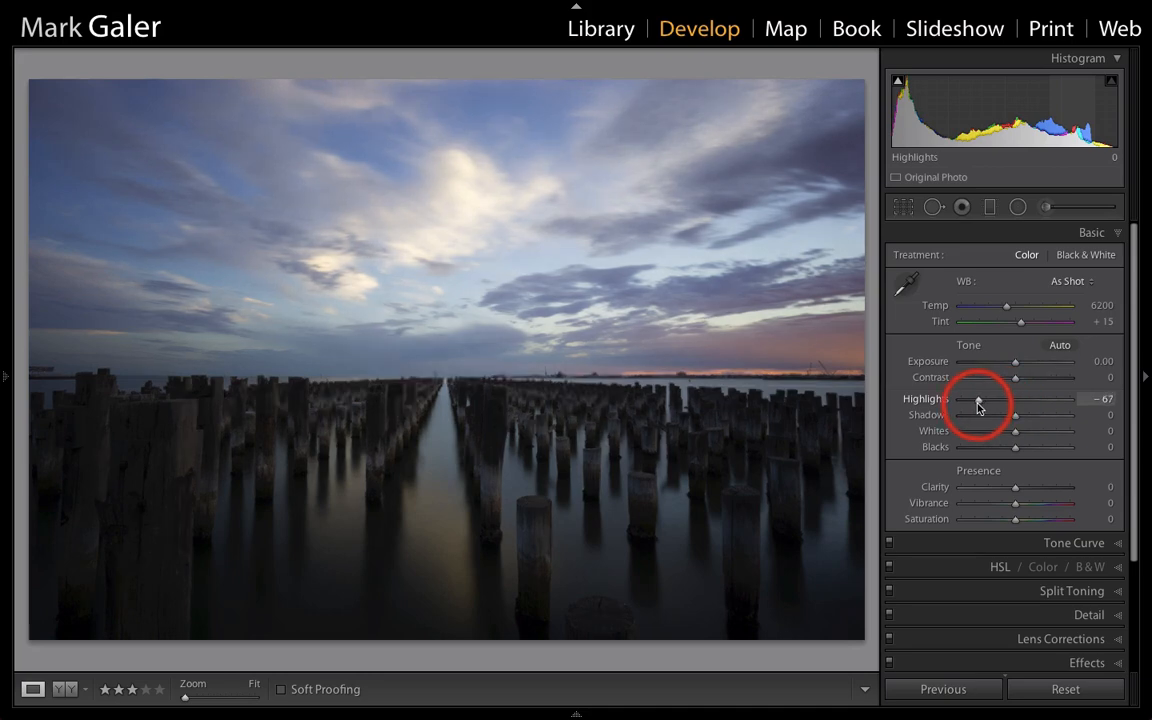
{"action": "left_click_drag", "start_coordinate": [990, 398], "coordinate": [960, 398]}
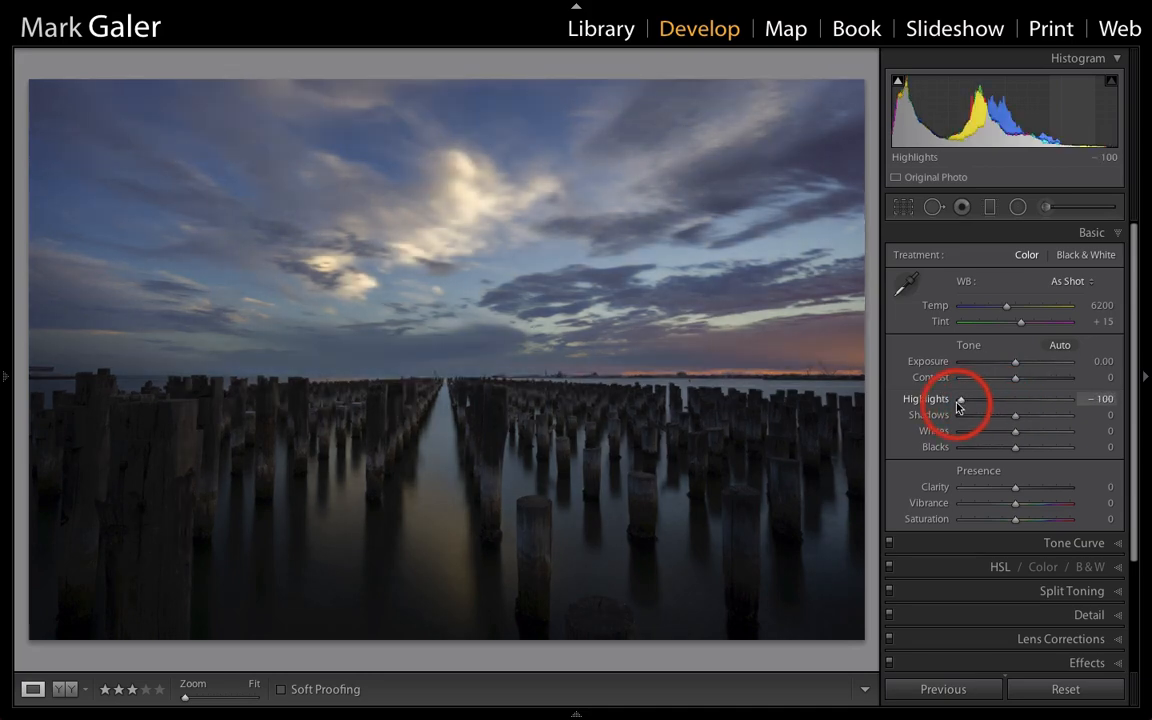
{"action": "mouse_move", "coordinate": [982, 418]}
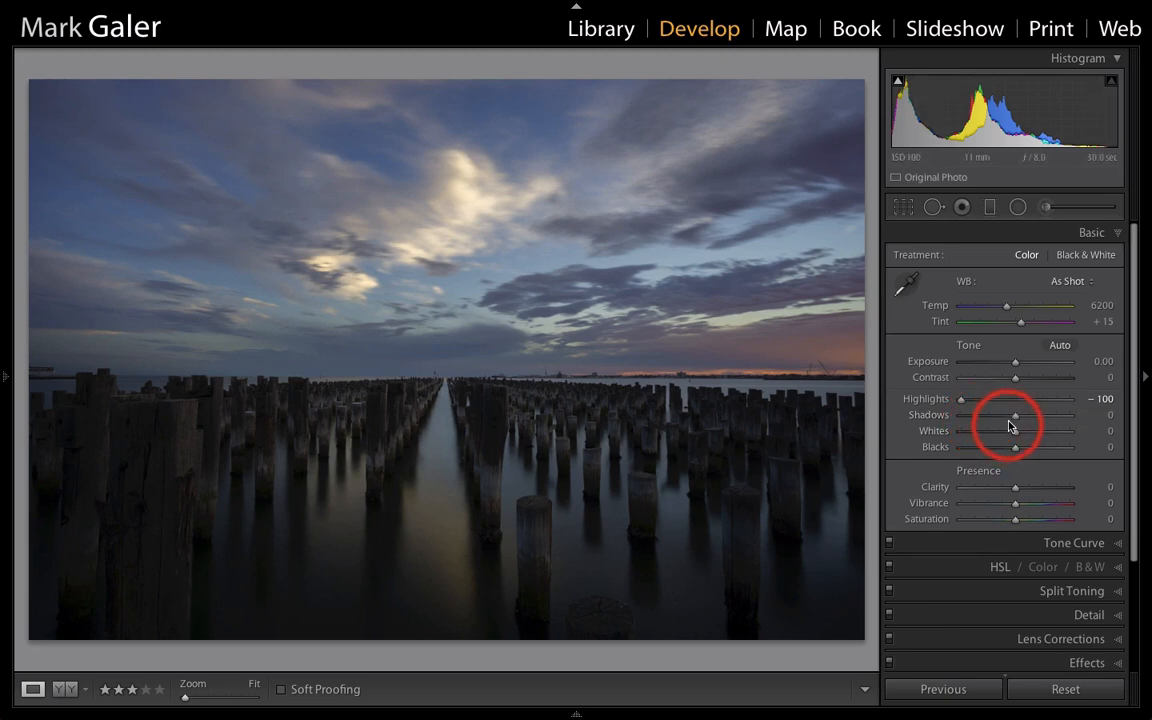
{"action": "left_click_drag", "start_coordinate": [1016, 414], "coordinate": [1040, 414]}
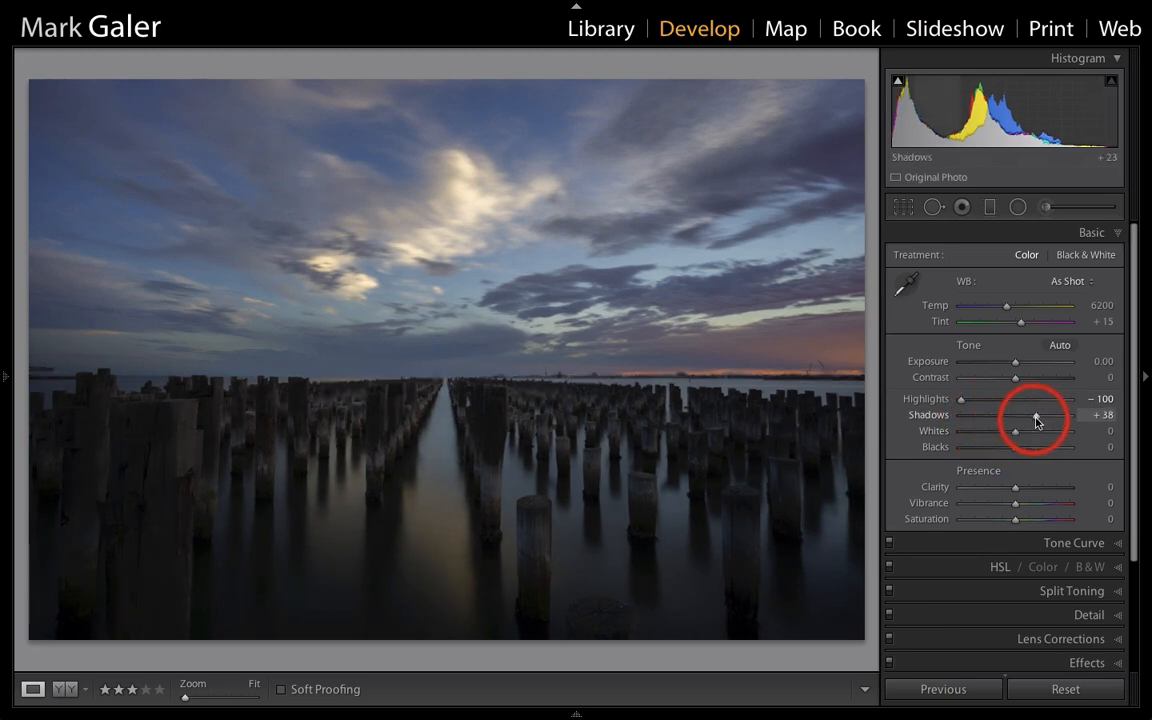
{"action": "left_click_drag", "start_coordinate": [1016, 418], "coordinate": [1044, 418]}
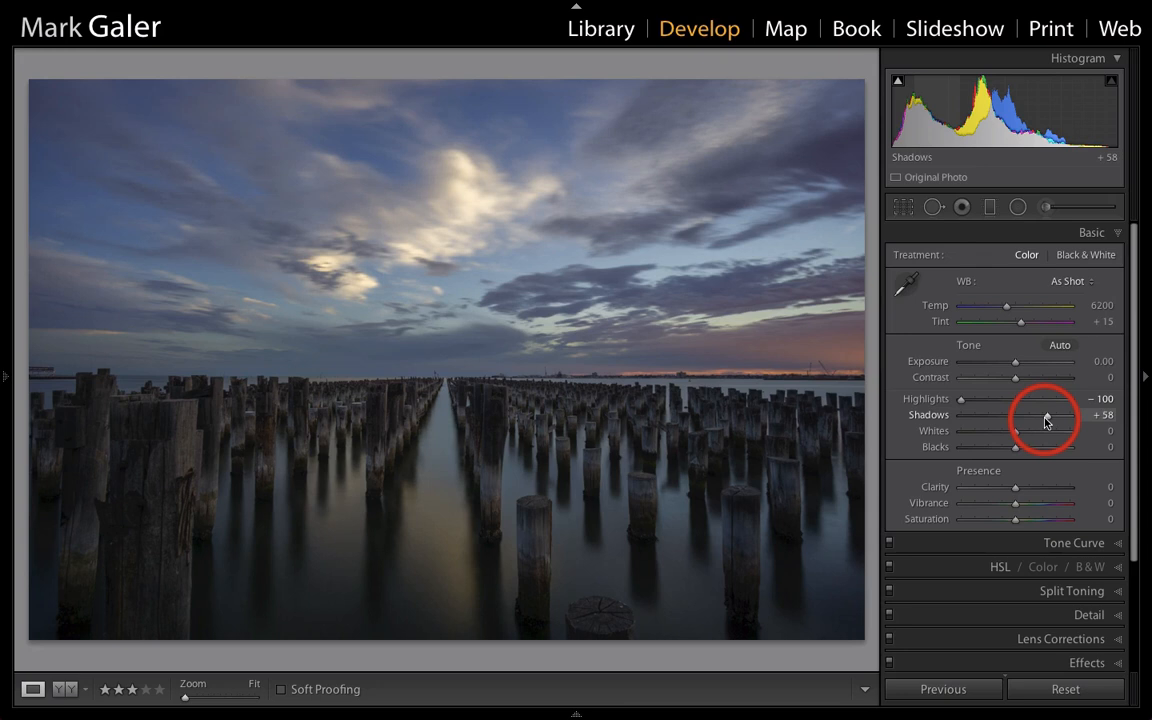
{"action": "left_click_drag", "start_coordinate": [1016, 414], "coordinate": [1050, 414]}
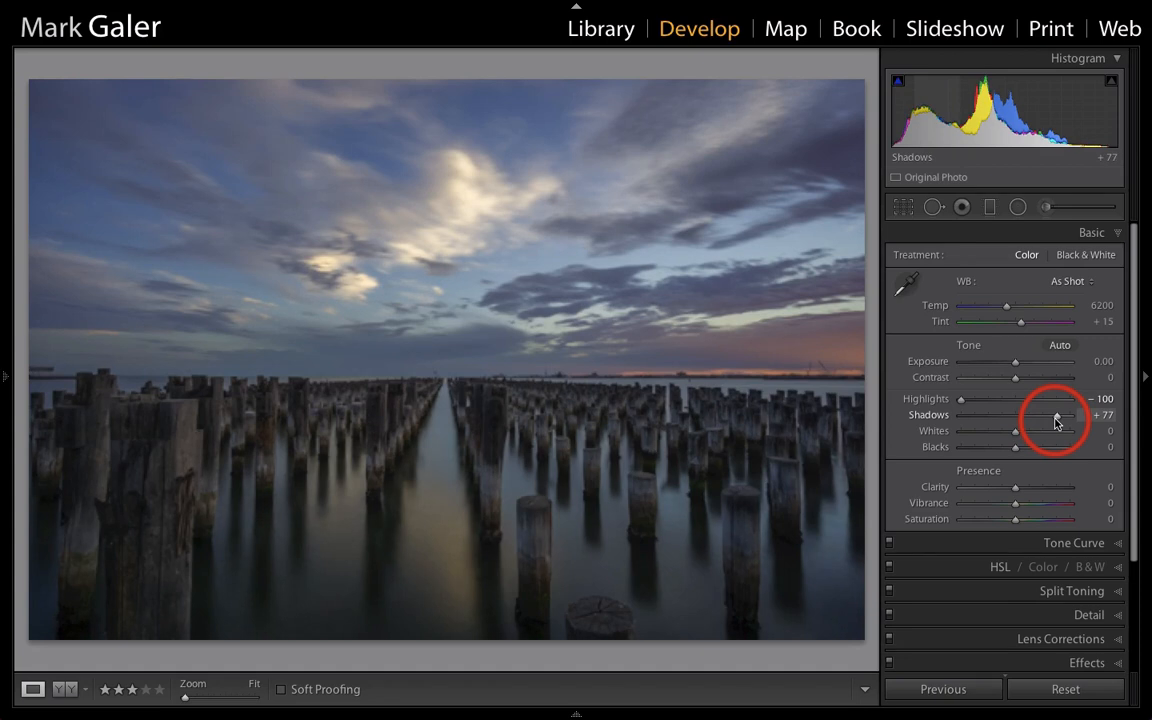
{"action": "left_click_drag", "start_coordinate": [1048, 414], "coordinate": [1060, 414]}
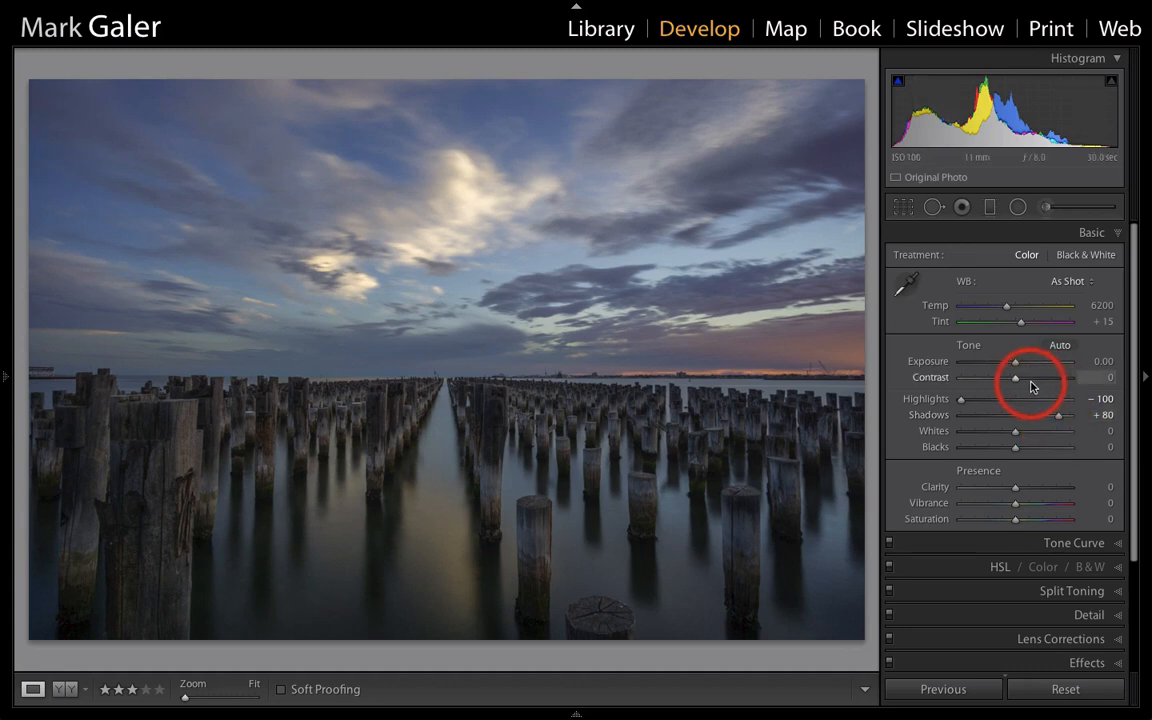
Raise Contrast to +25 to punch up the sky and pylons.
{"action": "left_click_drag", "start_coordinate": [1016, 376], "coordinate": [1028, 376]}
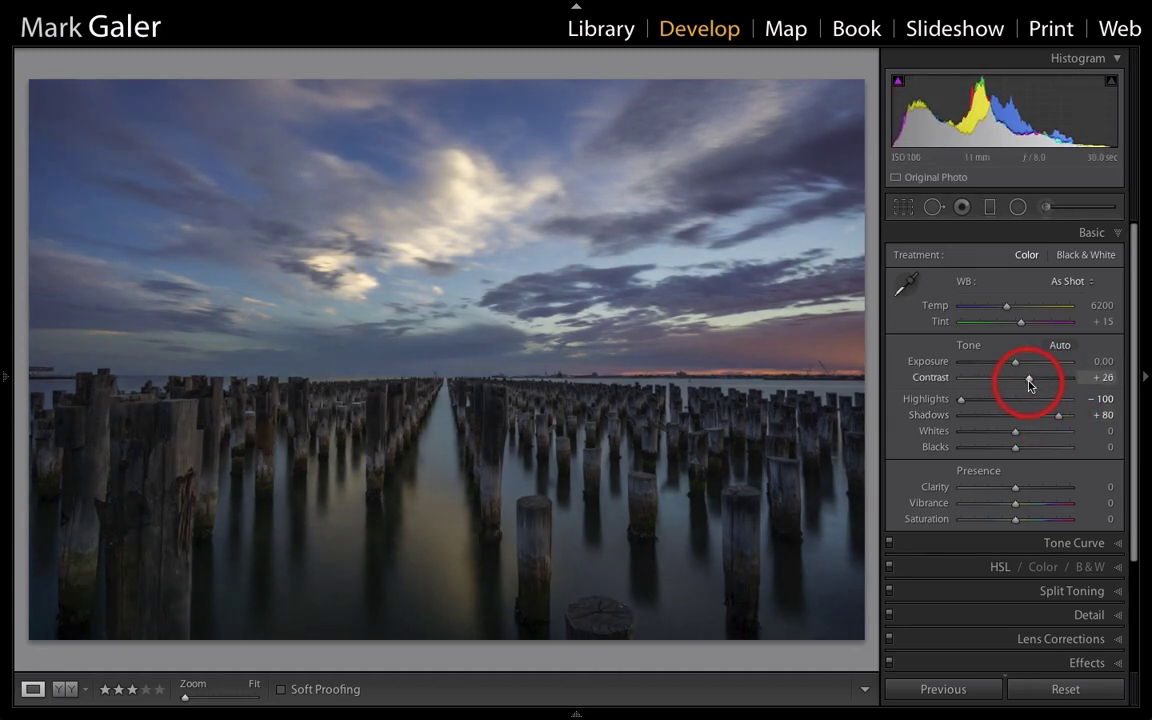
{"action": "left_click_drag", "start_coordinate": [1016, 376], "coordinate": [1016, 376]}
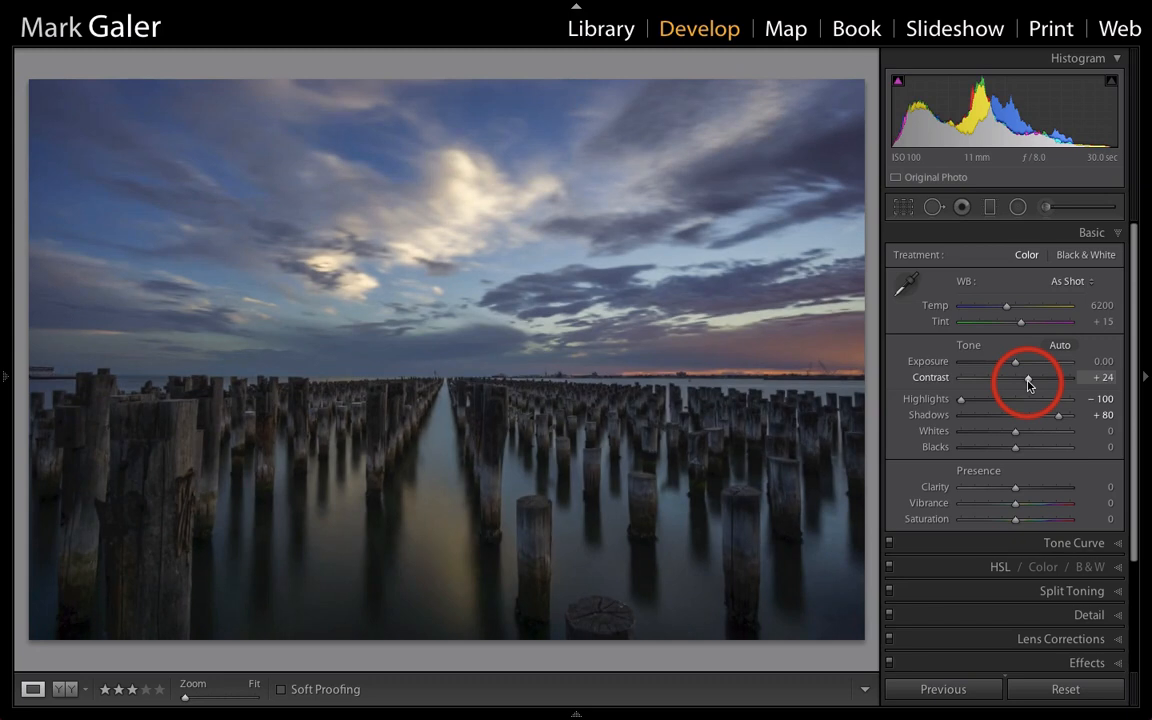
{"action": "left_click_drag", "start_coordinate": [1016, 376], "coordinate": [1016, 376]}
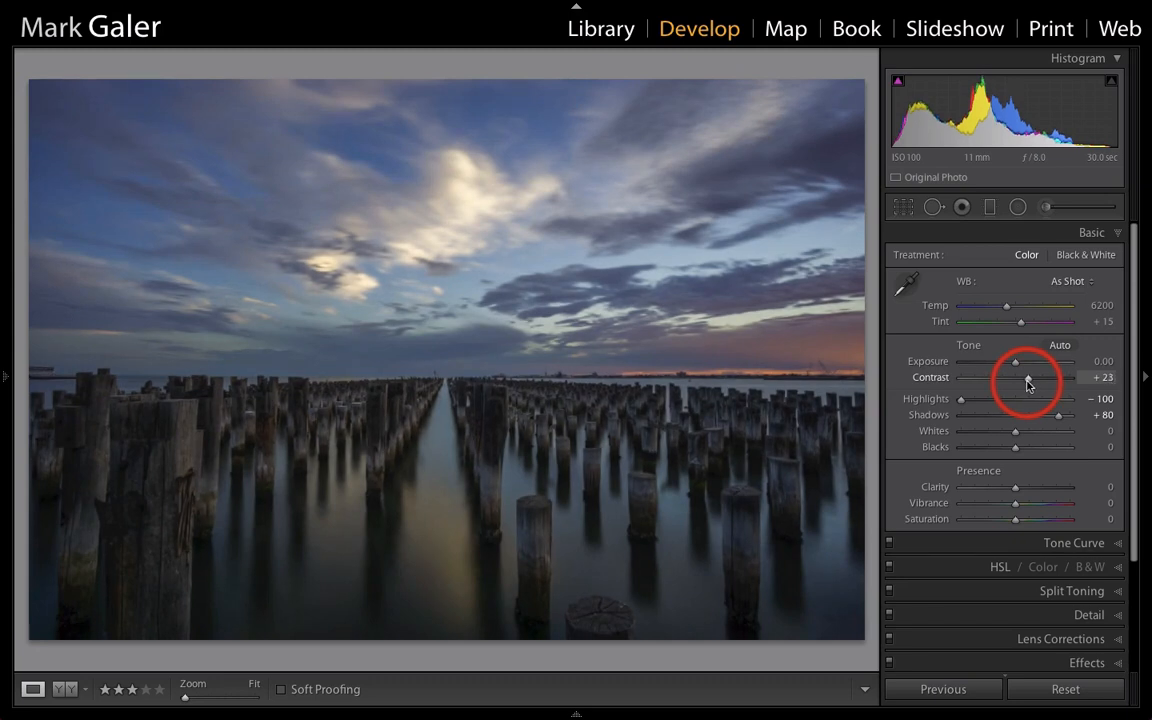
{"action": "left_click_drag", "start_coordinate": [1028, 376], "coordinate": [1032, 376]}
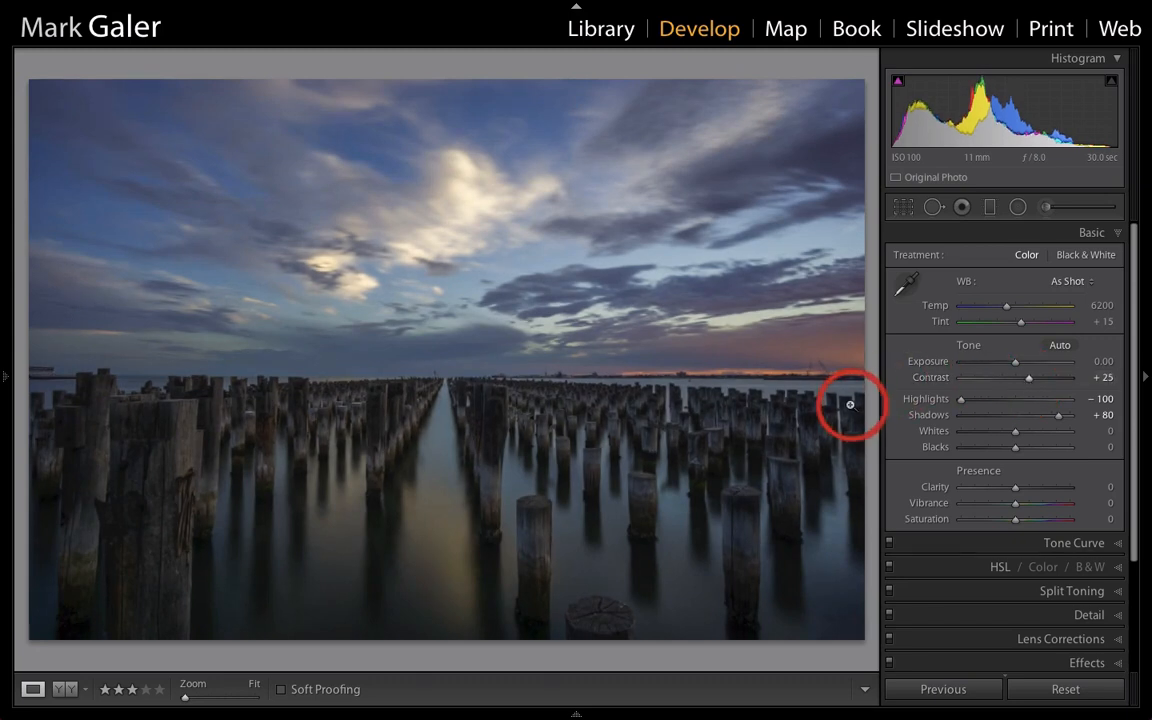
{"action": "mouse_move", "coordinate": [704, 450]}
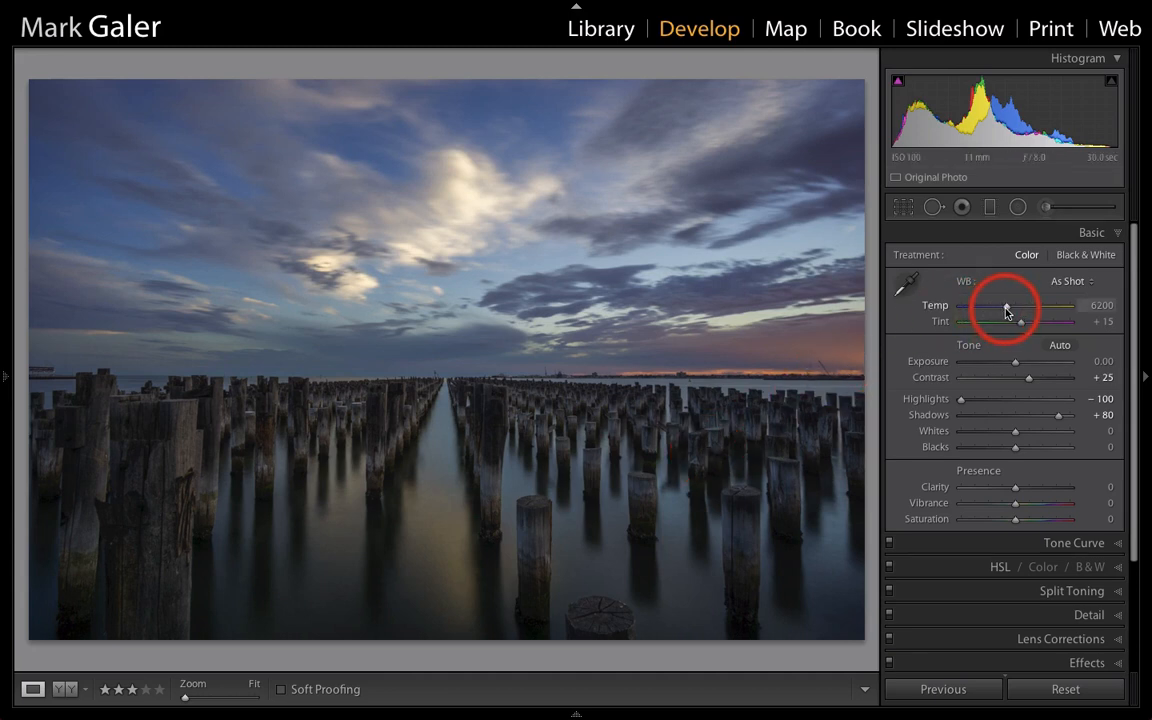
Nudge the WB Temp slider back and forth, settling the scene around a warmer 6860 K.
{"action": "left_click_drag", "start_coordinate": [1004, 308], "coordinate": [1016, 308]}
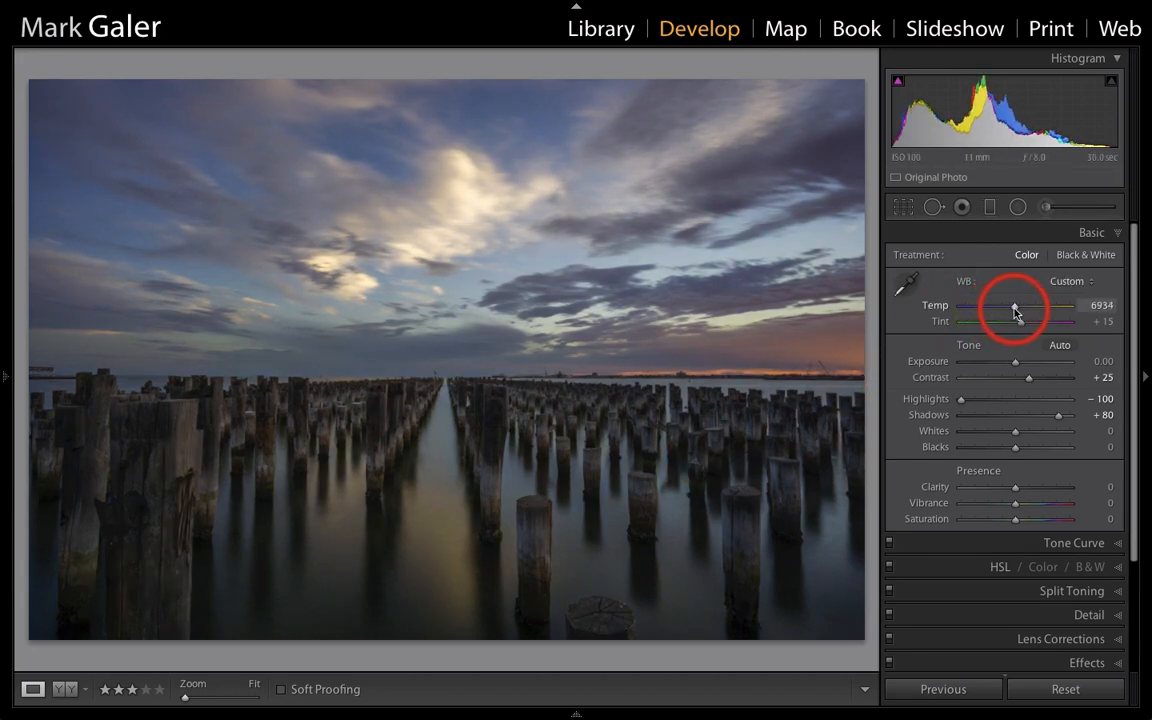
{"action": "left_click_drag", "start_coordinate": [1016, 304], "coordinate": [1012, 304]}
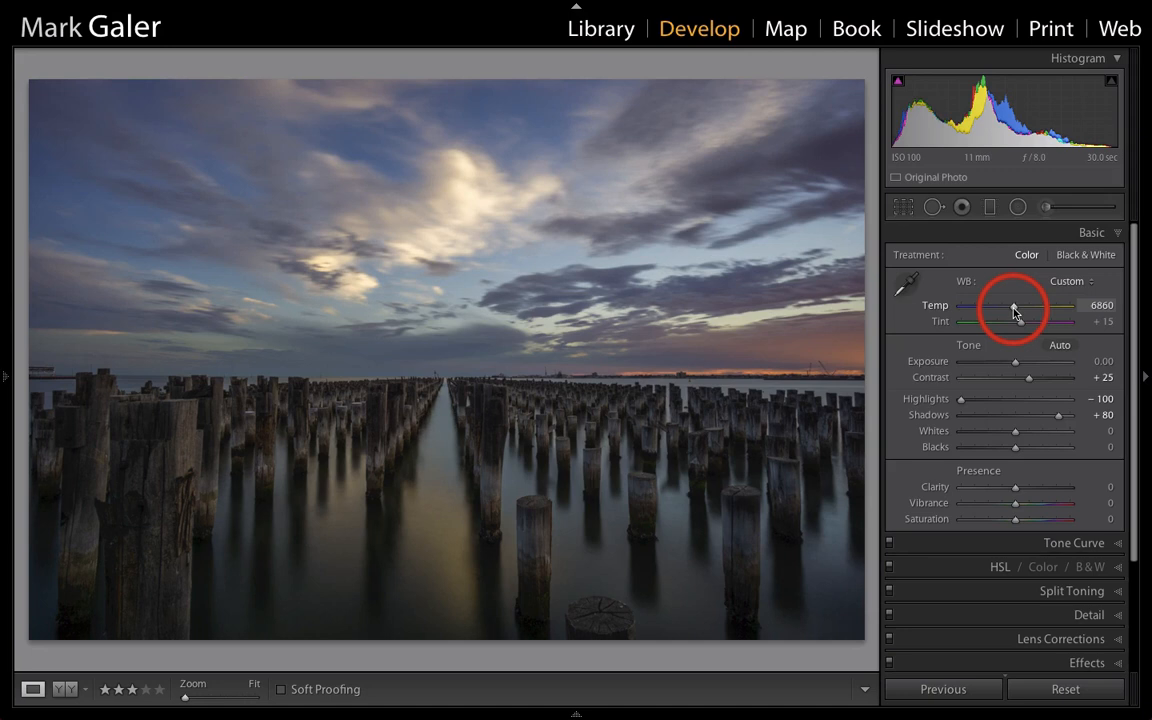
{"action": "left_click_drag", "start_coordinate": [1018, 304], "coordinate": [1014, 304]}
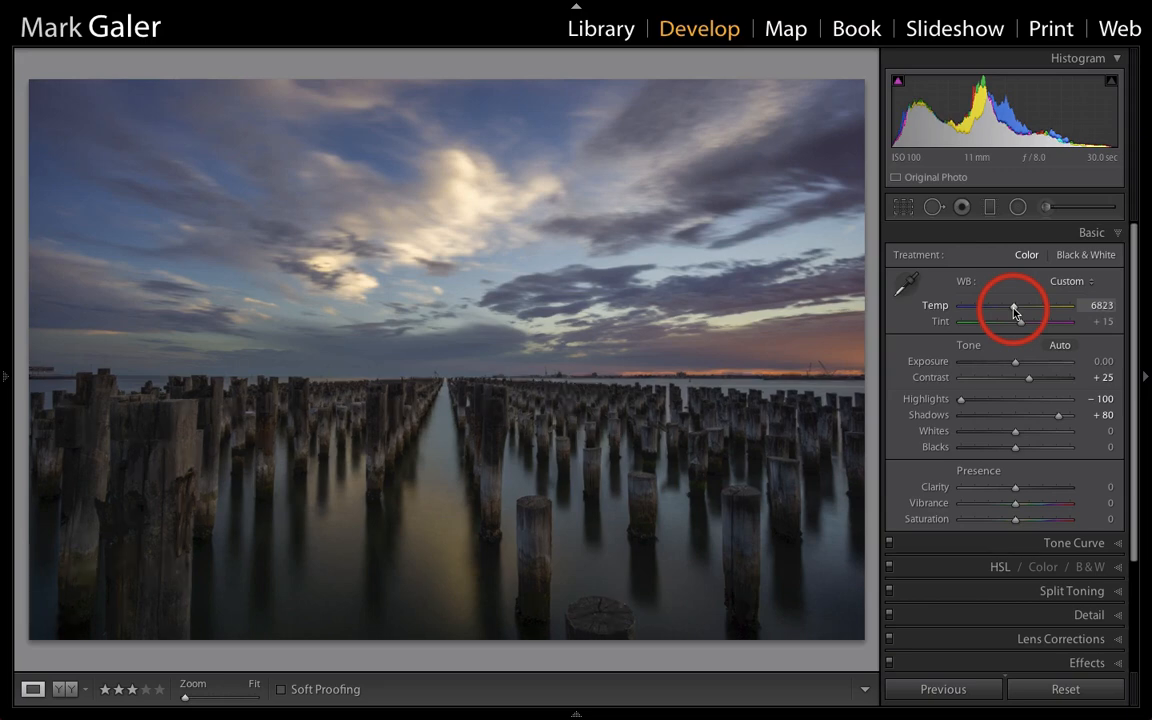
{"action": "left_click_drag", "start_coordinate": [1016, 306], "coordinate": [984, 306]}
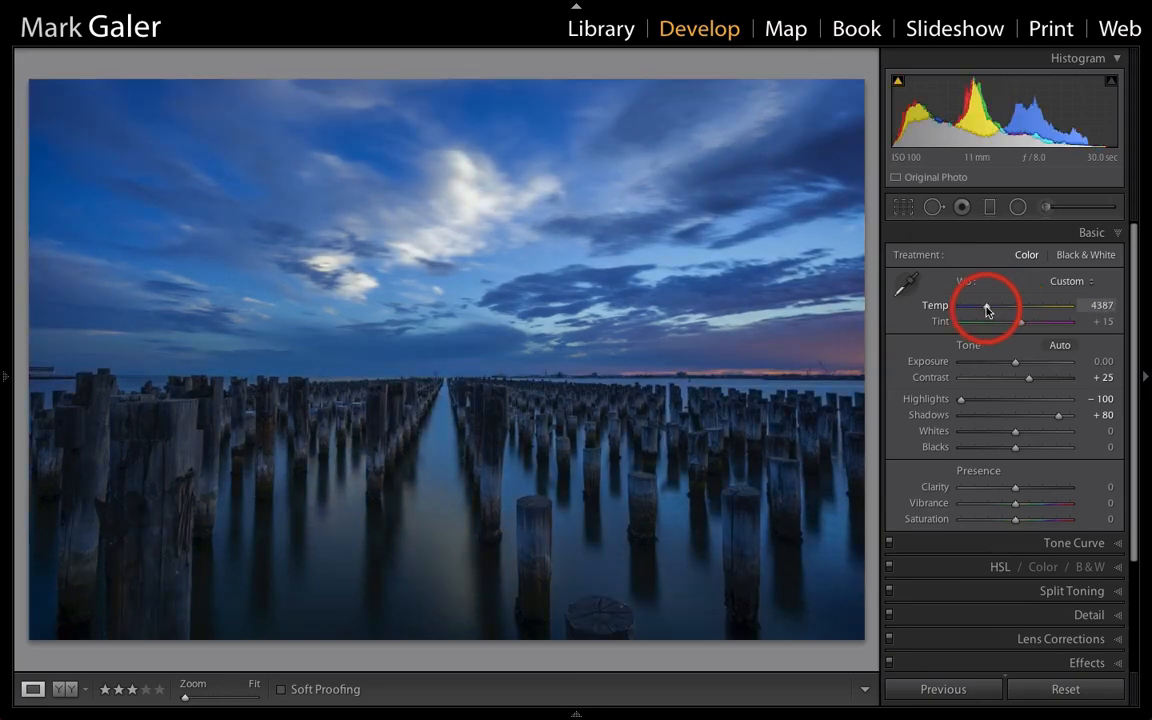
{"action": "left_click_drag", "start_coordinate": [984, 304], "coordinate": [996, 304]}
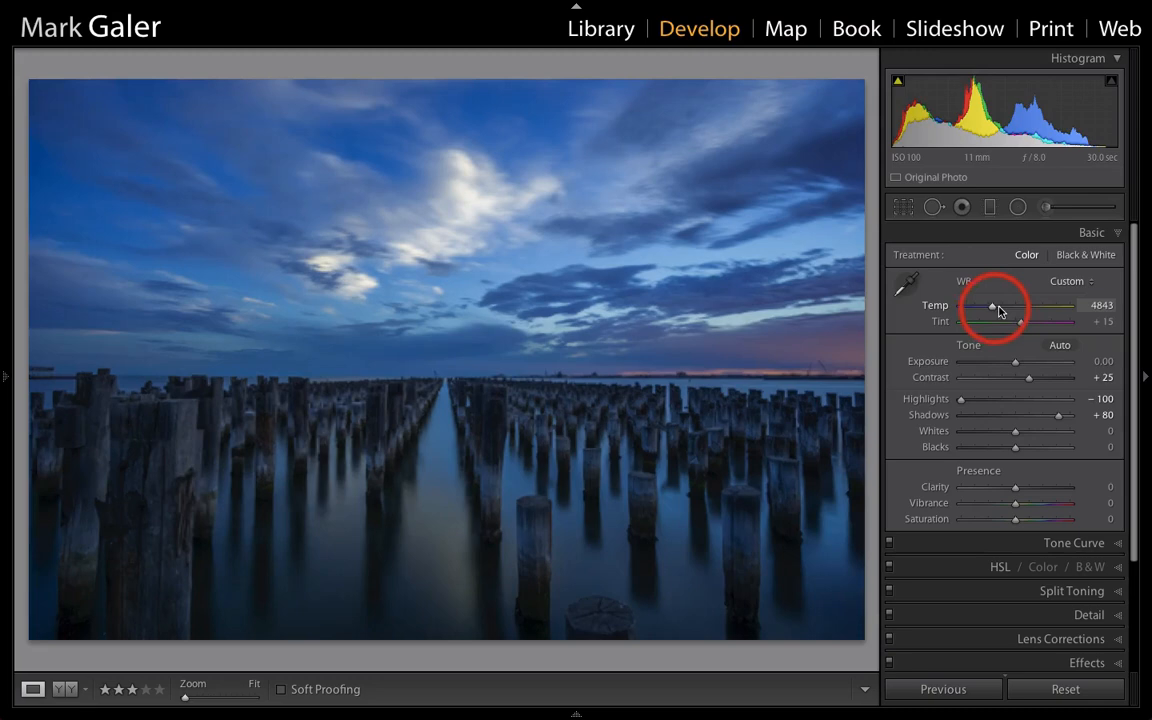
{"action": "left_click_drag", "start_coordinate": [992, 306], "coordinate": [1016, 306]}
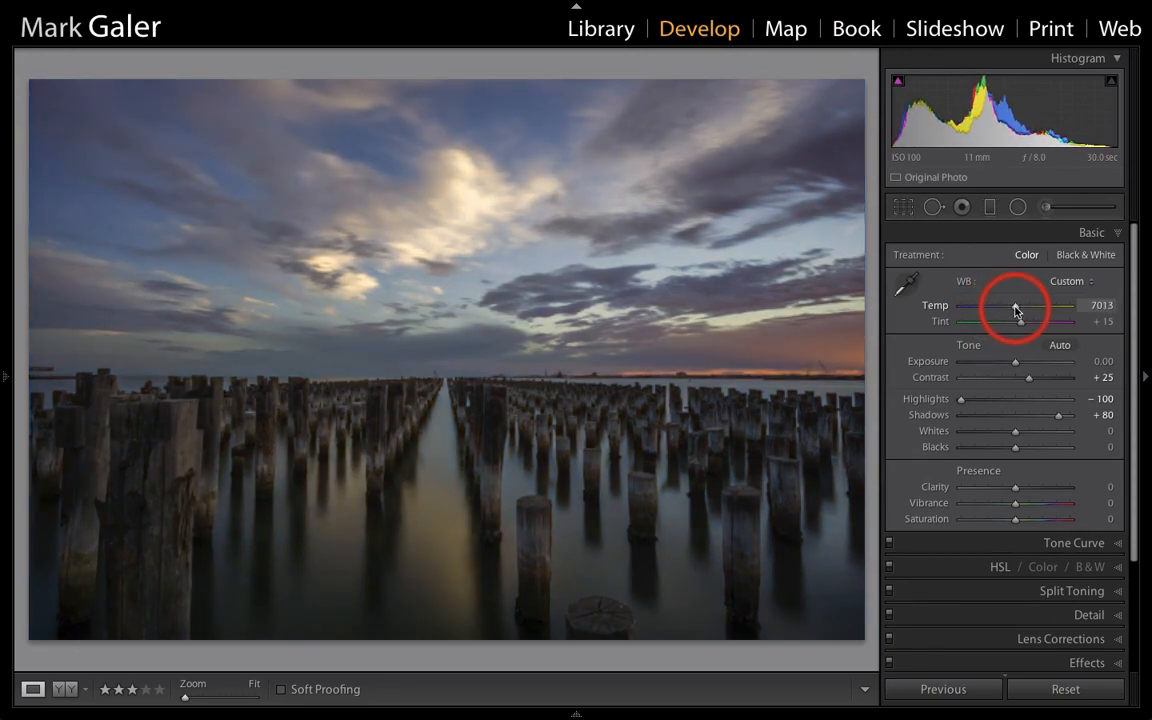
{"action": "left_click_drag", "start_coordinate": [1018, 304], "coordinate": [1008, 304]}
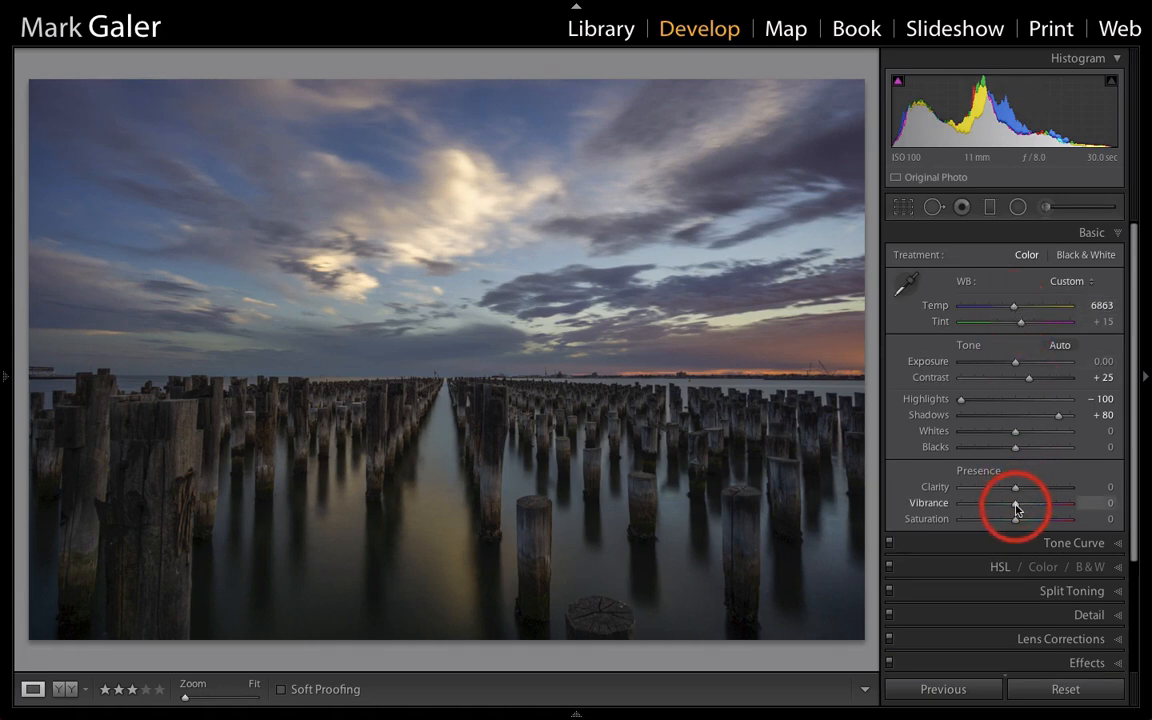
Raise Vibrance to +51 and Saturation to +19 under Presence.
{"action": "left_click_drag", "start_coordinate": [1016, 502], "coordinate": [1040, 502]}
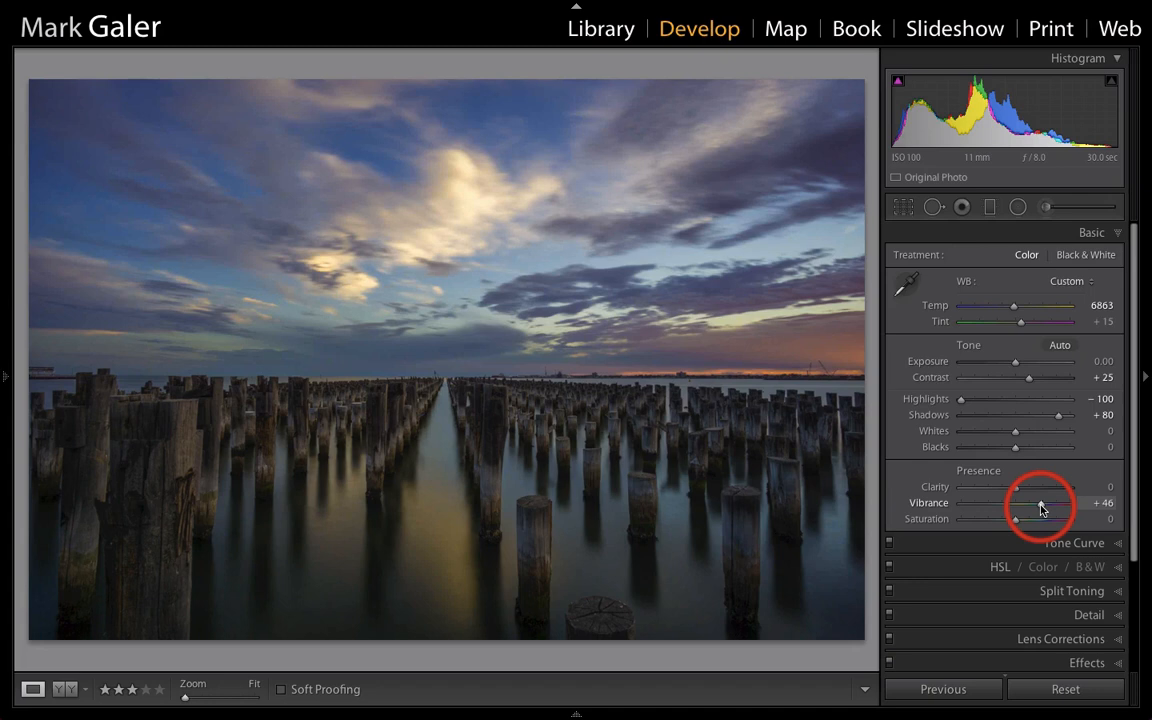
{"action": "left_click_drag", "start_coordinate": [1018, 504], "coordinate": [1024, 504]}
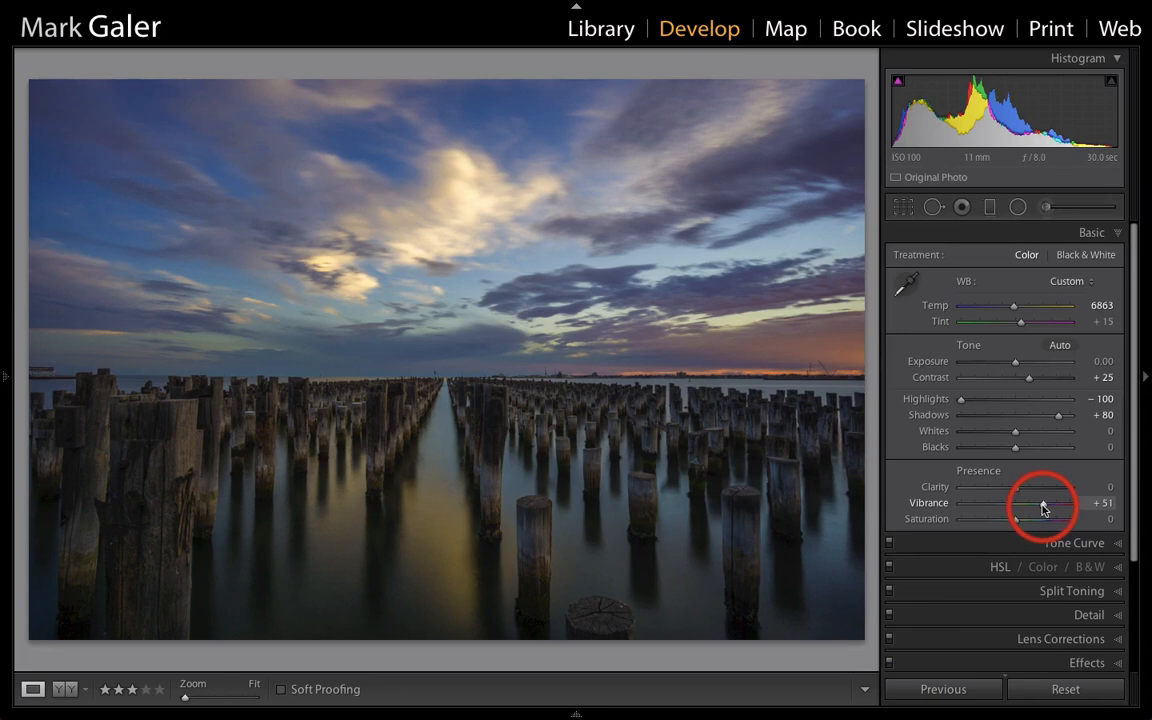
{"action": "mouse_move", "coordinate": [1018, 524]}
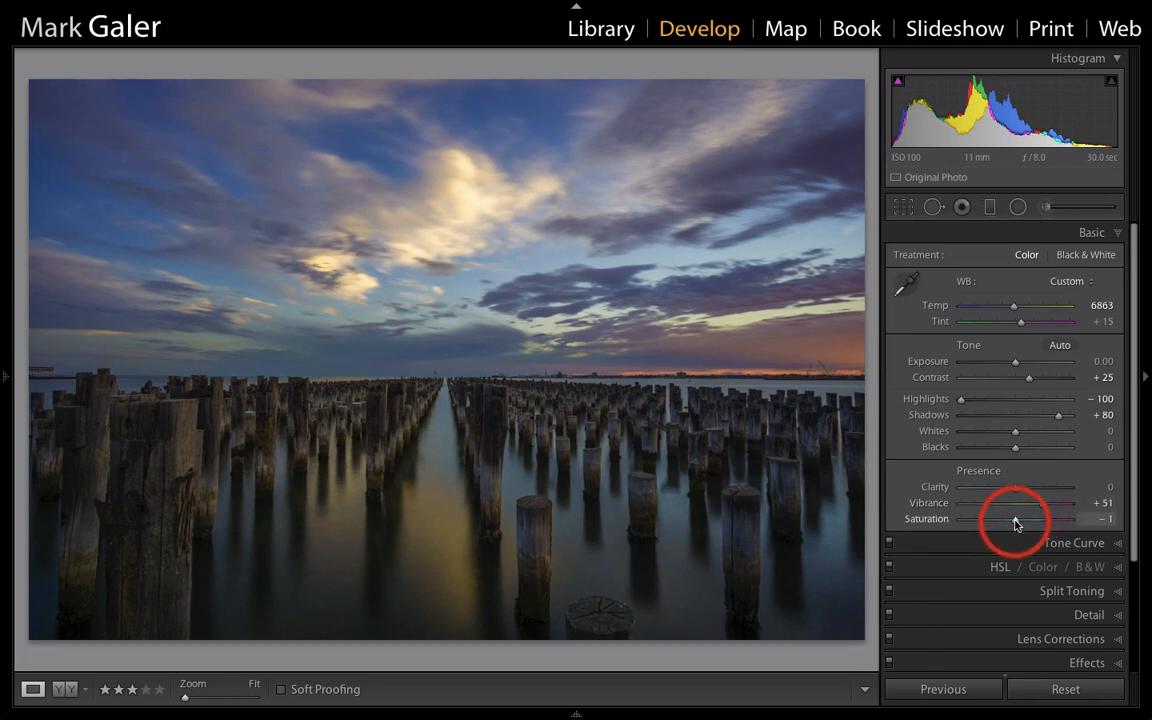
{"action": "left_click_drag", "start_coordinate": [1000, 518], "coordinate": [1024, 518]}
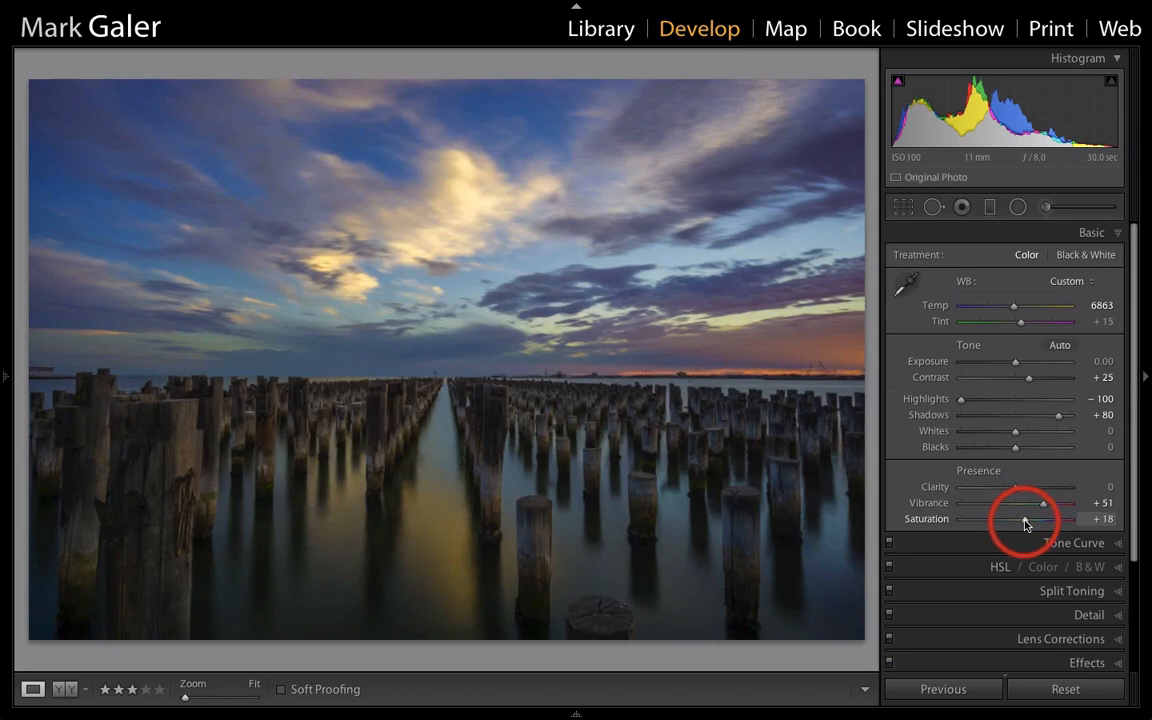
{"action": "left_click", "coordinate": [1044, 518]}
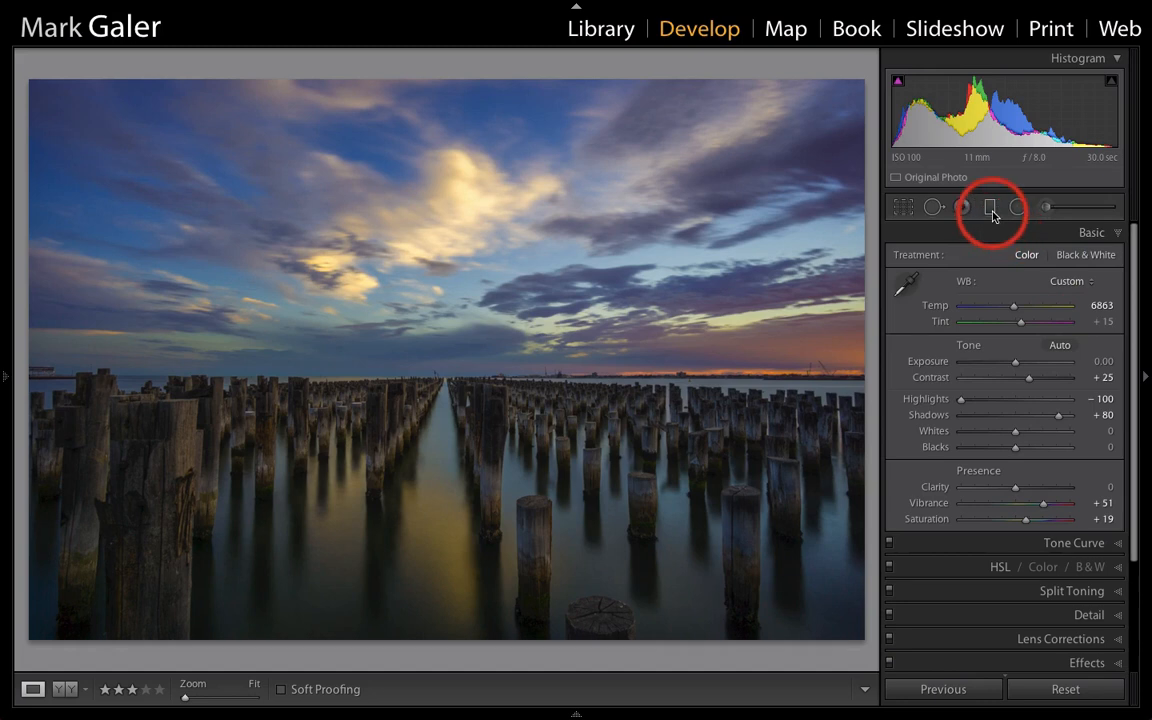
Start a Graduated Filter with Exposure −1.01 and Highlights −50.
{"action": "left_click", "coordinate": [992, 206]}
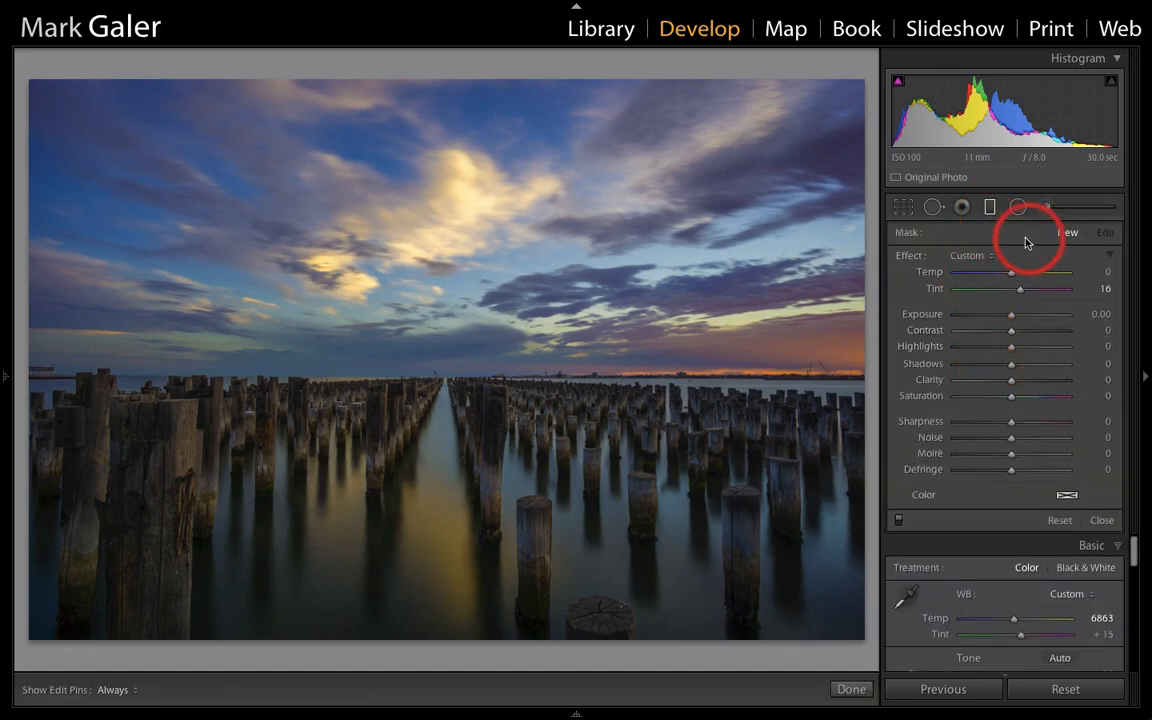
{"action": "mouse_move", "coordinate": [912, 260]}
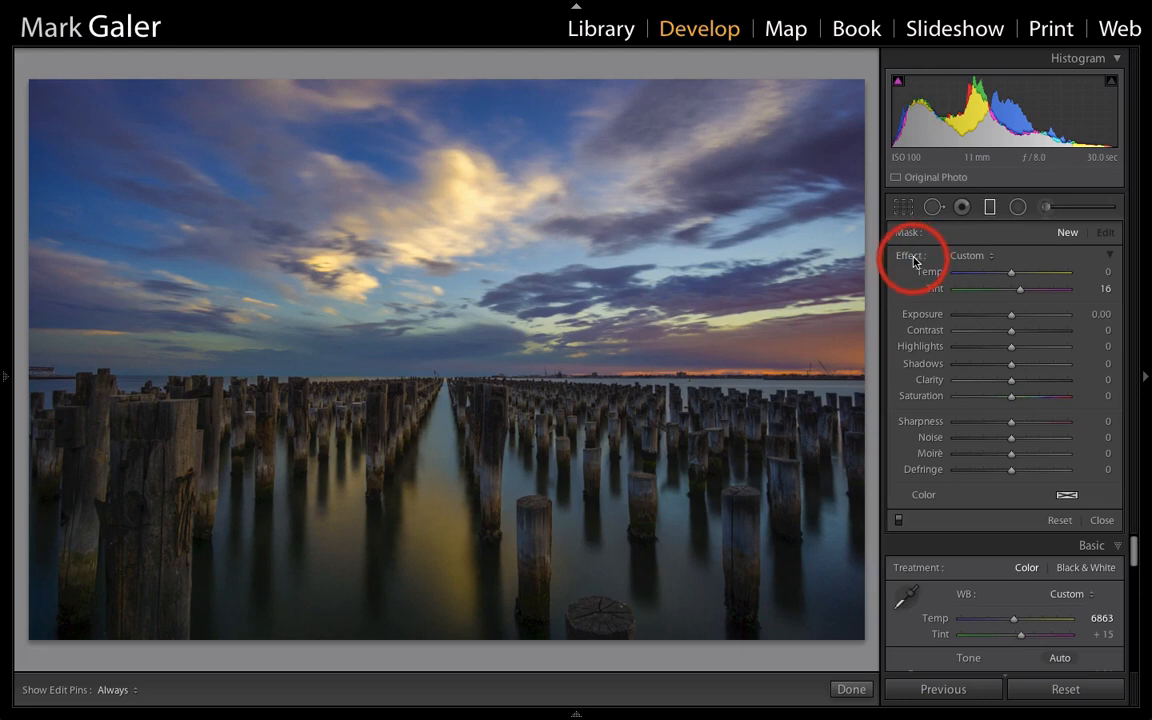
{"action": "mouse_move", "coordinate": [988, 312]}
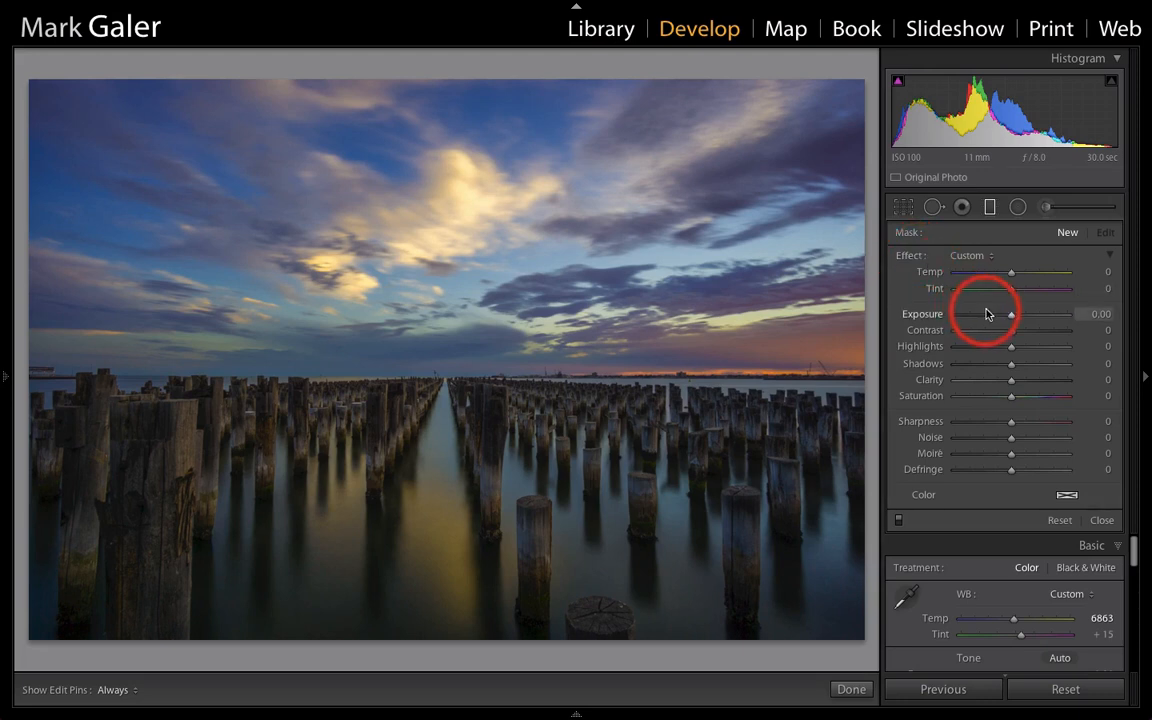
{"action": "left_click_drag", "start_coordinate": [1012, 314], "coordinate": [1000, 314]}
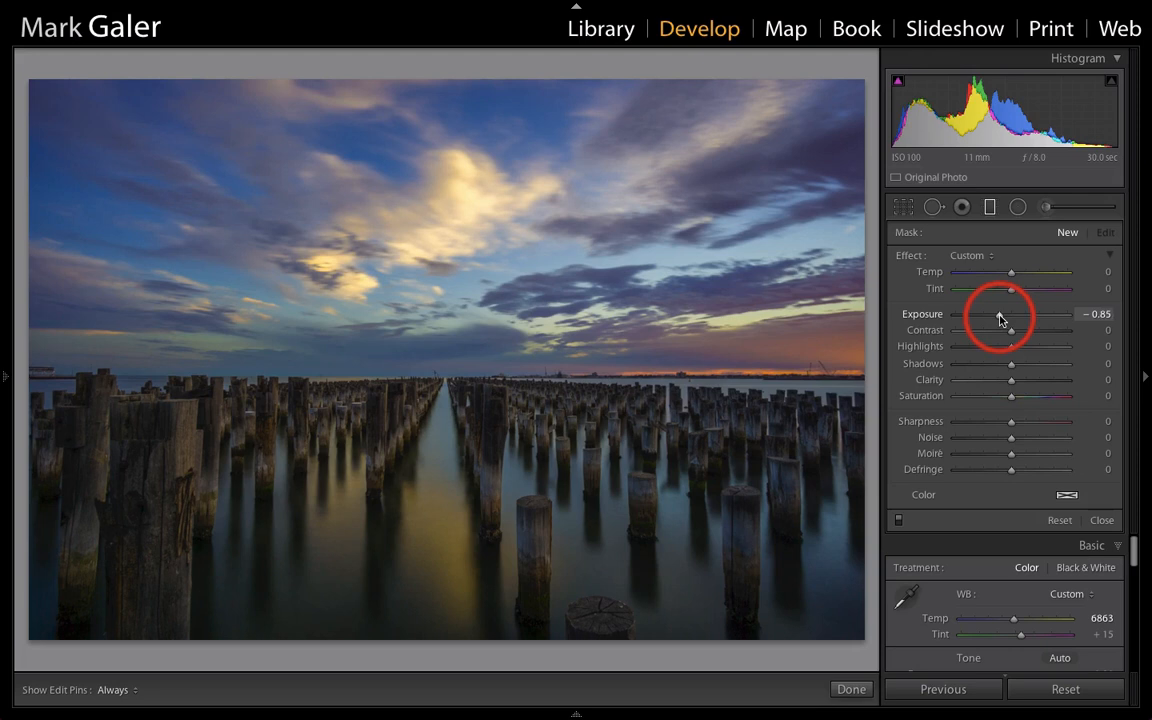
{"action": "left_click_drag", "start_coordinate": [1016, 330], "coordinate": [1012, 330]}
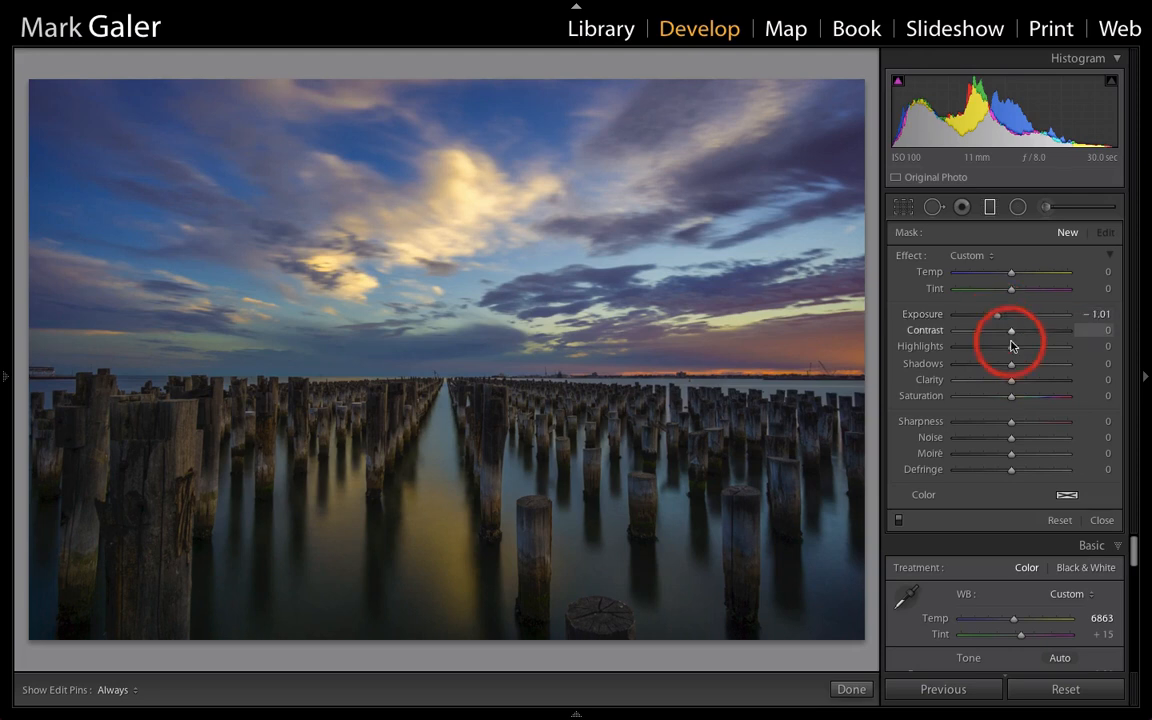
{"action": "left_click_drag", "start_coordinate": [1012, 346], "coordinate": [990, 346]}
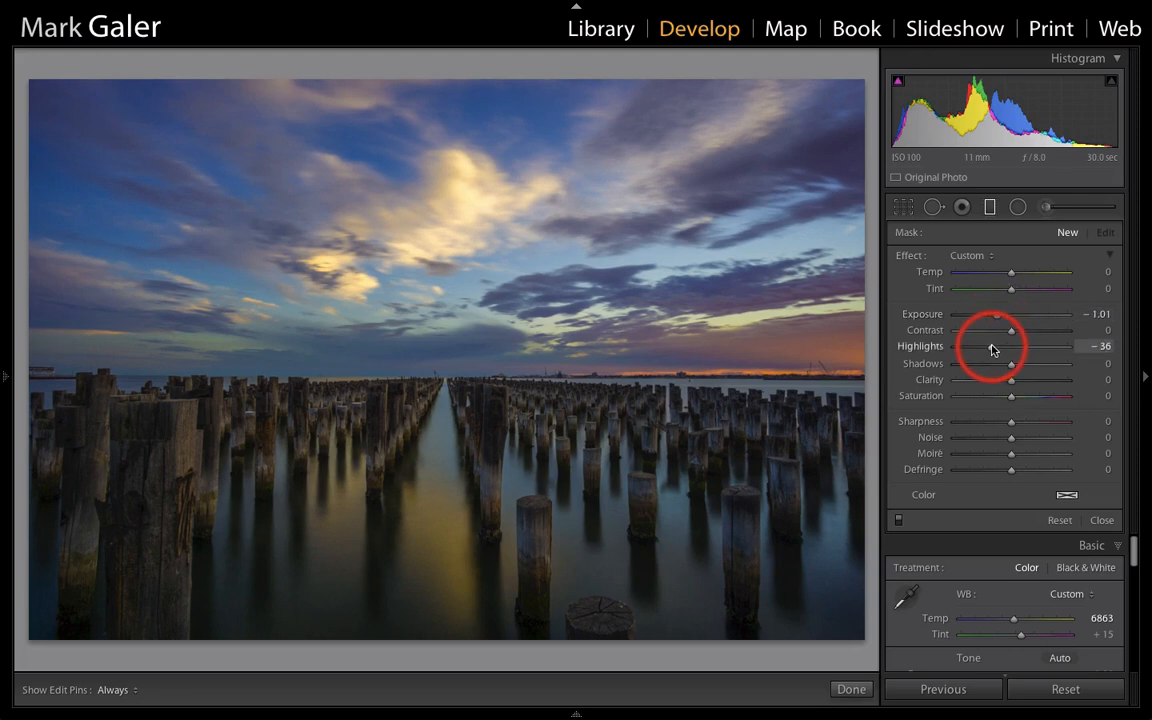
{"action": "left_click_drag", "start_coordinate": [1012, 346], "coordinate": [984, 346]}
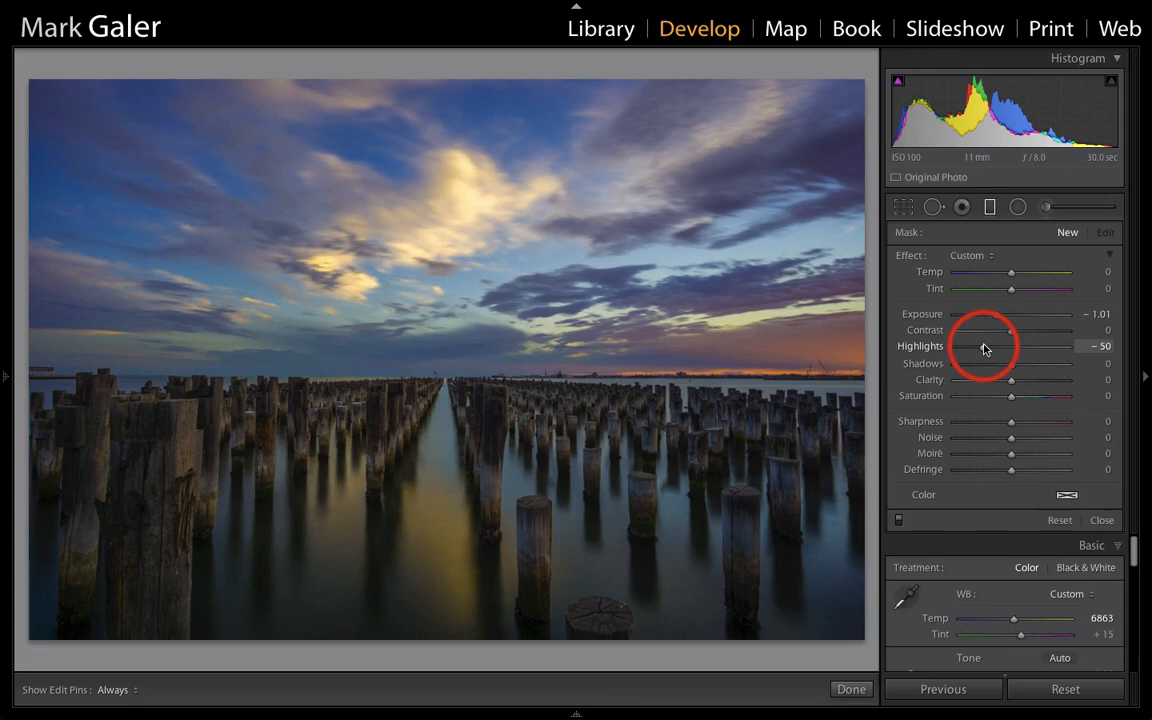
{"action": "mouse_move", "coordinate": [784, 270]}
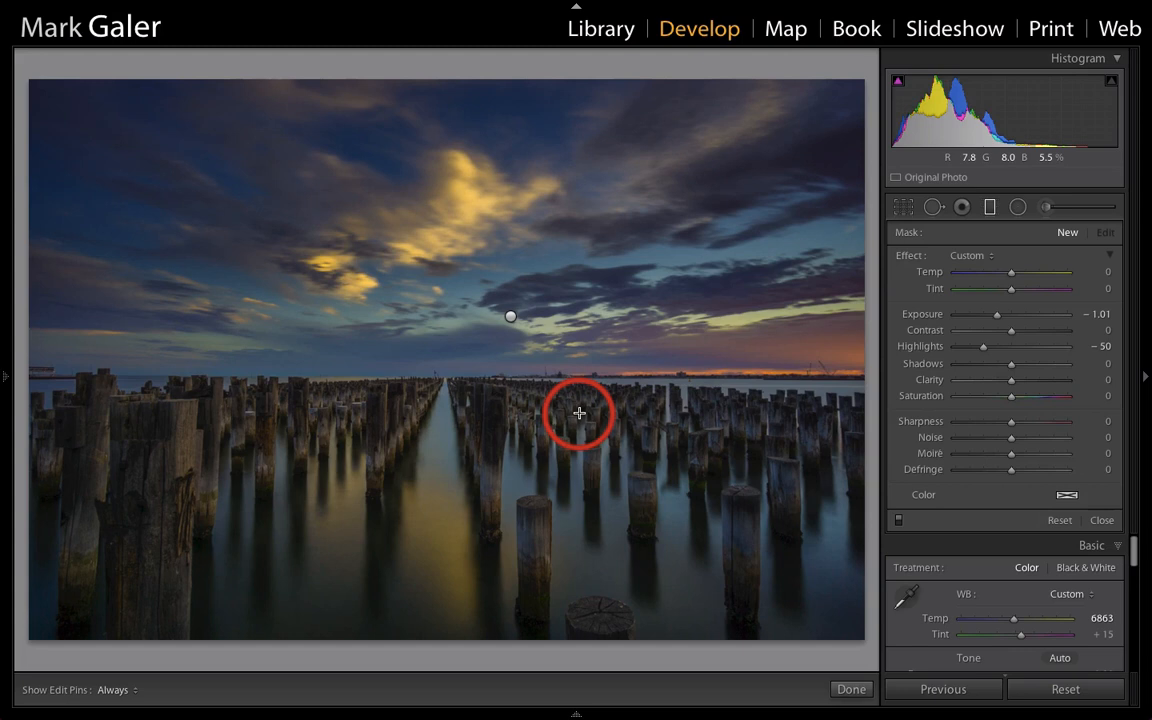
{"action": "mouse_move", "coordinate": [992, 310]}
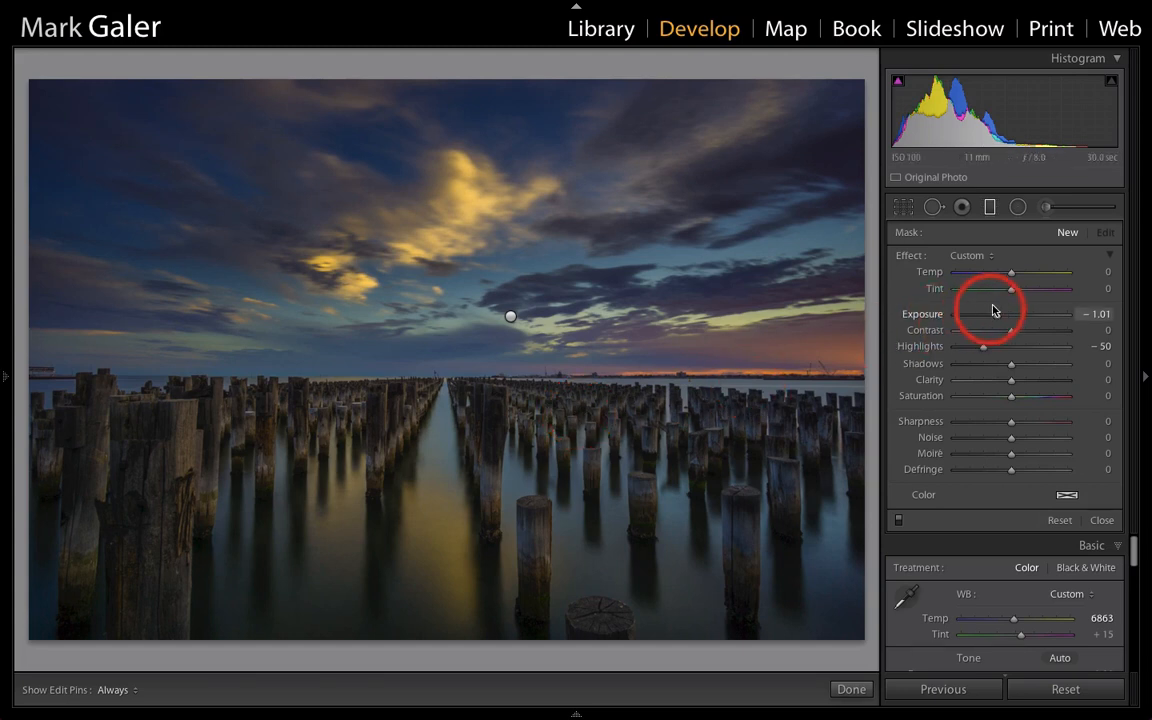
Reset the filter effect, warm its Temp and Tint, and draw a gradient up over the water and pylons.
{"action": "double_click", "coordinate": [1012, 312]}
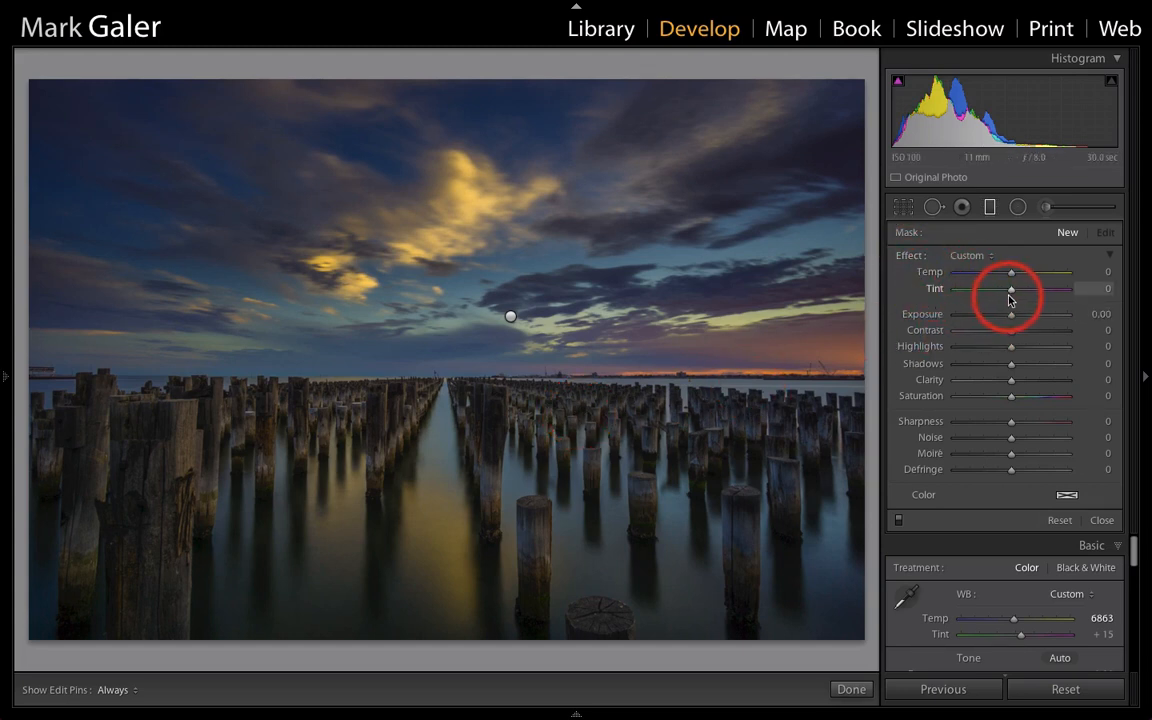
{"action": "left_click_drag", "start_coordinate": [1012, 288], "coordinate": [1018, 288]}
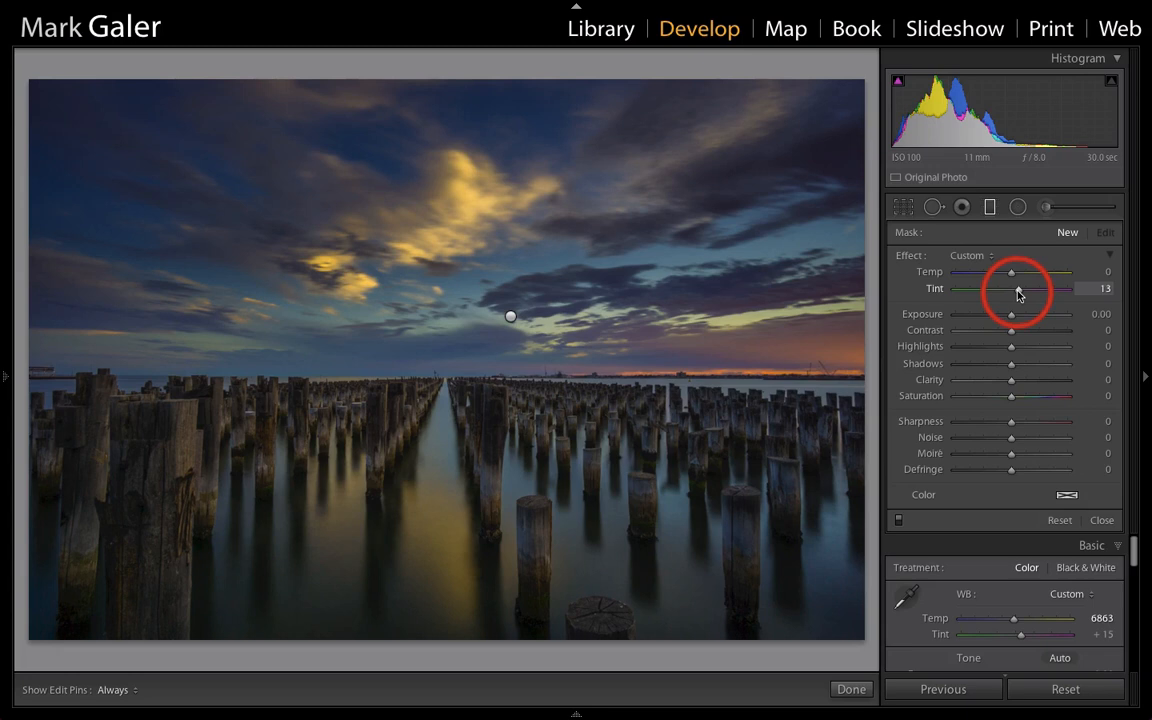
{"action": "left_click_drag", "start_coordinate": [1000, 288], "coordinate": [1012, 288]}
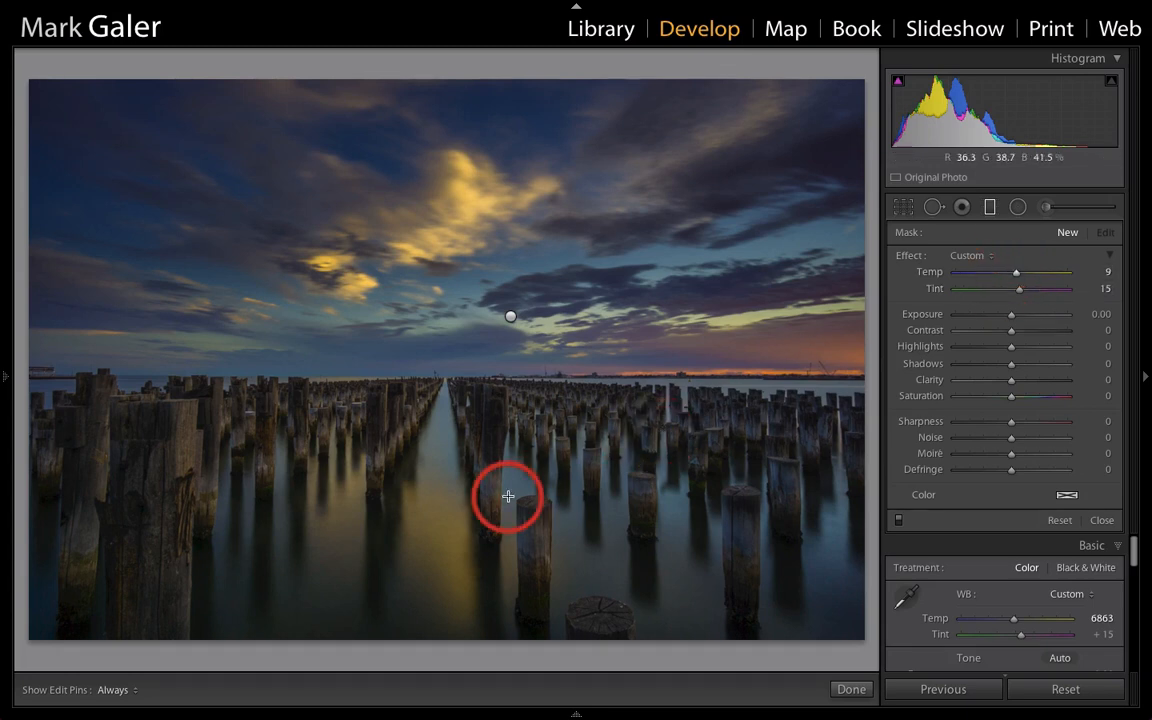
{"action": "left_click_drag", "start_coordinate": [508, 496], "coordinate": [502, 378]}
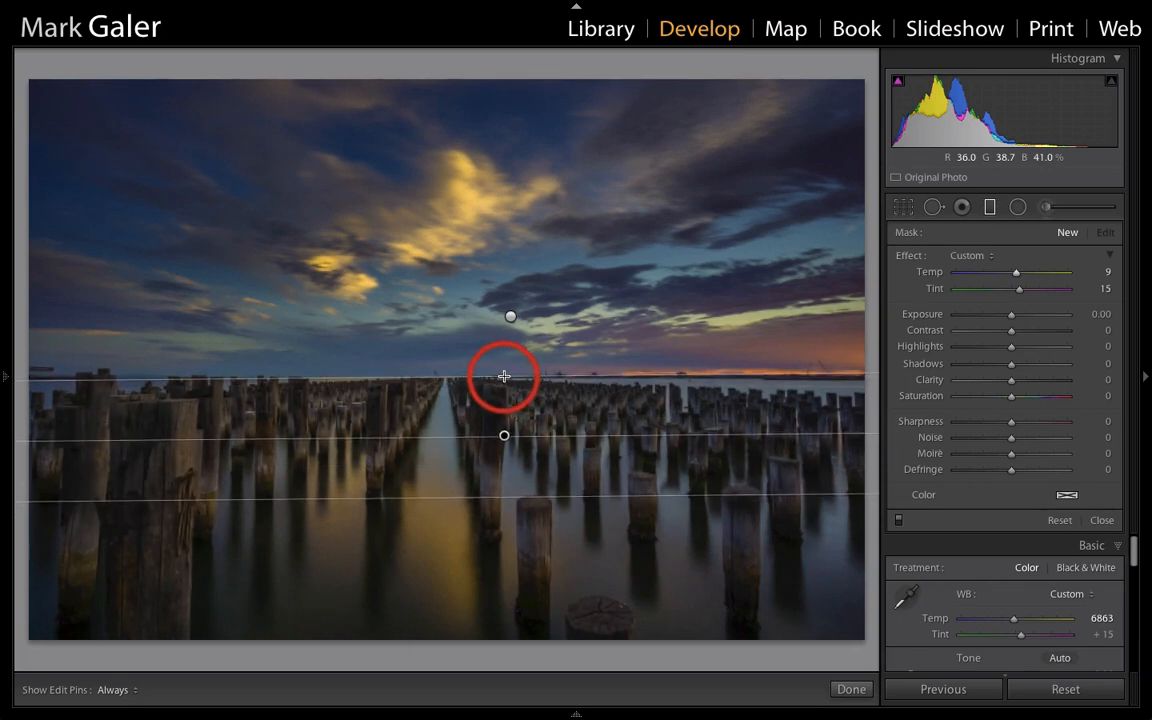
Tune the second filter's temperature and tint to about +15 and lift its Shadows to 25.
{"action": "left_click_drag", "start_coordinate": [1016, 272], "coordinate": [1012, 272]}
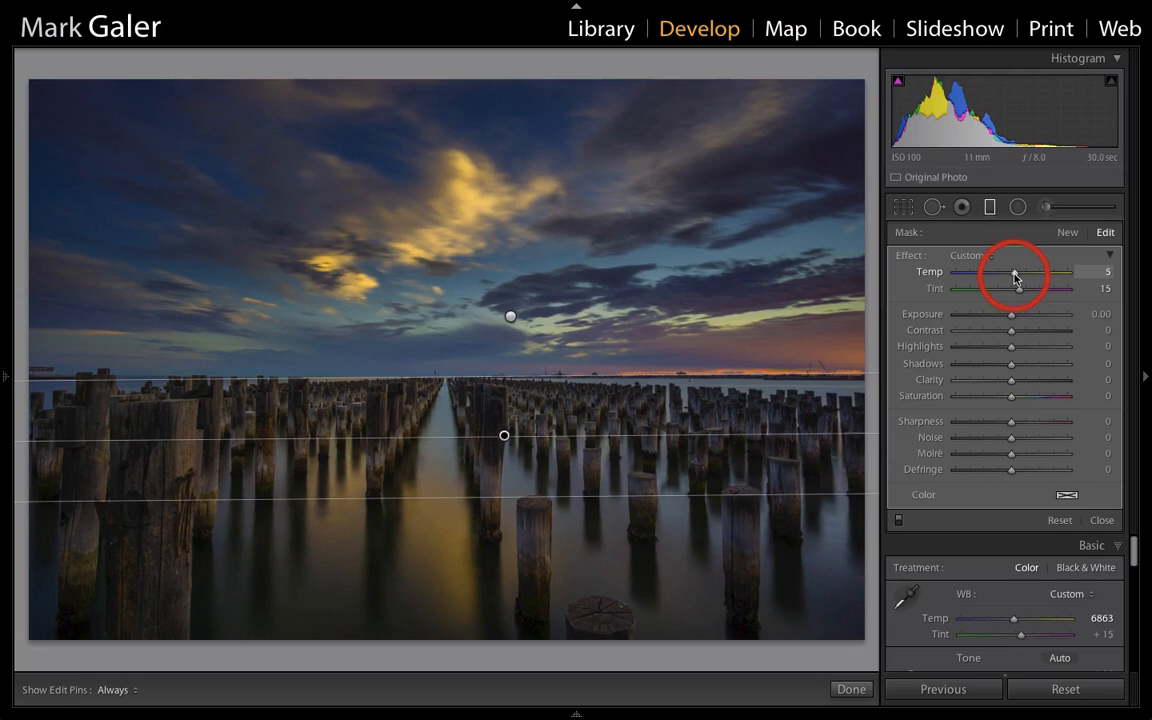
{"action": "left_click_drag", "start_coordinate": [1040, 272], "coordinate": [1012, 272]}
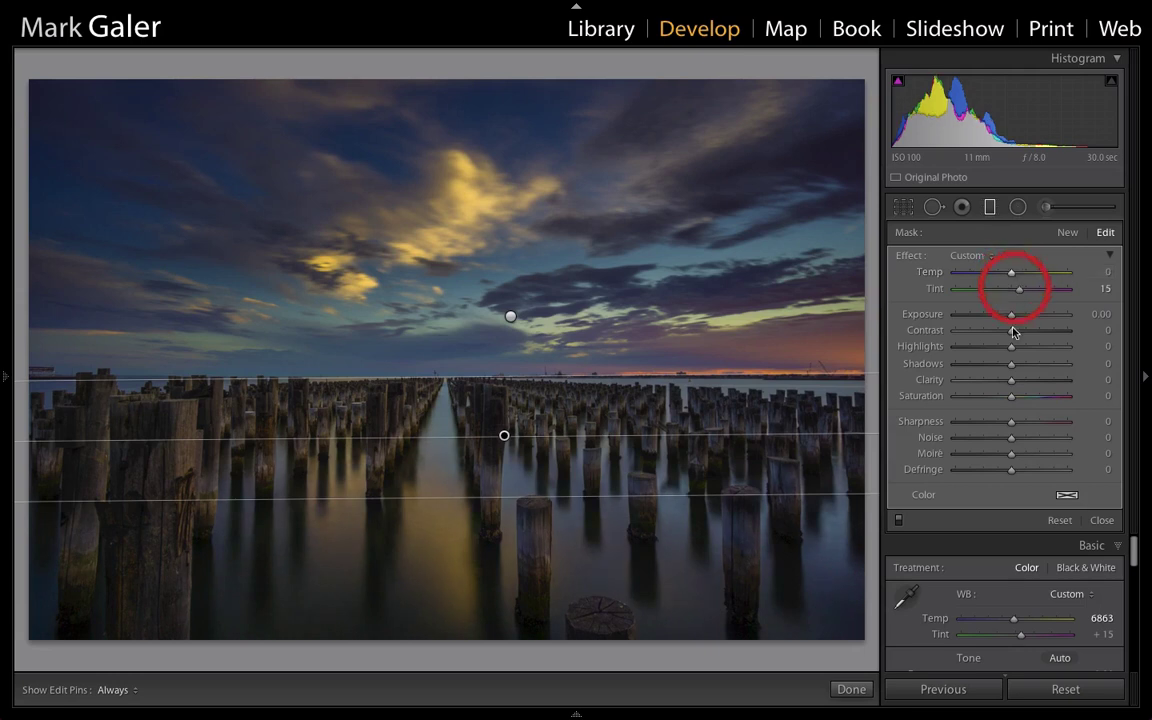
{"action": "left_click_drag", "start_coordinate": [1012, 364], "coordinate": [1024, 364]}
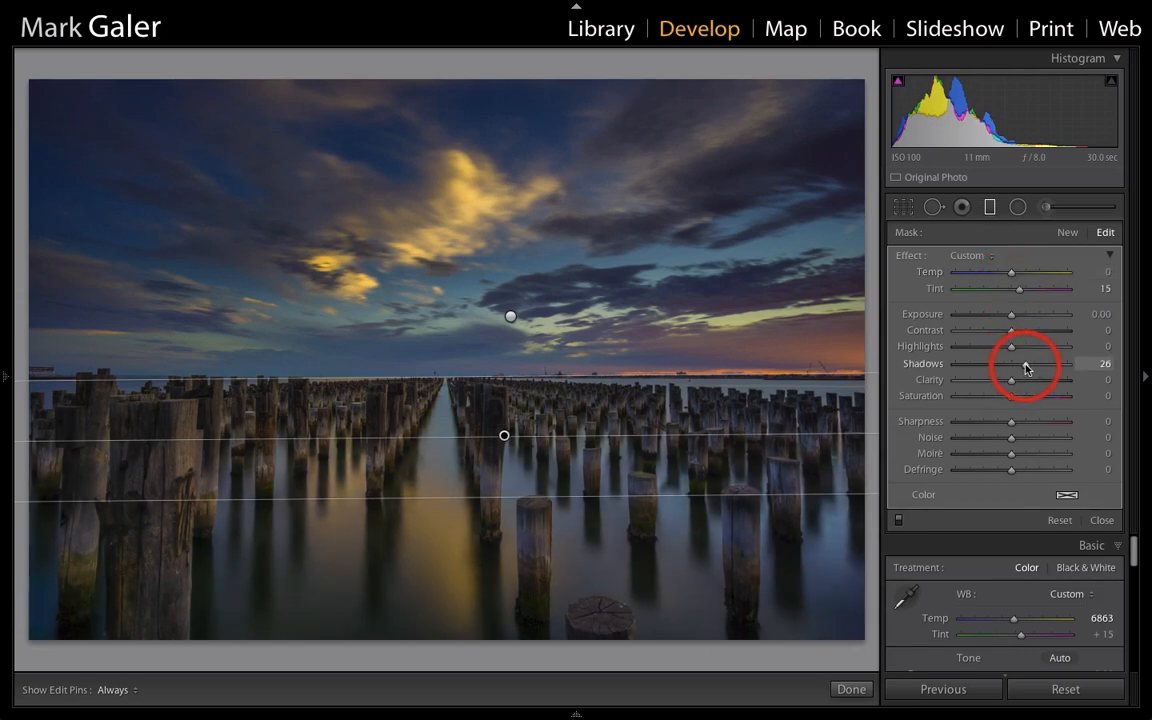
{"action": "left_click_drag", "start_coordinate": [1012, 364], "coordinate": [1012, 364]}
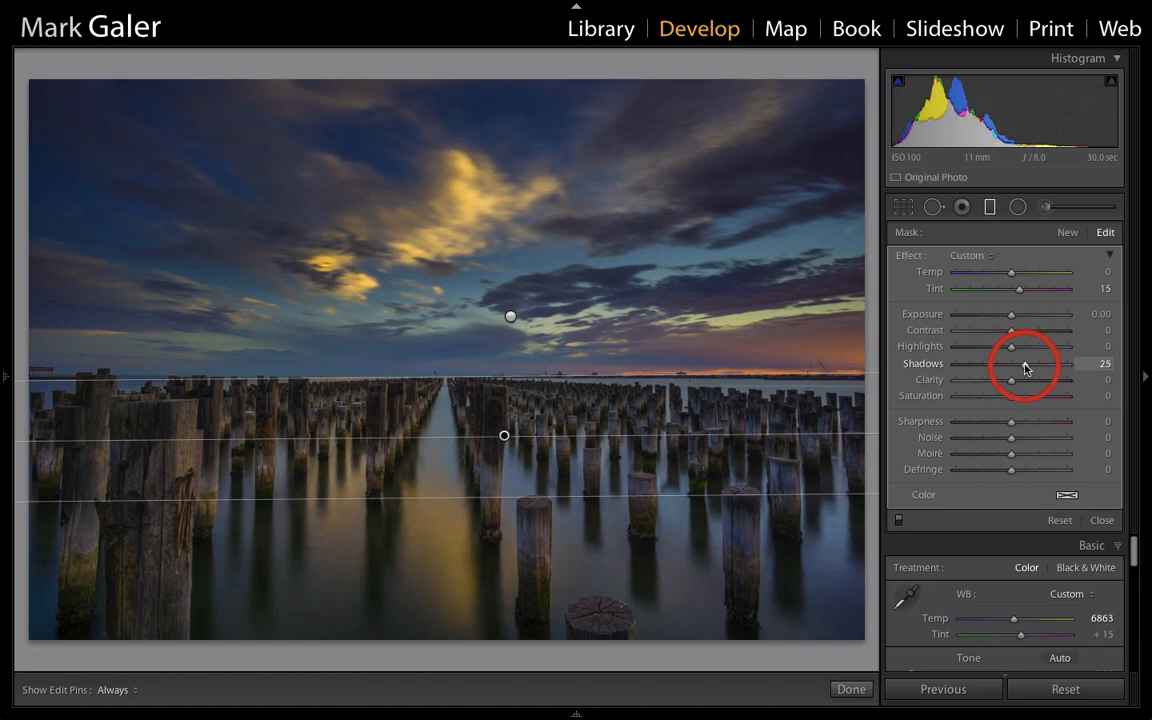
{"action": "left_click", "coordinate": [988, 206]}
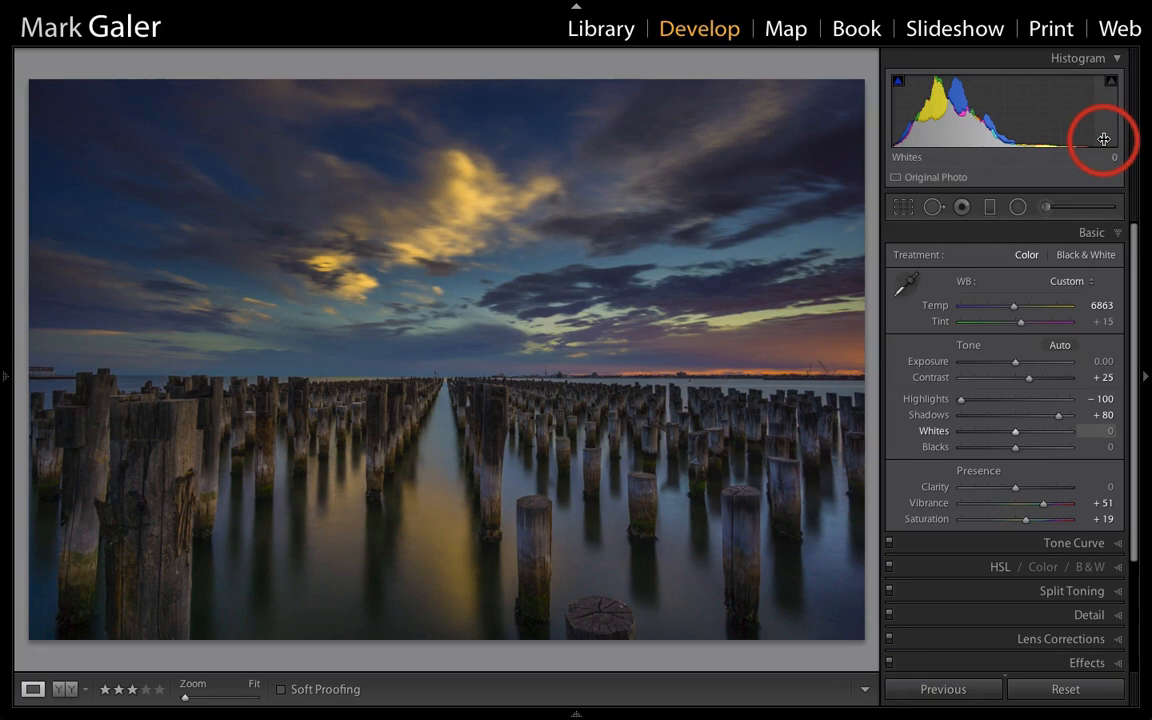
{"action": "mouse_move", "coordinate": [1018, 432]}
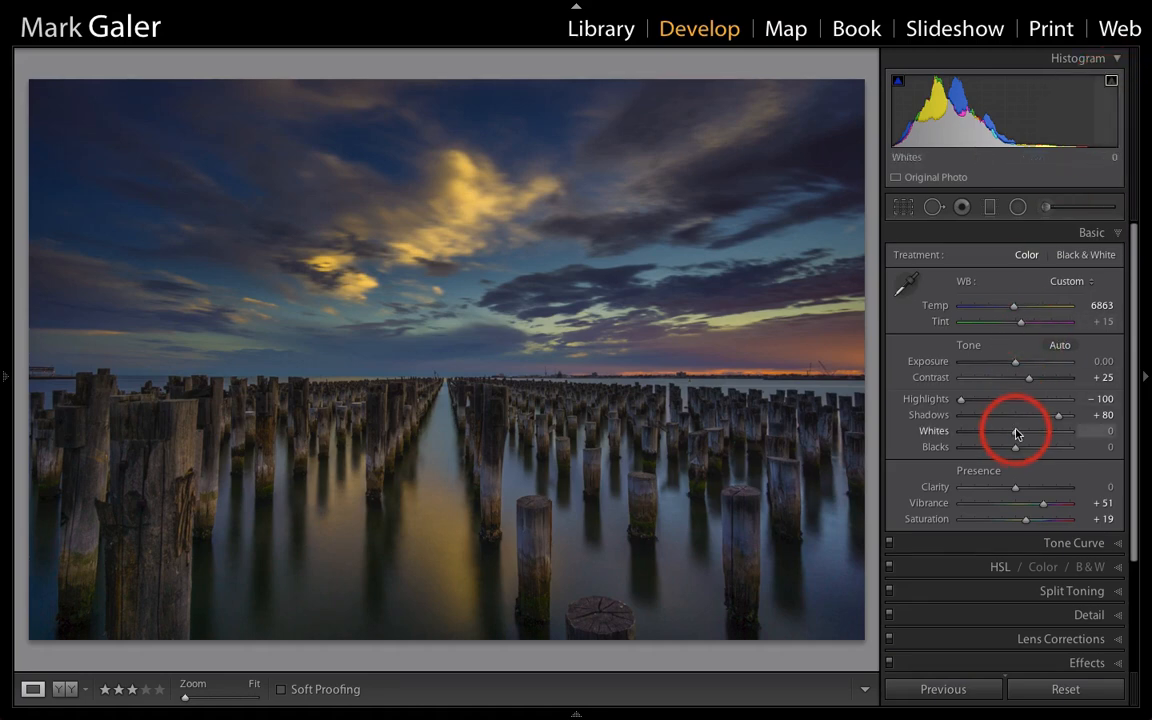
Alt-drag Whites while previewing clipping and leave it at +61, just short of clipped clouds.
{"action": "left_click_drag", "start_coordinate": [1016, 432], "coordinate": [1044, 432]}
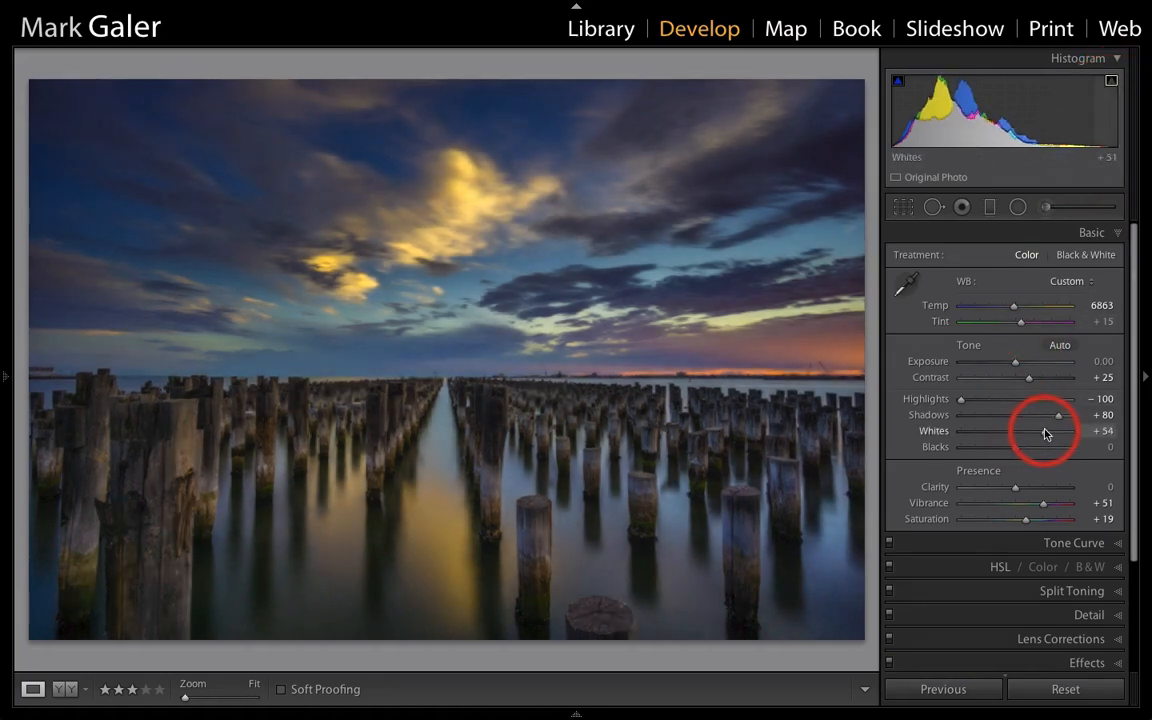
{"action": "left_click_drag", "start_coordinate": [1044, 432], "coordinate": [1058, 432]}
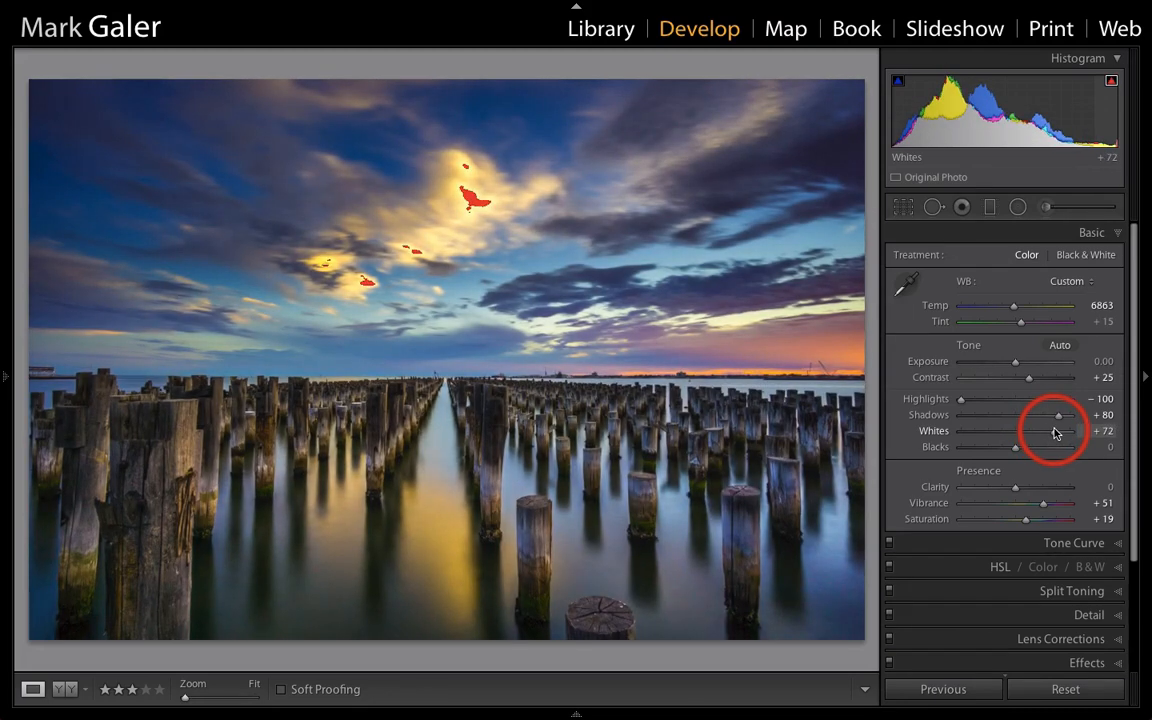
{"action": "mouse_move", "coordinate": [496, 238]}
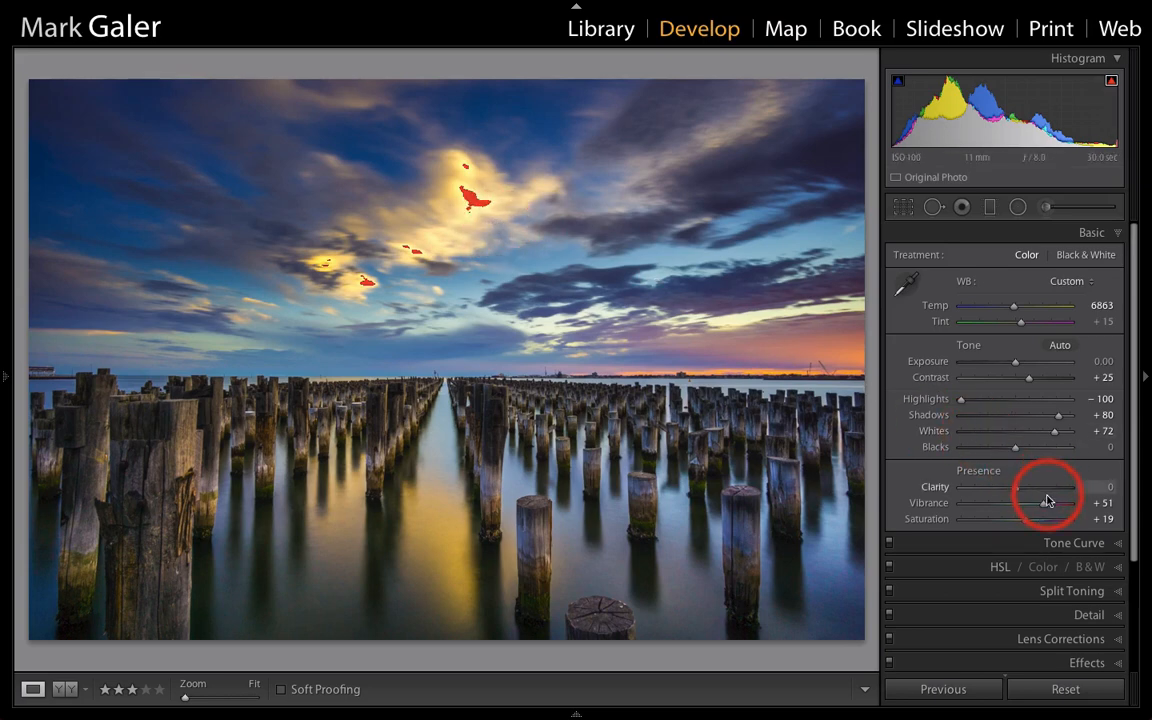
{"action": "left_click_drag", "start_coordinate": [1054, 430], "coordinate": [1044, 436]}
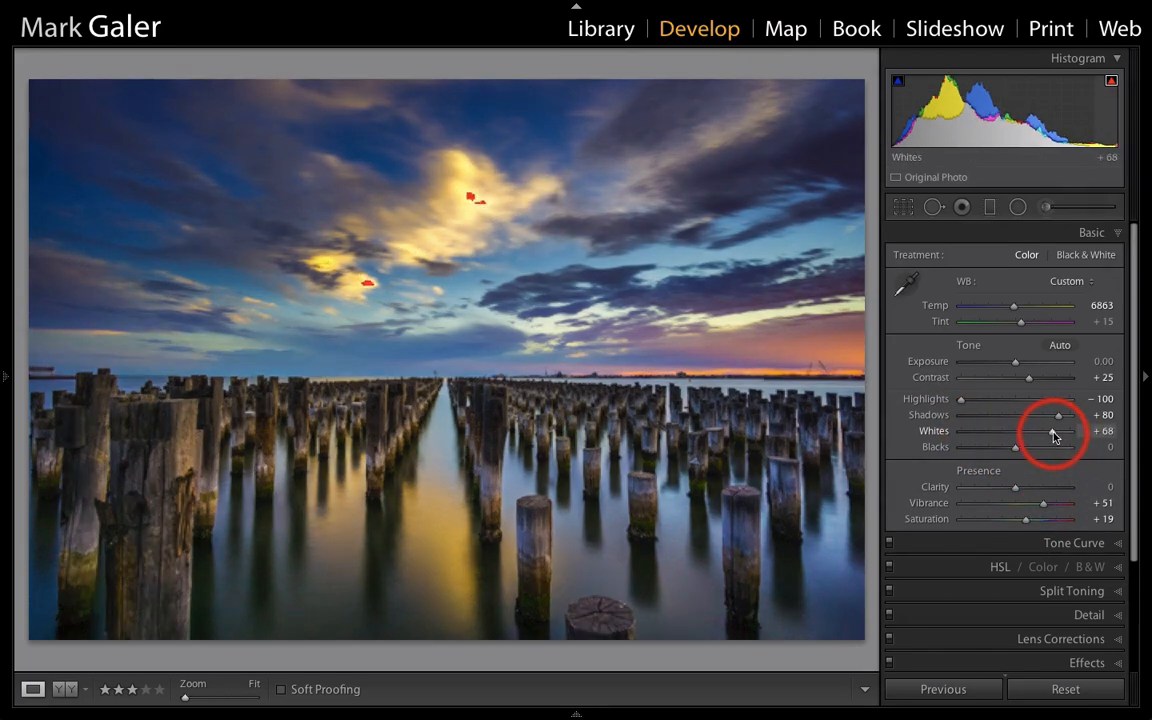
{"action": "left_click_drag", "start_coordinate": [1060, 434], "coordinate": [1046, 434]}
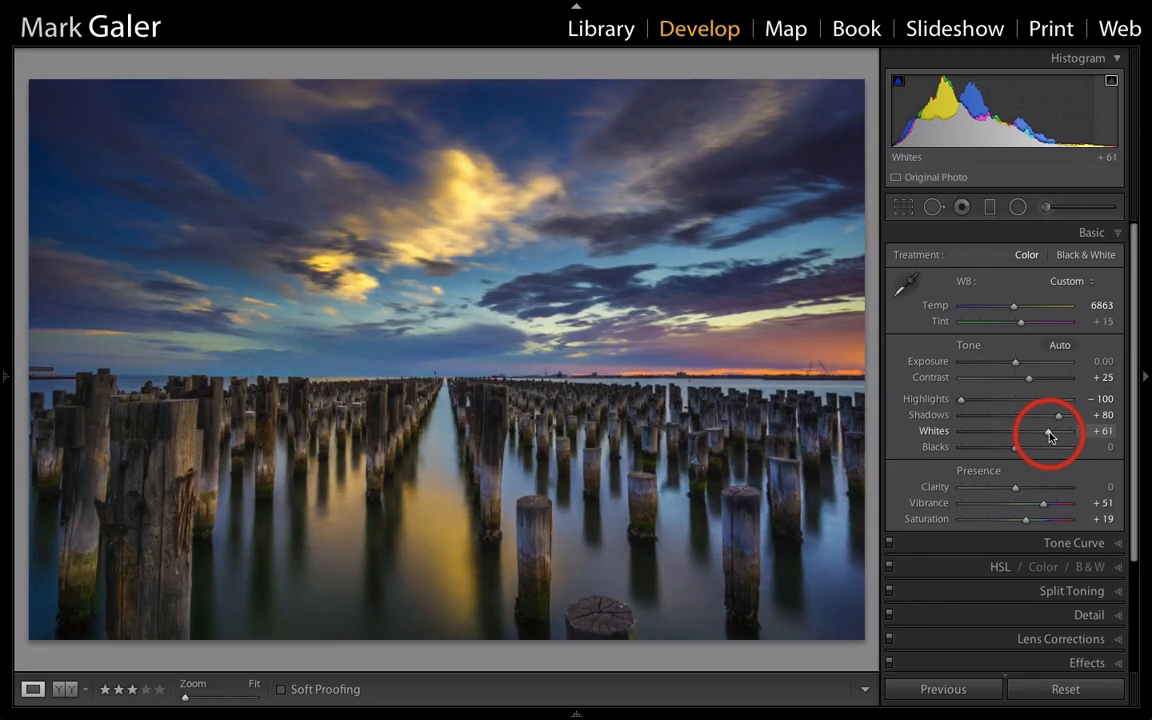
{"action": "left_click_drag", "start_coordinate": [1056, 432], "coordinate": [1058, 432]}
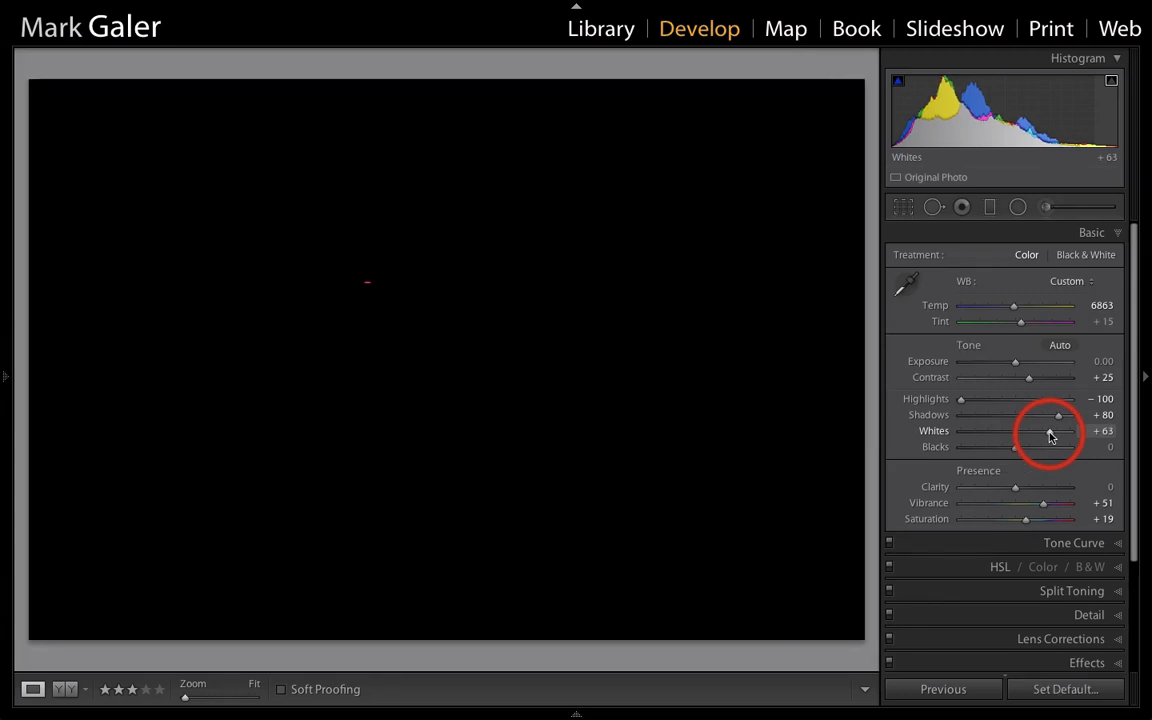
{"action": "left_click_drag", "start_coordinate": [1052, 432], "coordinate": [1060, 432]}
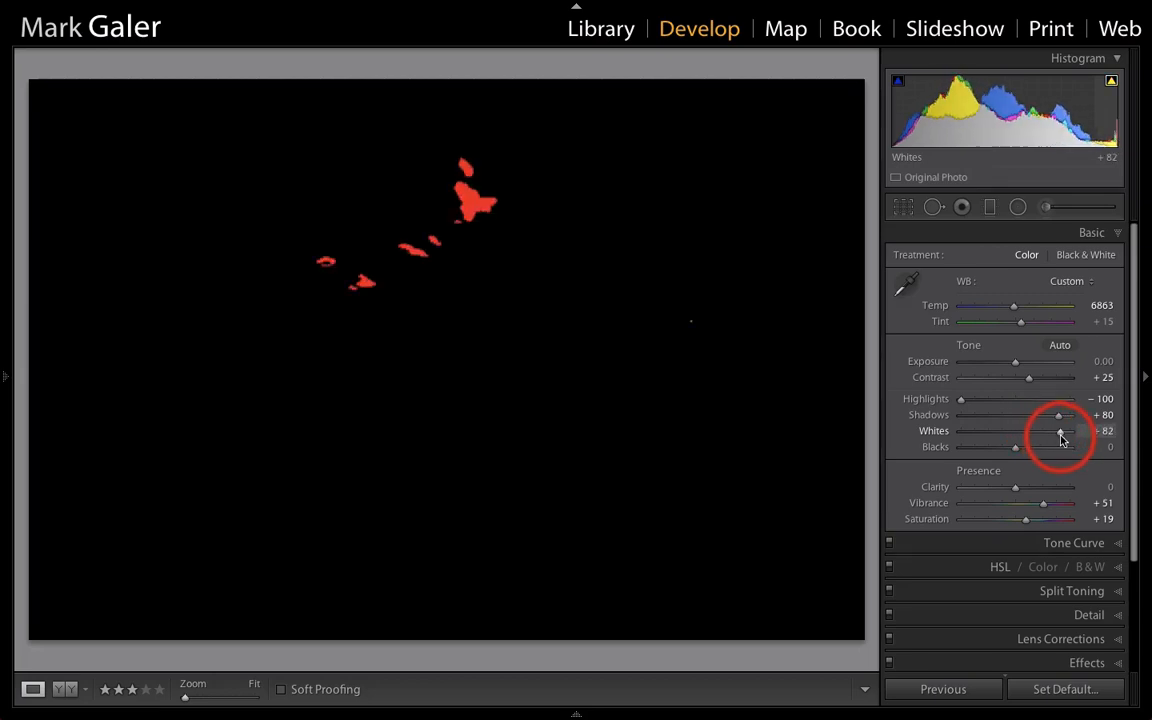
{"action": "left_click_drag", "start_coordinate": [1060, 432], "coordinate": [1016, 432]}
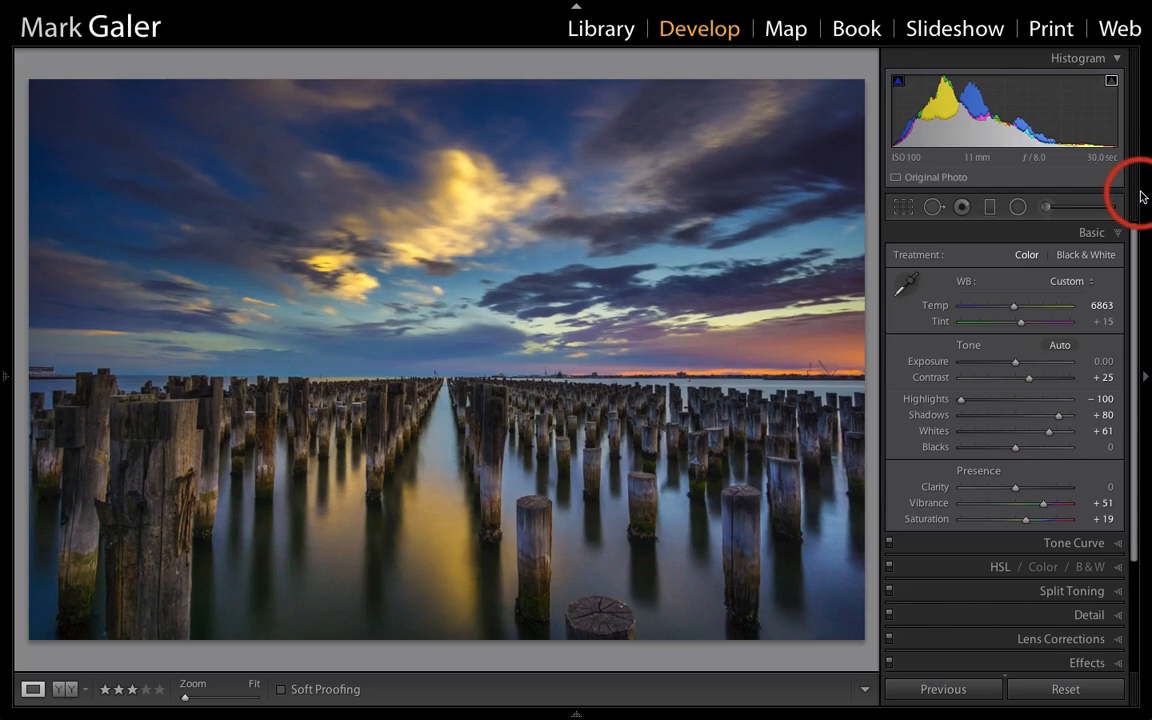
{"action": "mouse_move", "coordinate": [1108, 120]}
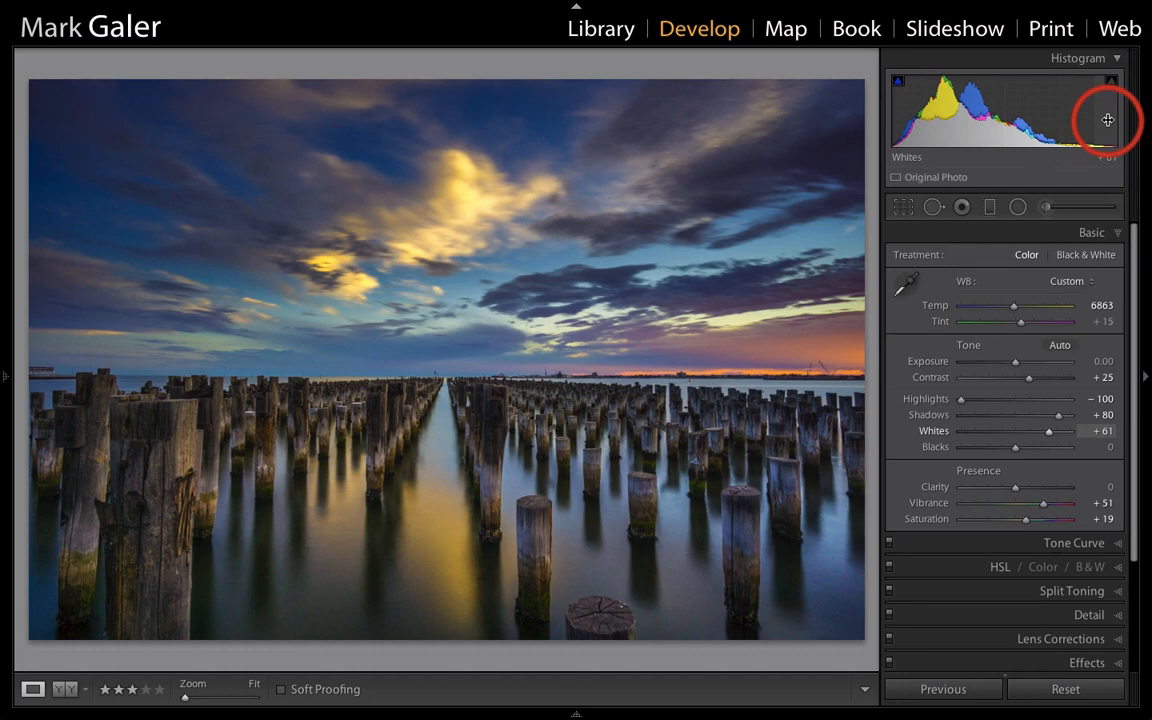
{"action": "mouse_move", "coordinate": [278, 370]}
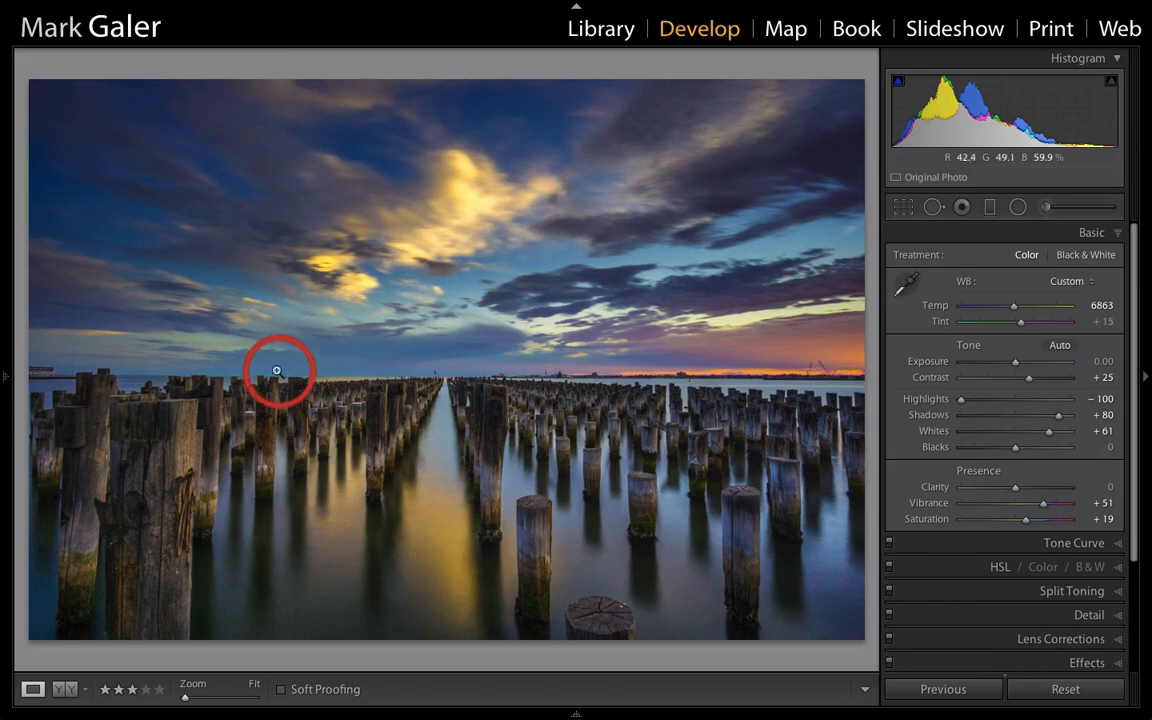
Zoom to 1:1 on the horizon sky to inspect the noise.
{"action": "left_click", "coordinate": [276, 370]}
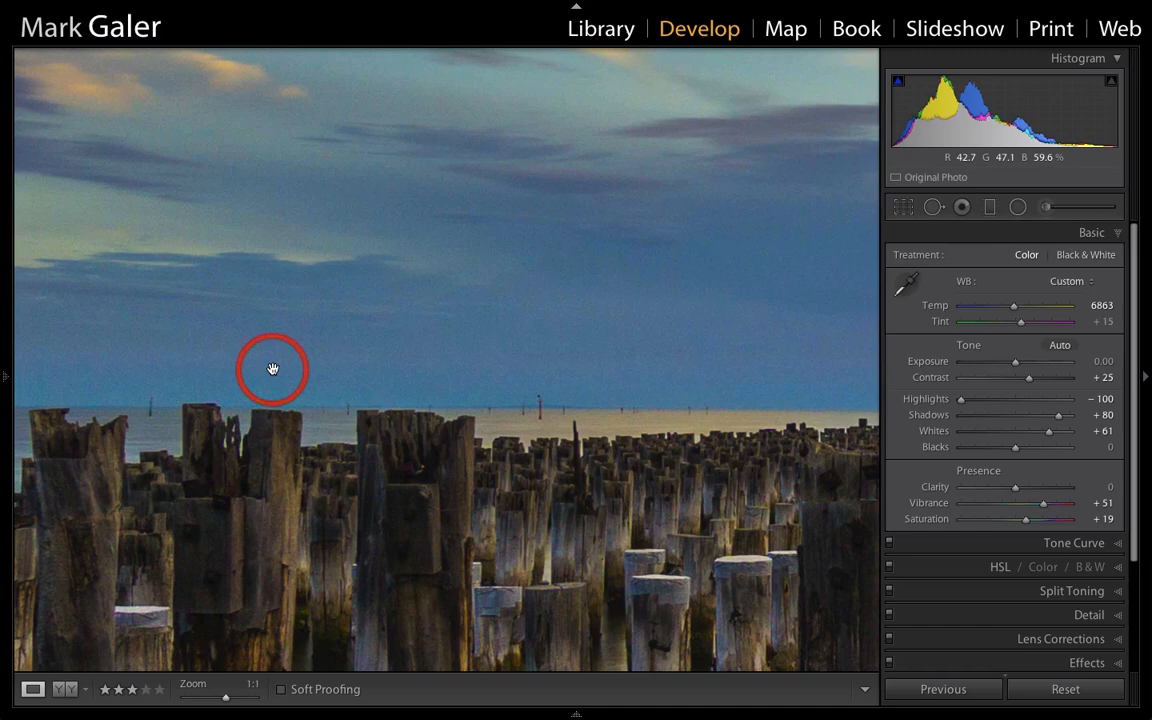
{"action": "mouse_move", "coordinate": [326, 352]}
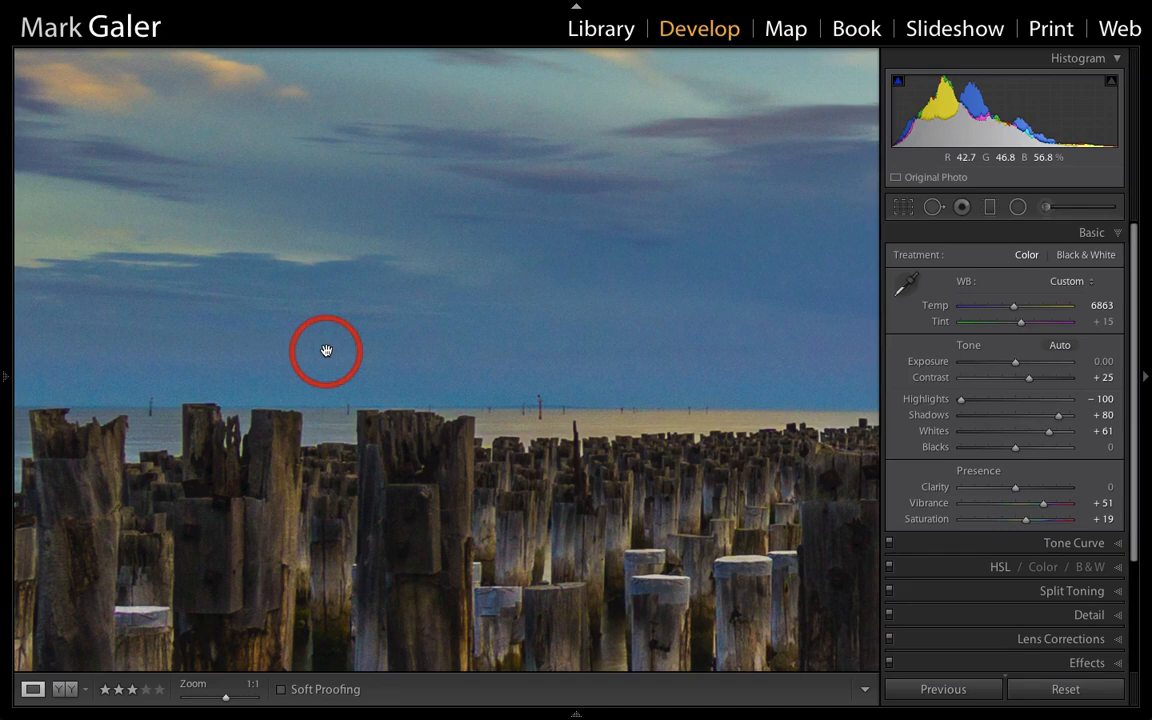
{"action": "mouse_move", "coordinate": [896, 468]}
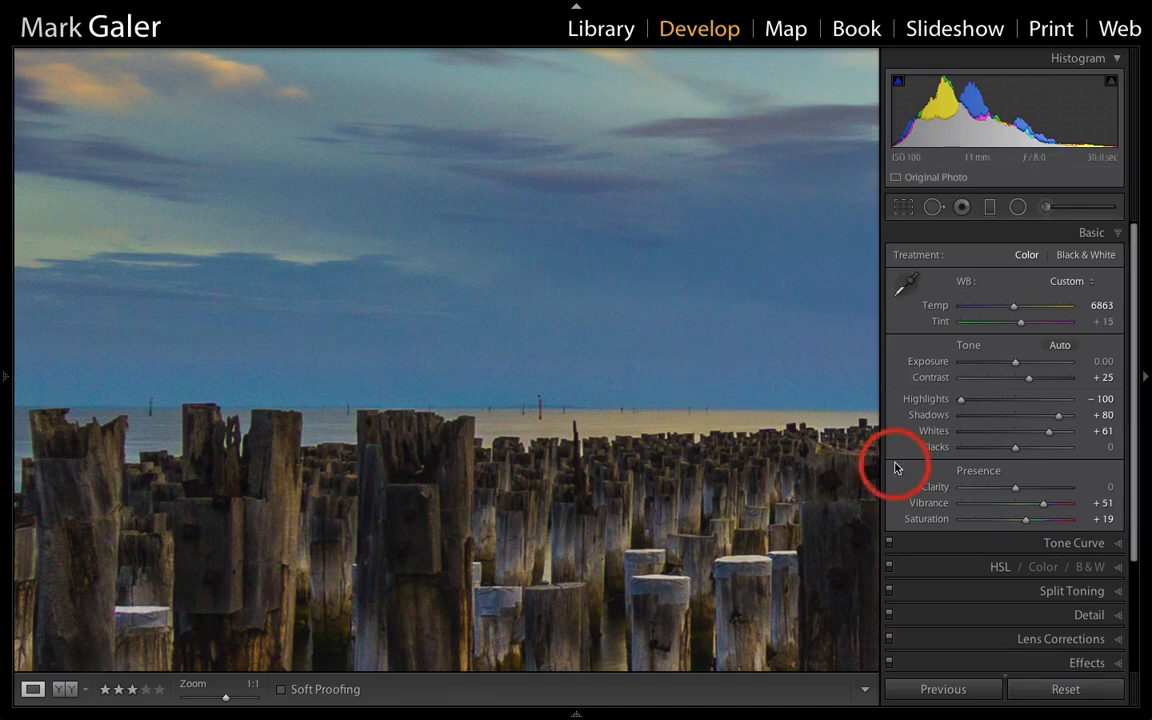
Expand Detail and set Noise Reduction Luminance to 29 to smooth the sky grain.
{"action": "left_click", "coordinate": [1088, 328]}
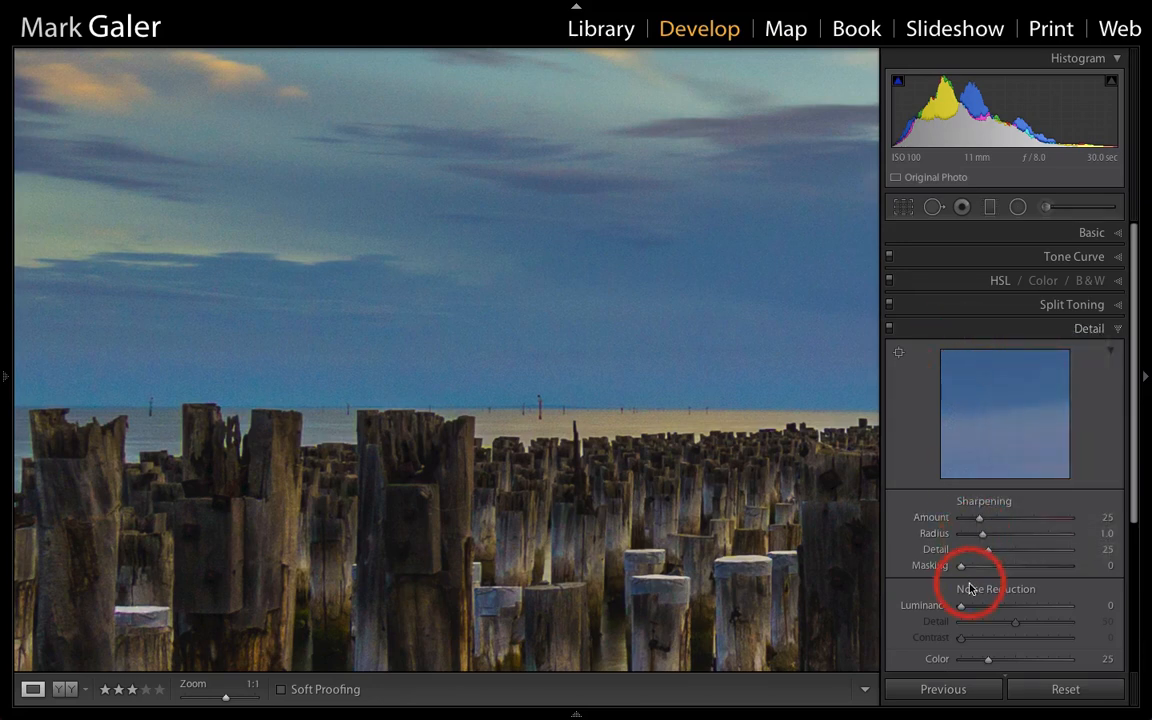
{"action": "left_click_drag", "start_coordinate": [960, 604], "coordinate": [992, 604]}
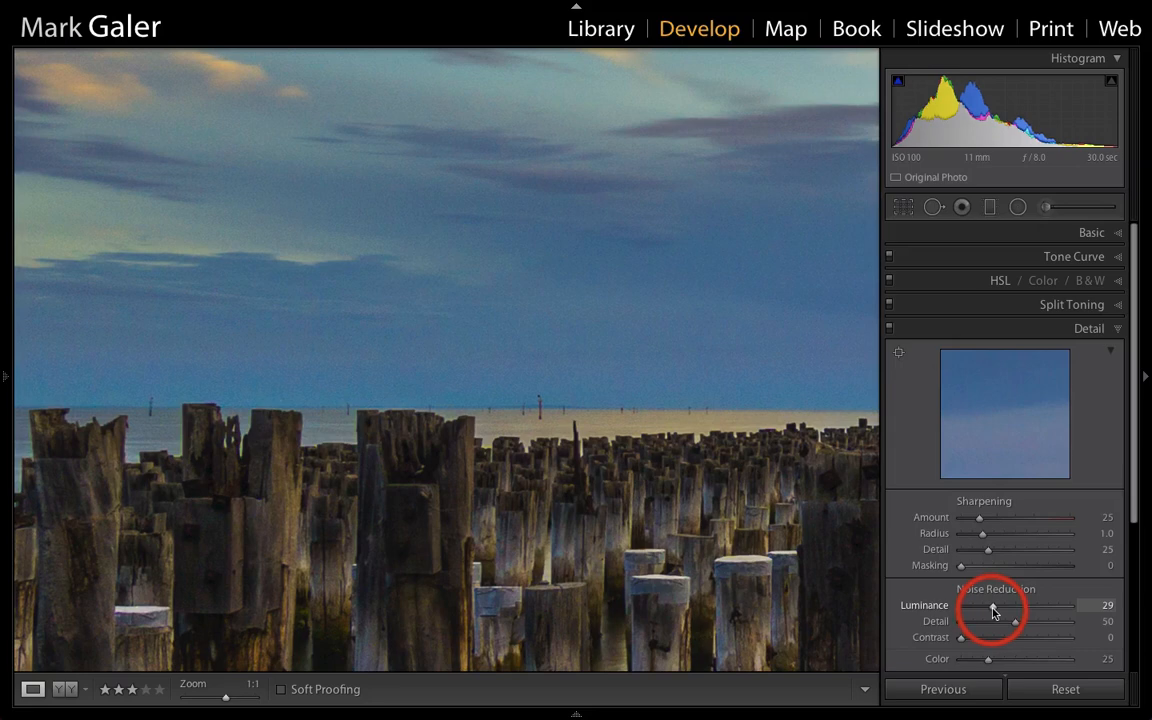
{"action": "mouse_move", "coordinate": [368, 324]}
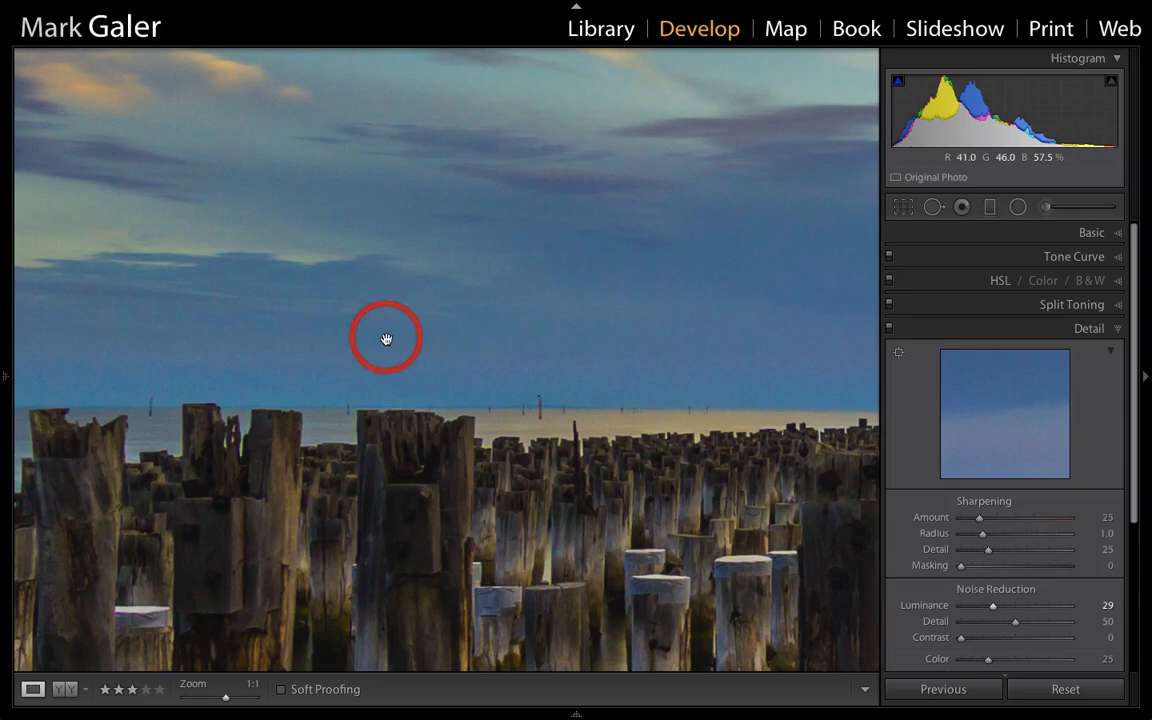
{"action": "mouse_move", "coordinate": [928, 492]}
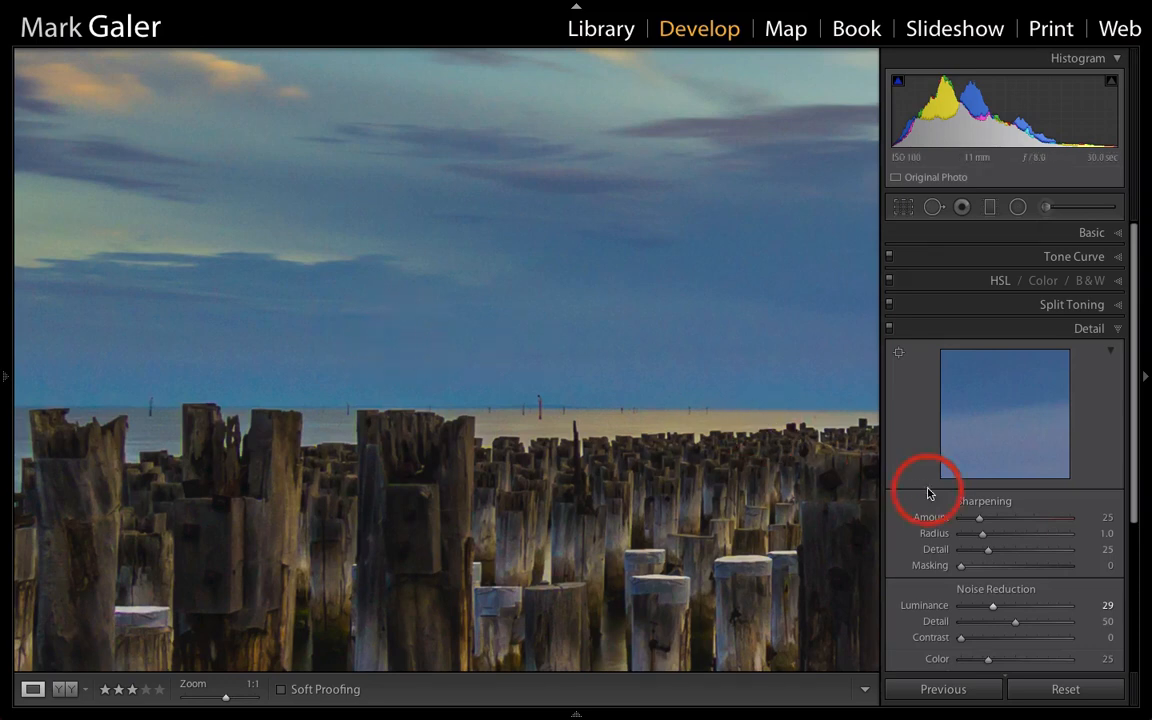
Raise the Sharpening Amount to 60.
{"action": "left_click_drag", "start_coordinate": [980, 516], "coordinate": [996, 516]}
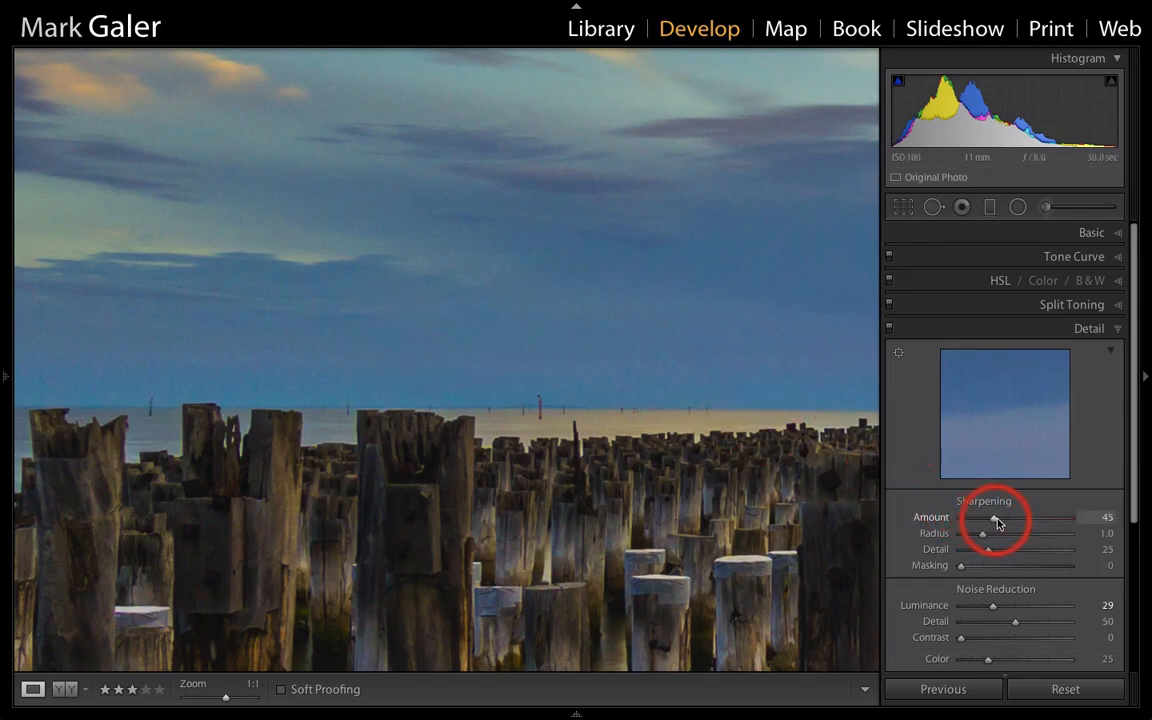
{"action": "left_click_drag", "start_coordinate": [996, 520], "coordinate": [1010, 520]}
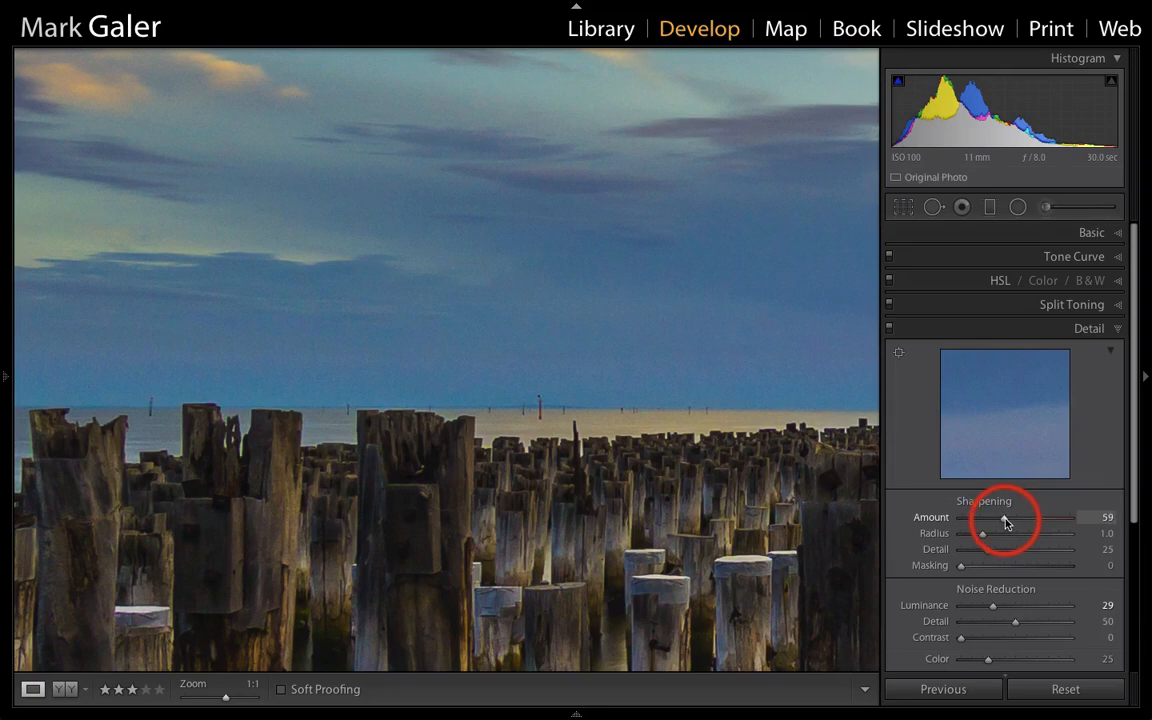
{"action": "left_click_drag", "start_coordinate": [1000, 516], "coordinate": [1004, 516]}
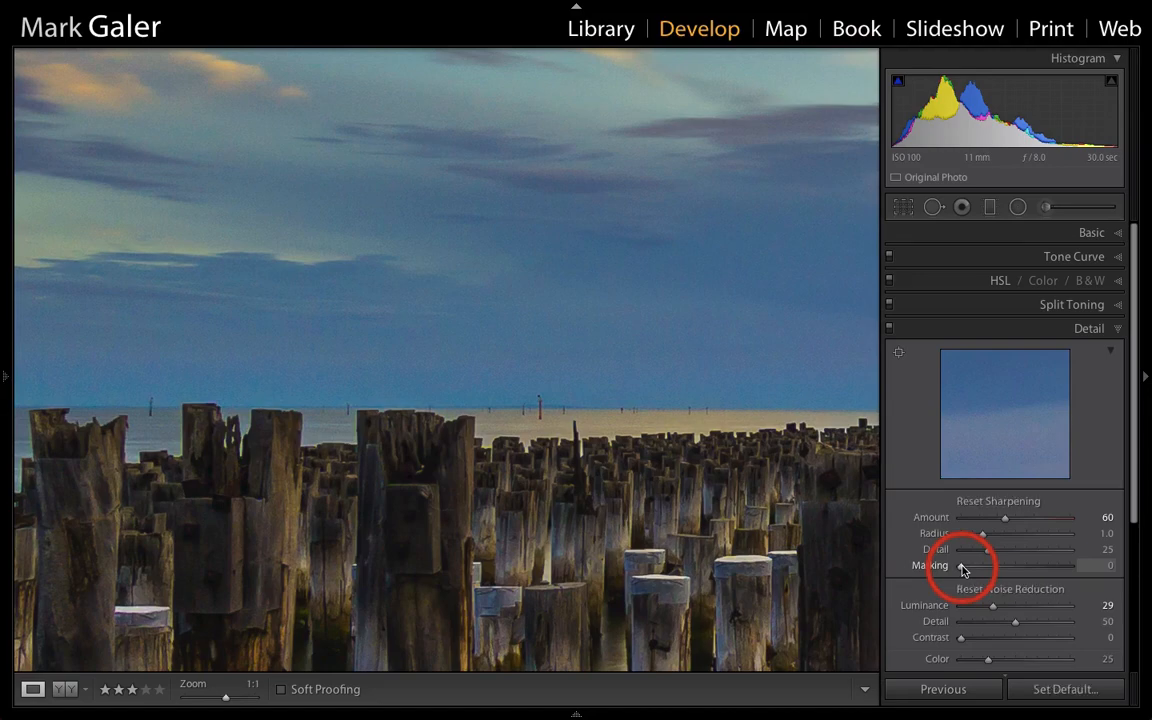
Raise Sharpening Masking to 54 so only the pylon edges get sharpened, sparing the sky.
{"action": "left_click_drag", "start_coordinate": [960, 564], "coordinate": [998, 564]}
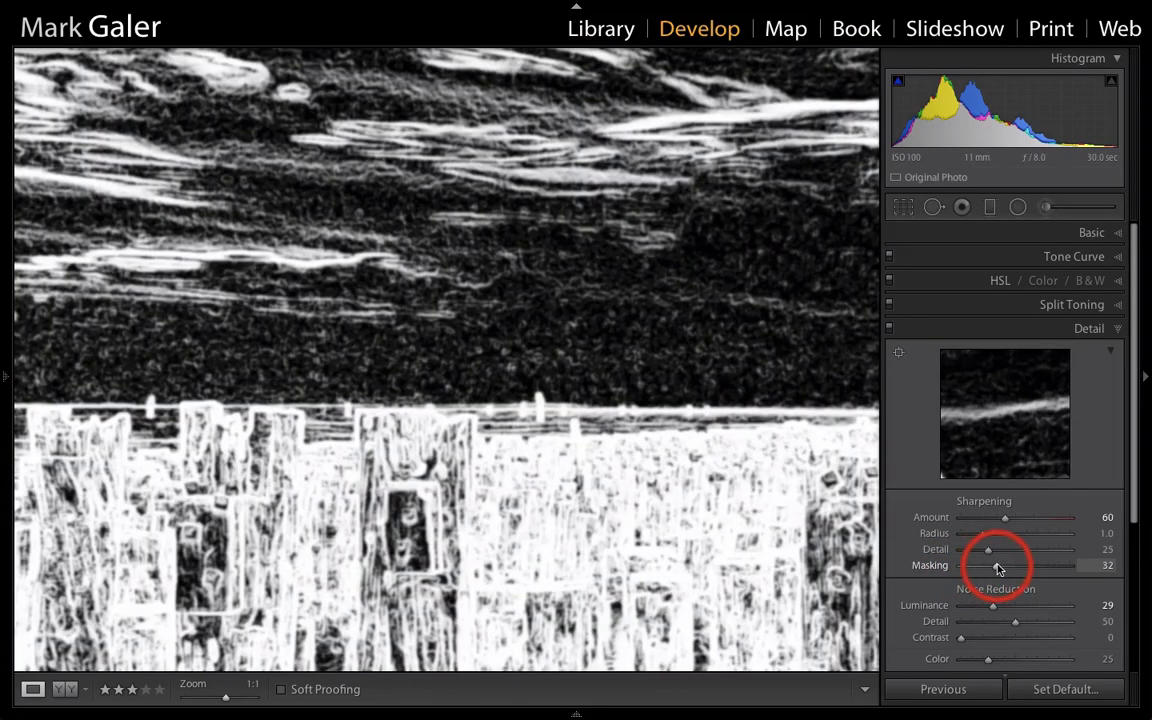
{"action": "left_click_drag", "start_coordinate": [998, 564], "coordinate": [1012, 564]}
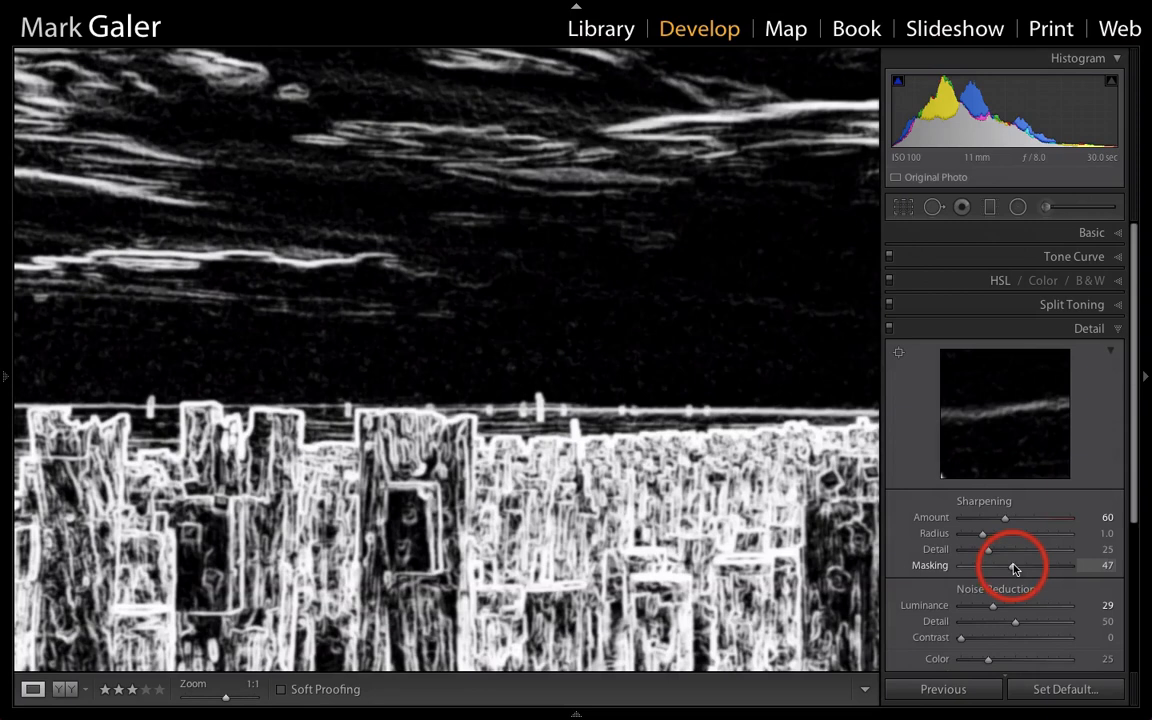
{"action": "left_click_drag", "start_coordinate": [1004, 564], "coordinate": [1012, 564]}
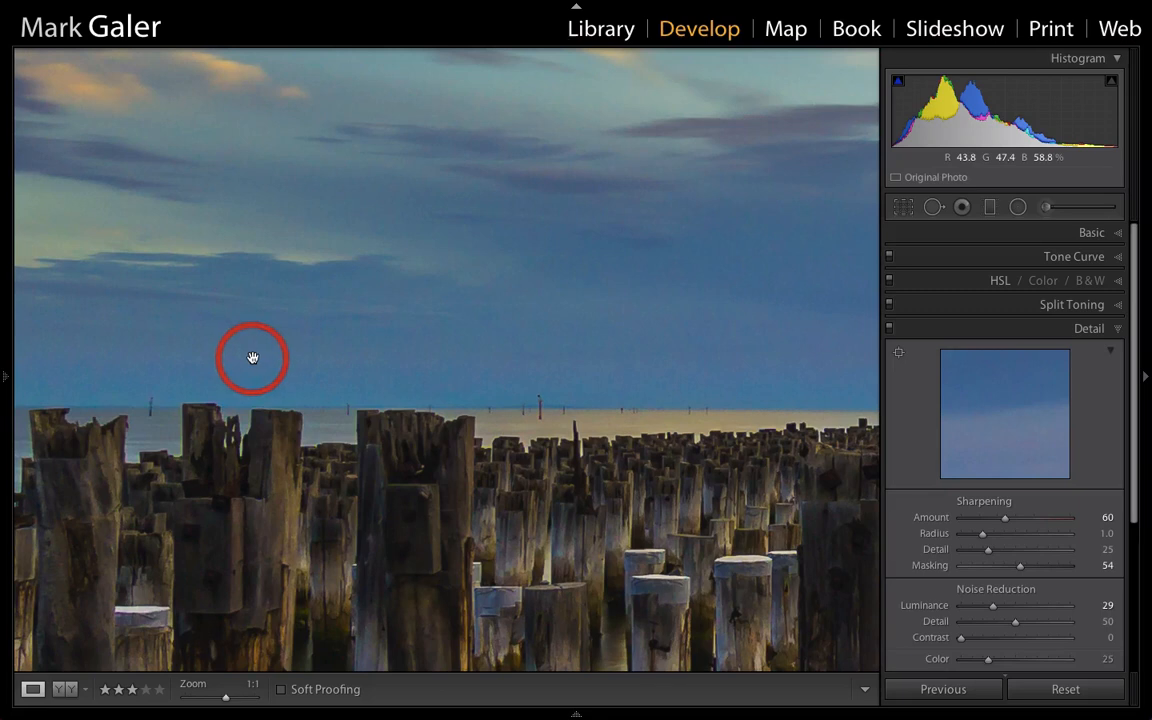
{"action": "mouse_move", "coordinate": [420, 360]}
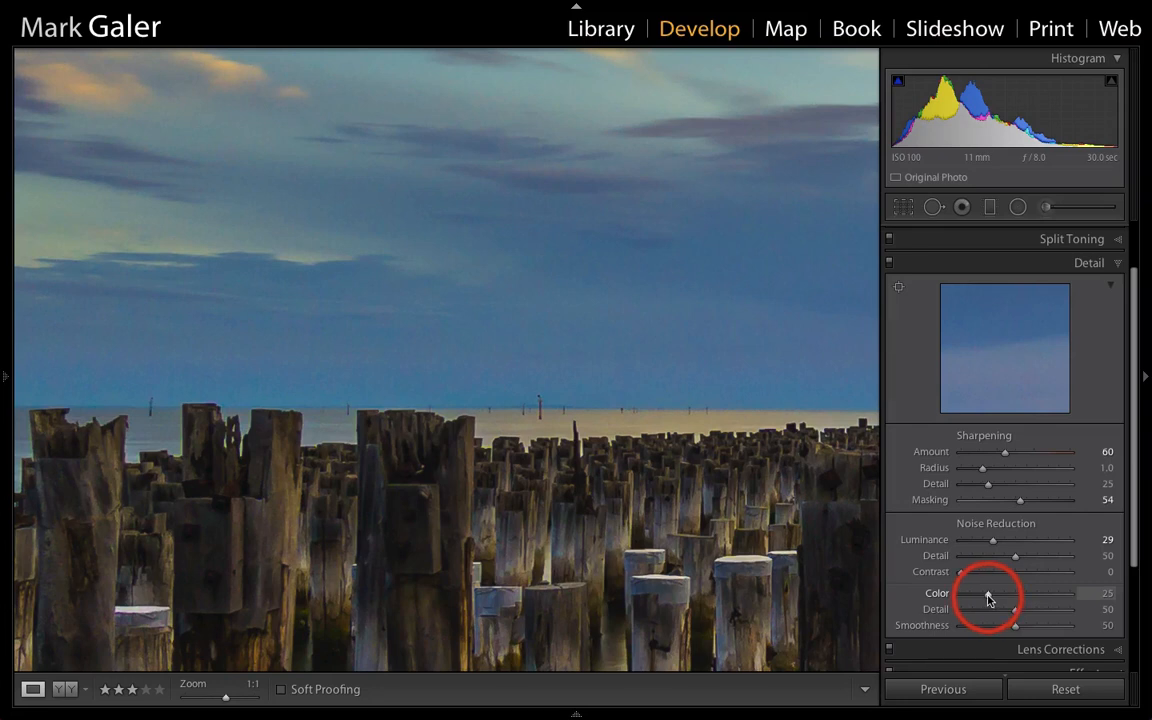
Set Color noise reduction to 51 and its Smoothness to 81.
{"action": "left_click_drag", "start_coordinate": [988, 592], "coordinate": [1016, 592]}
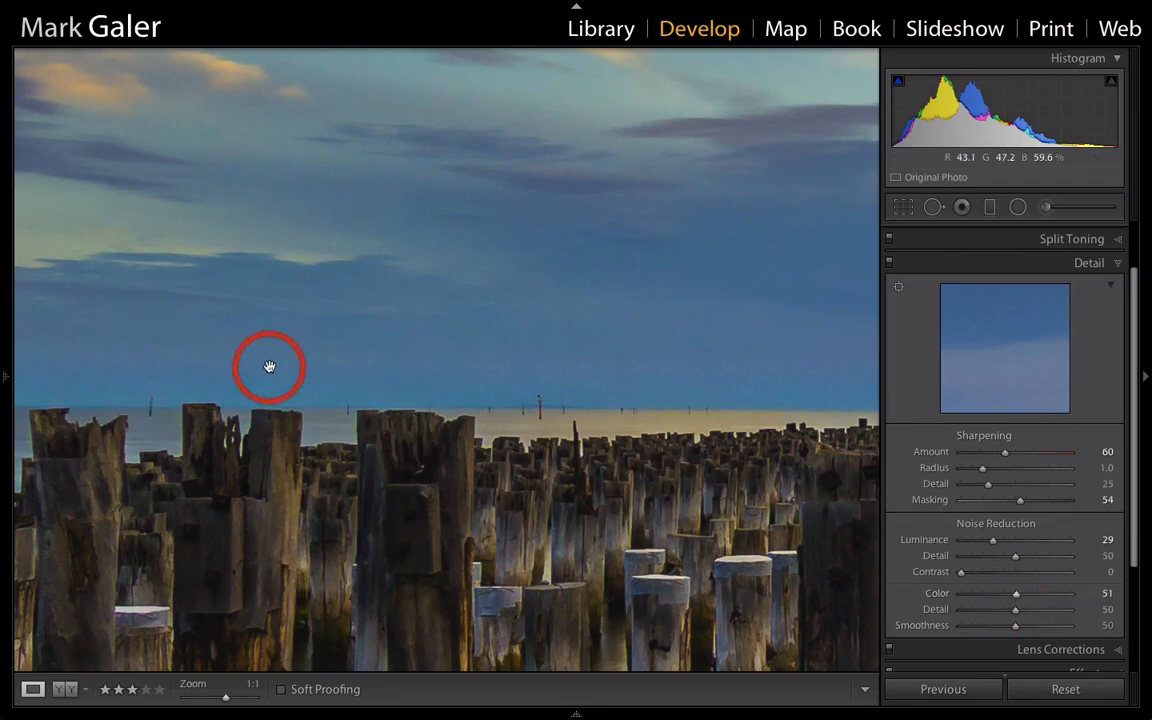
{"action": "mouse_move", "coordinate": [312, 362]}
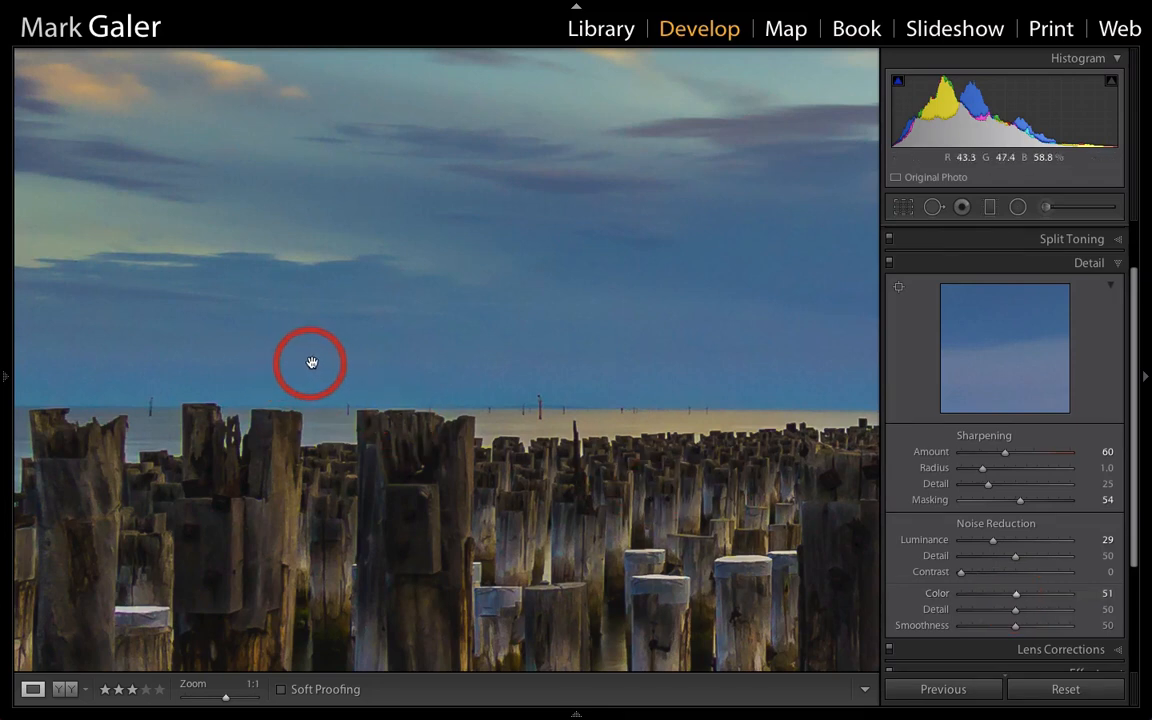
{"action": "left_click_drag", "start_coordinate": [312, 364], "coordinate": [848, 460]}
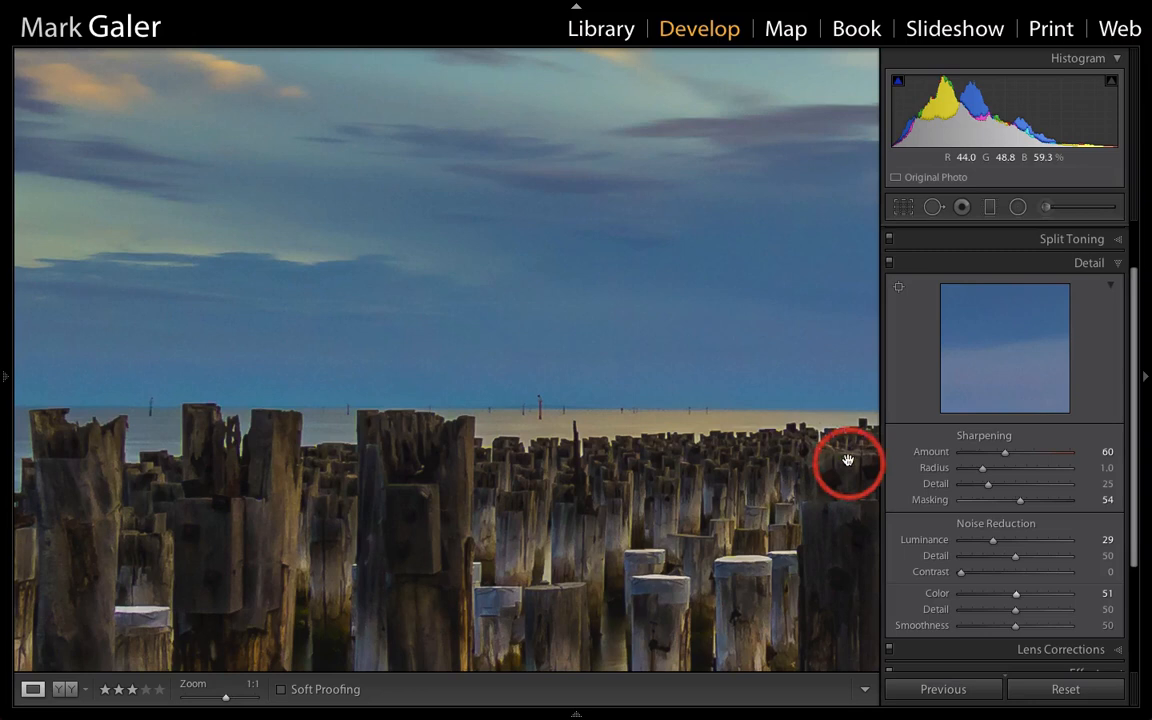
{"action": "left_click_drag", "start_coordinate": [984, 624], "coordinate": [1016, 624]}
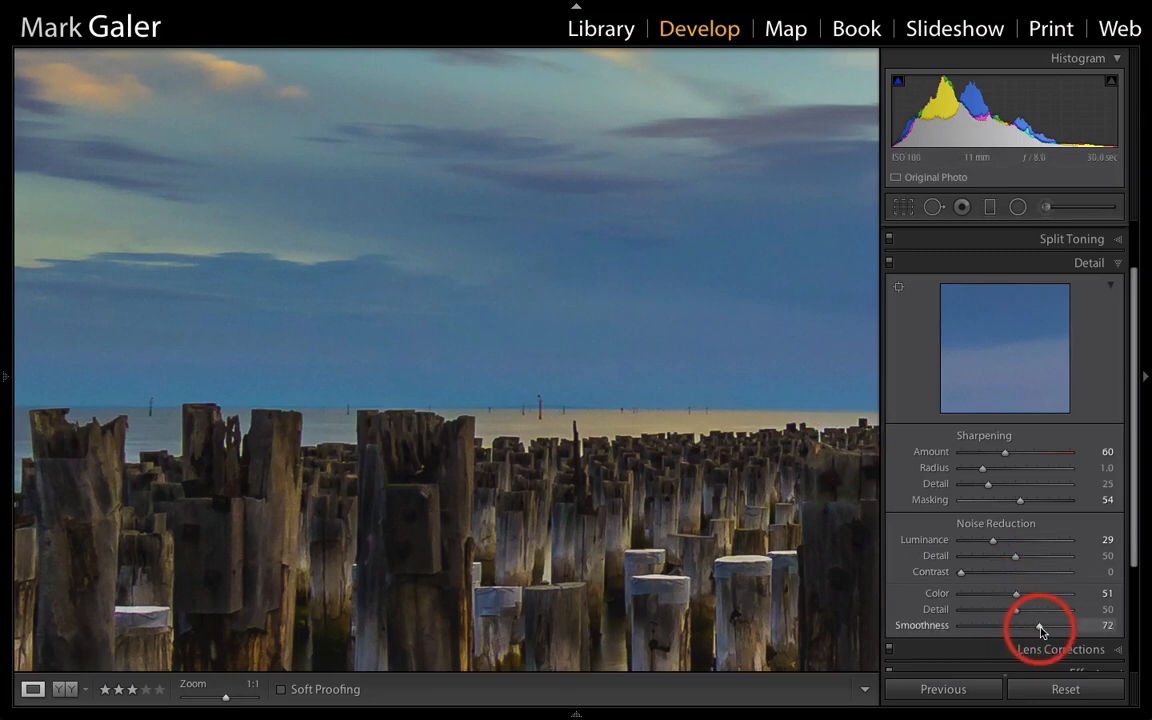
{"action": "left_click_drag", "start_coordinate": [1016, 624], "coordinate": [1050, 624]}
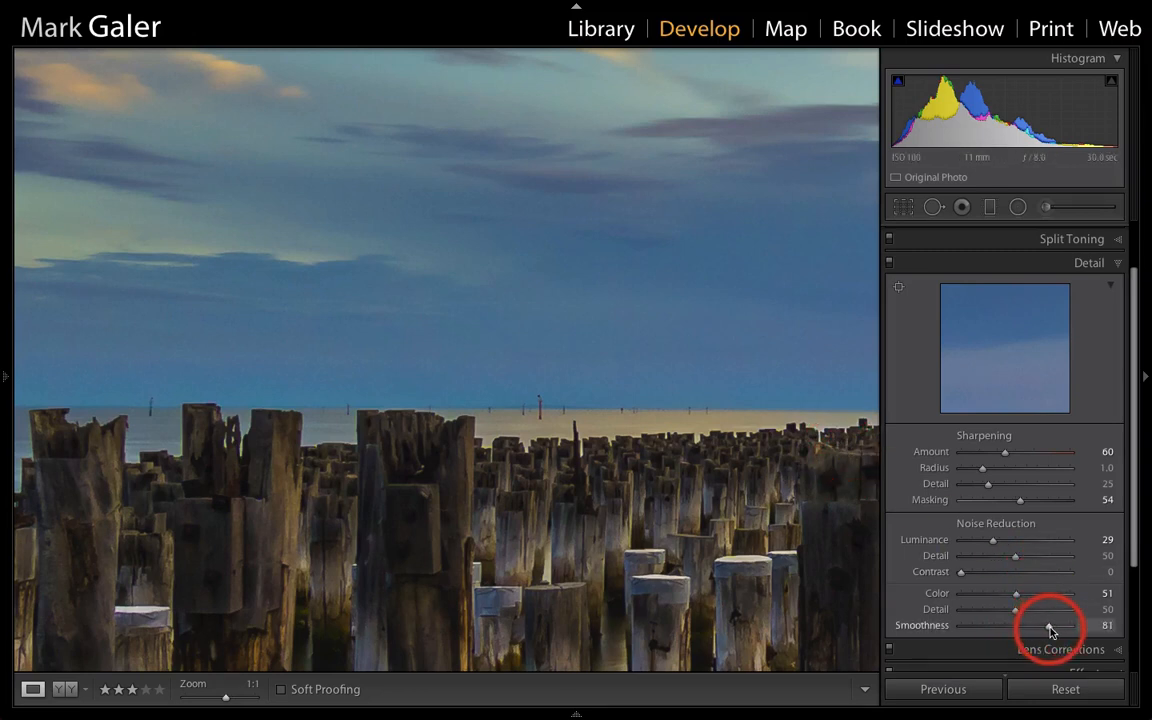
{"action": "mouse_move", "coordinate": [194, 376]}
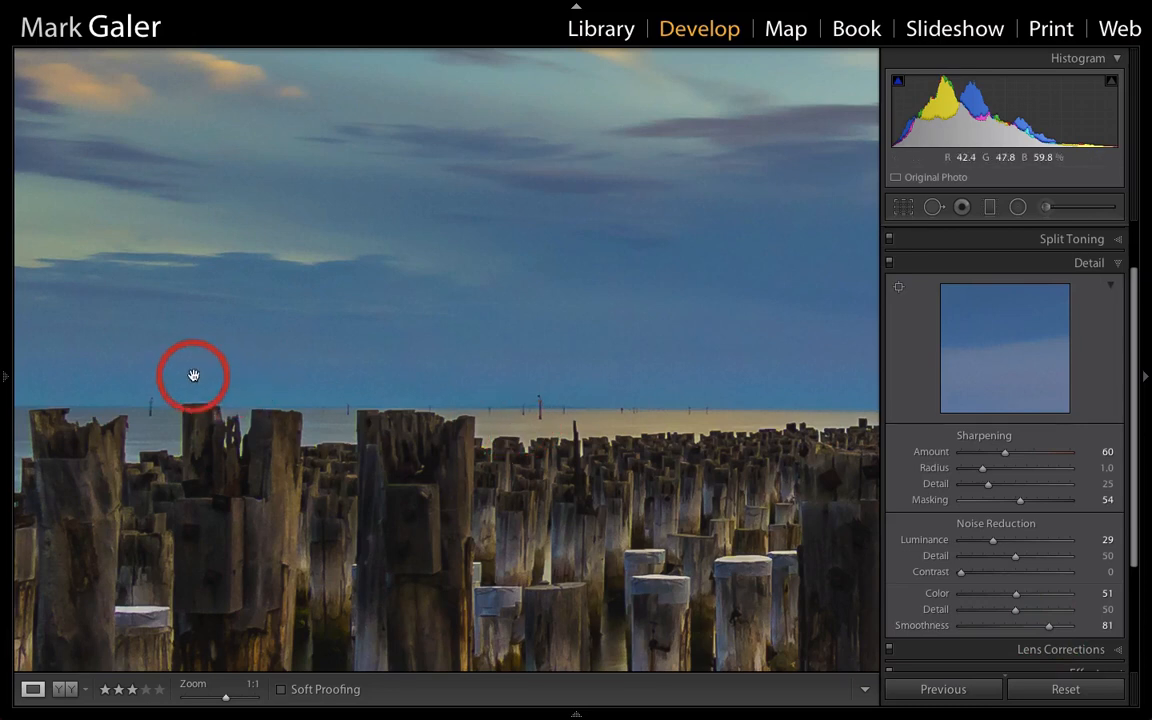
{"action": "mouse_move", "coordinate": [456, 344]}
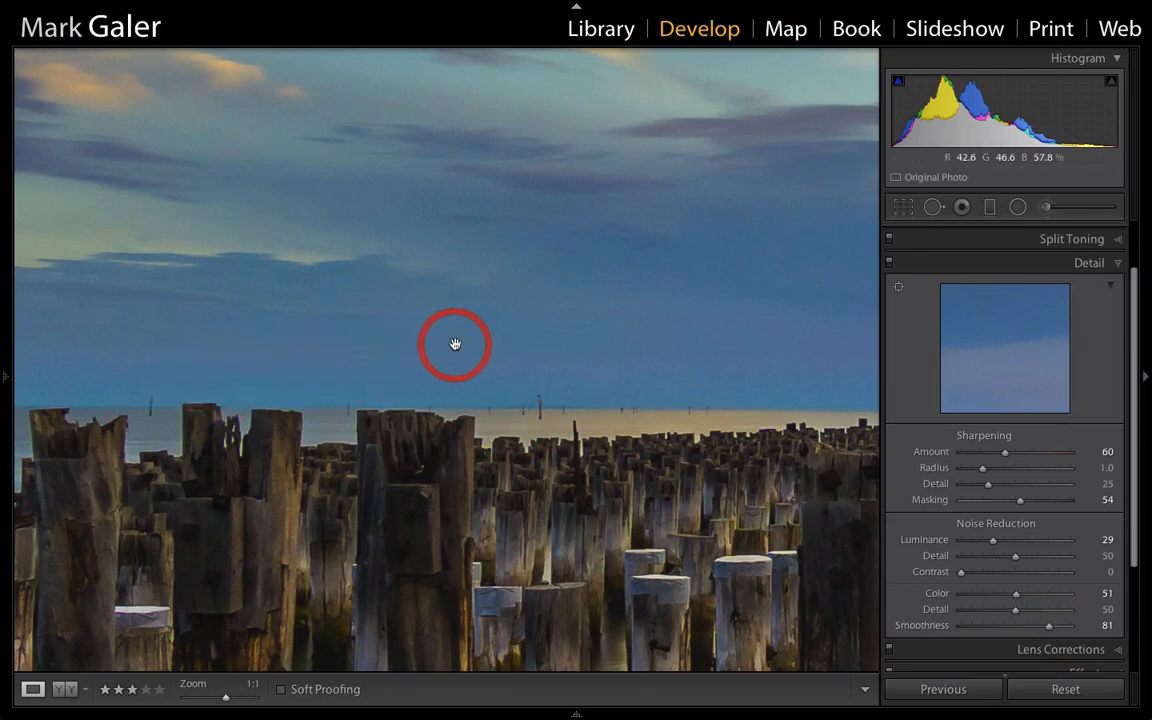
{"action": "mouse_move", "coordinate": [460, 344]}
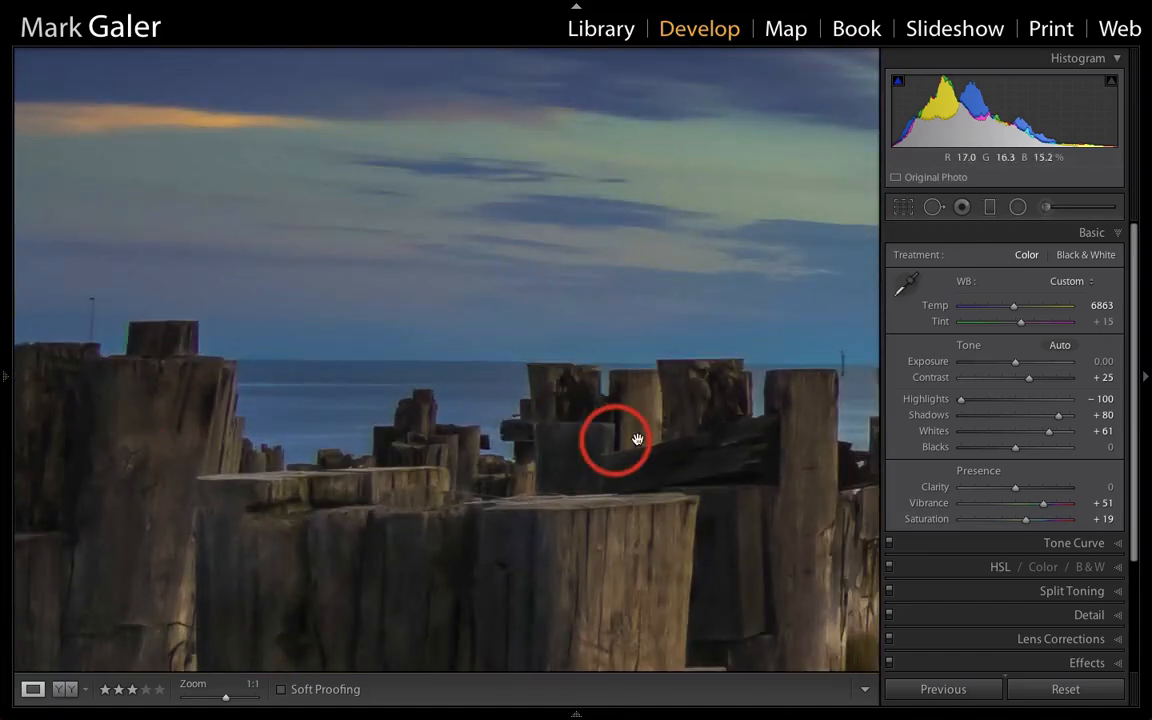
Scroll the right panel down to reach the Lens Corrections settings.
{"action": "scroll", "scroll_direction": "down", "scroll_amount": 3}
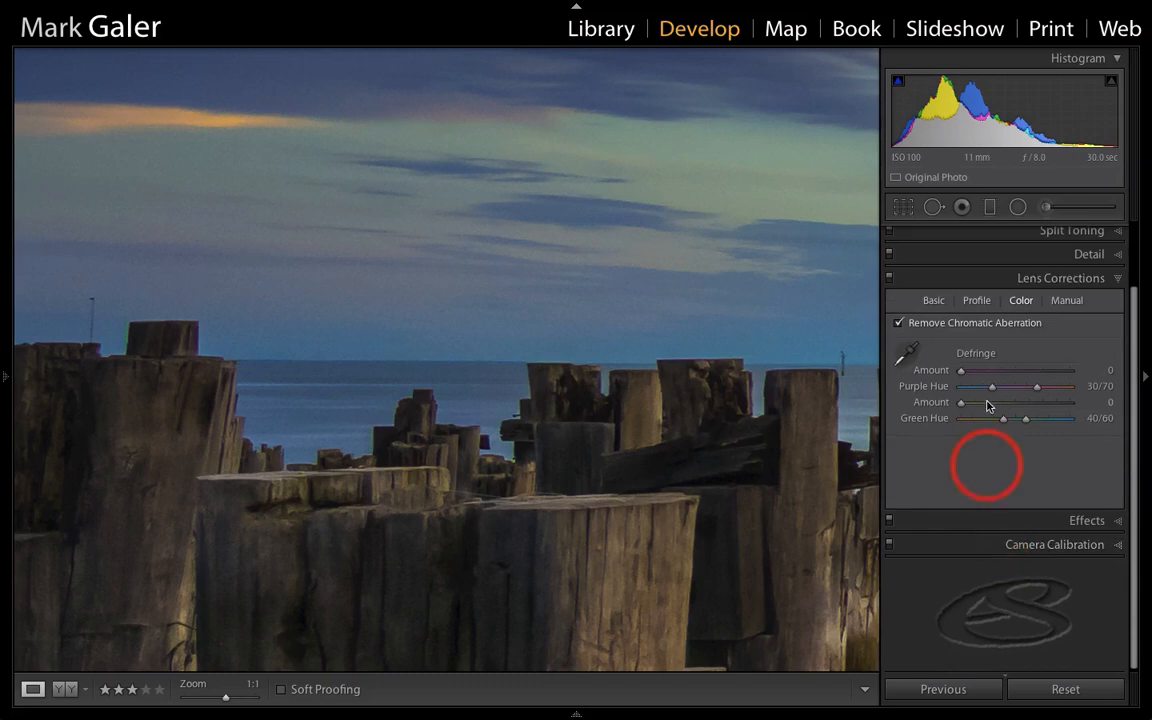
Enable lens profile corrections in Lens Corrections Basic and pan the close-up to the pylons.
{"action": "left_click", "coordinate": [932, 300]}
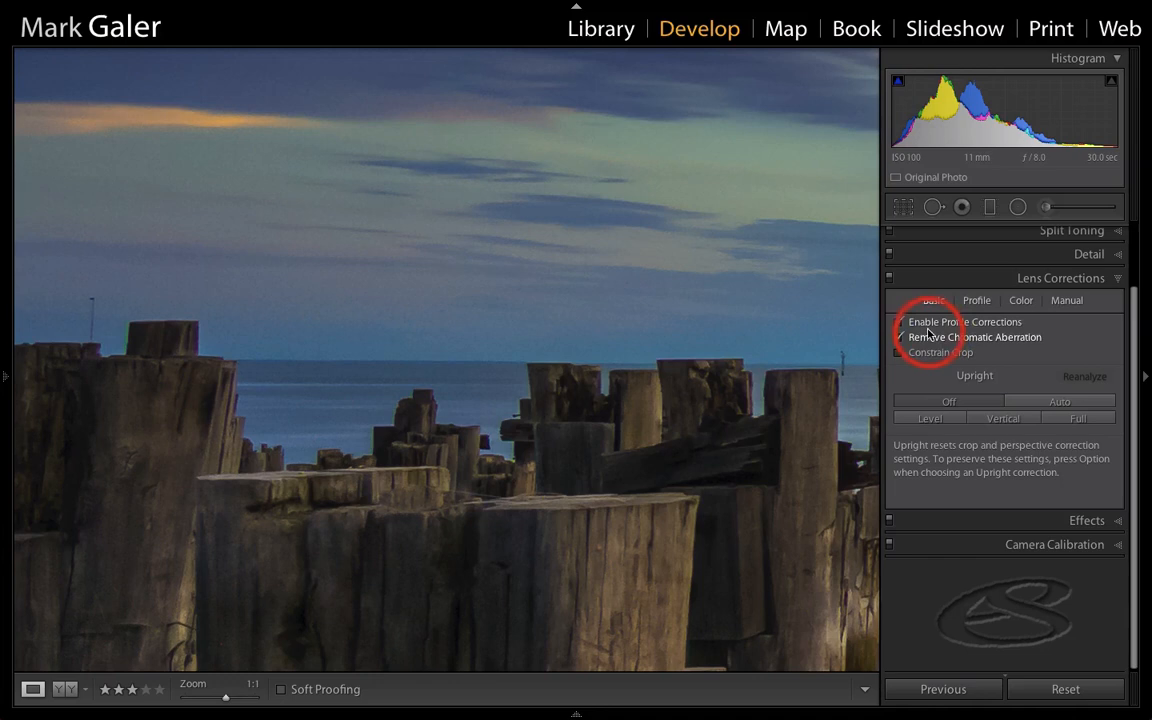
{"action": "left_click", "coordinate": [898, 320]}
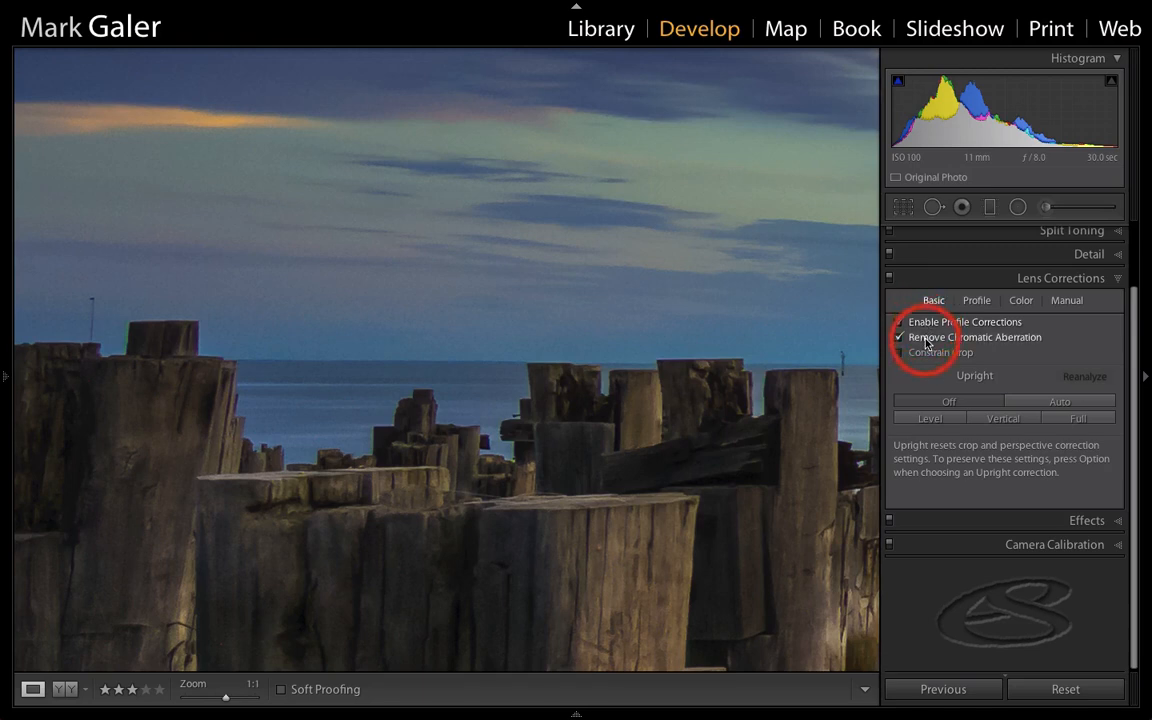
{"action": "mouse_move", "coordinate": [924, 336]}
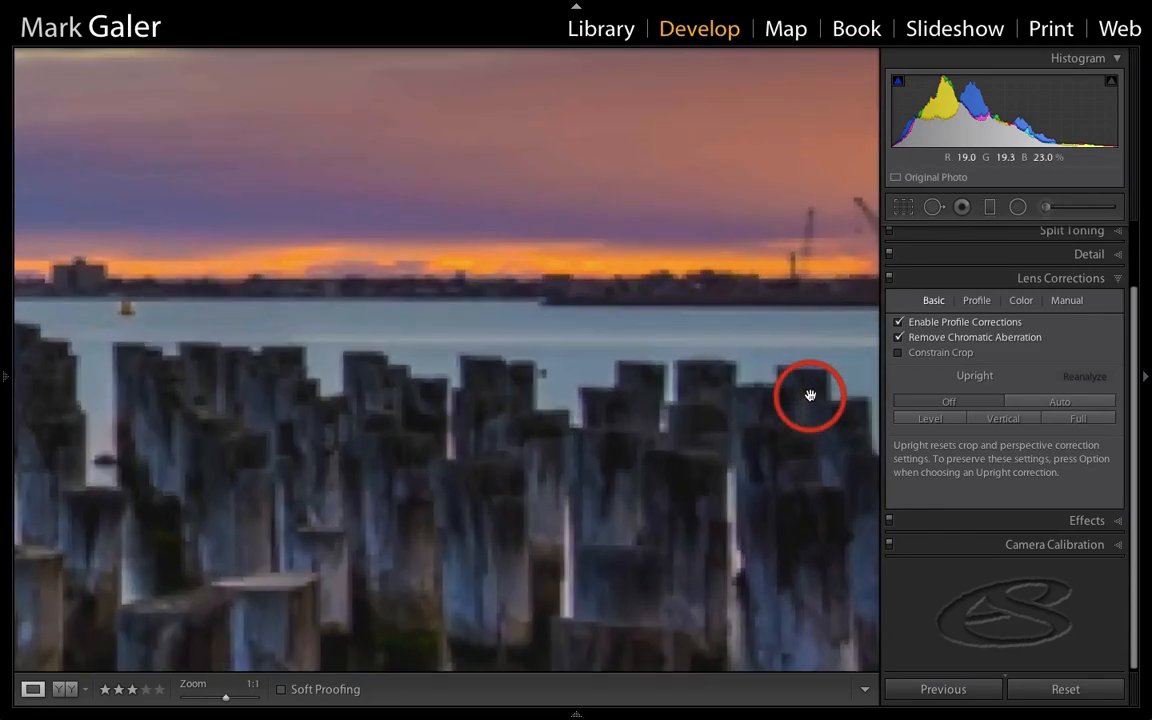
{"action": "mouse_move", "coordinate": [650, 370]}
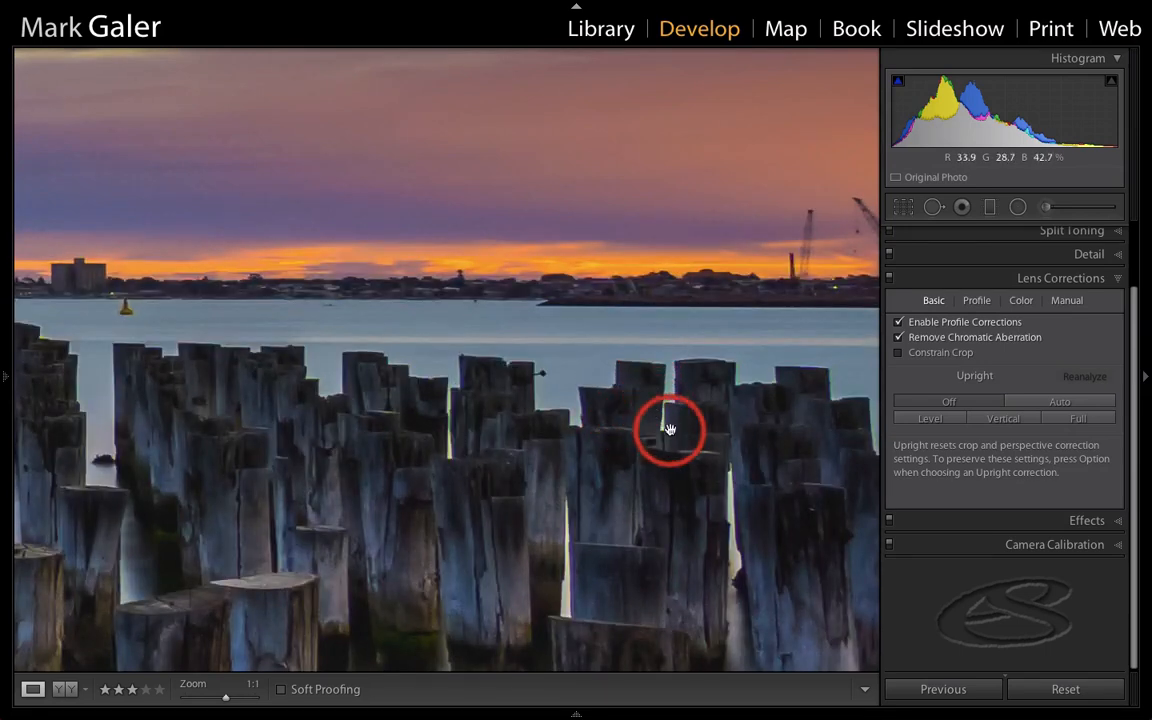
{"action": "left_click_drag", "start_coordinate": [670, 430], "coordinate": [424, 318]}
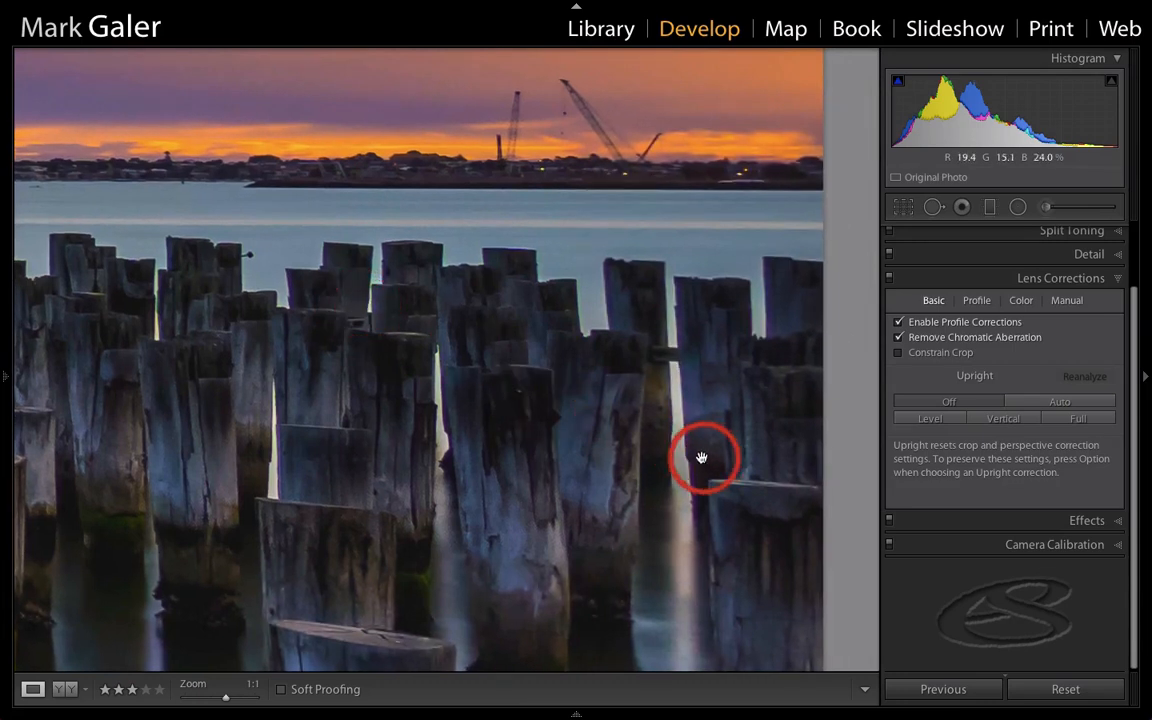
{"action": "mouse_move", "coordinate": [688, 470]}
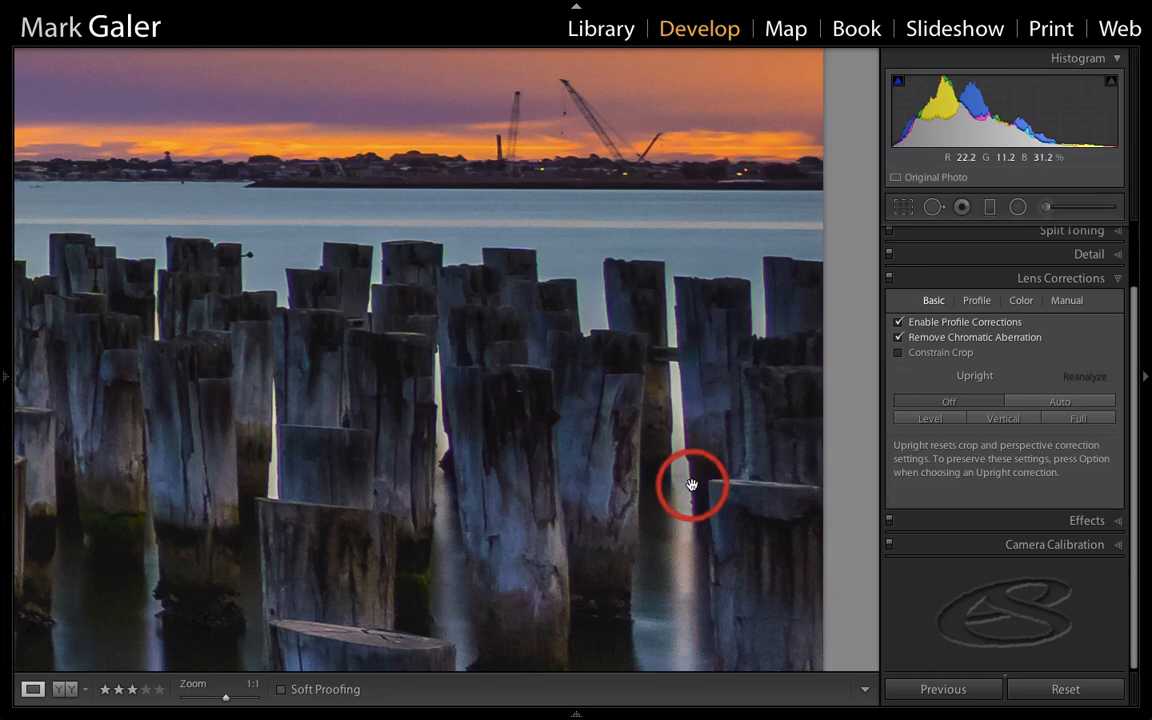
{"action": "mouse_move", "coordinate": [688, 464]}
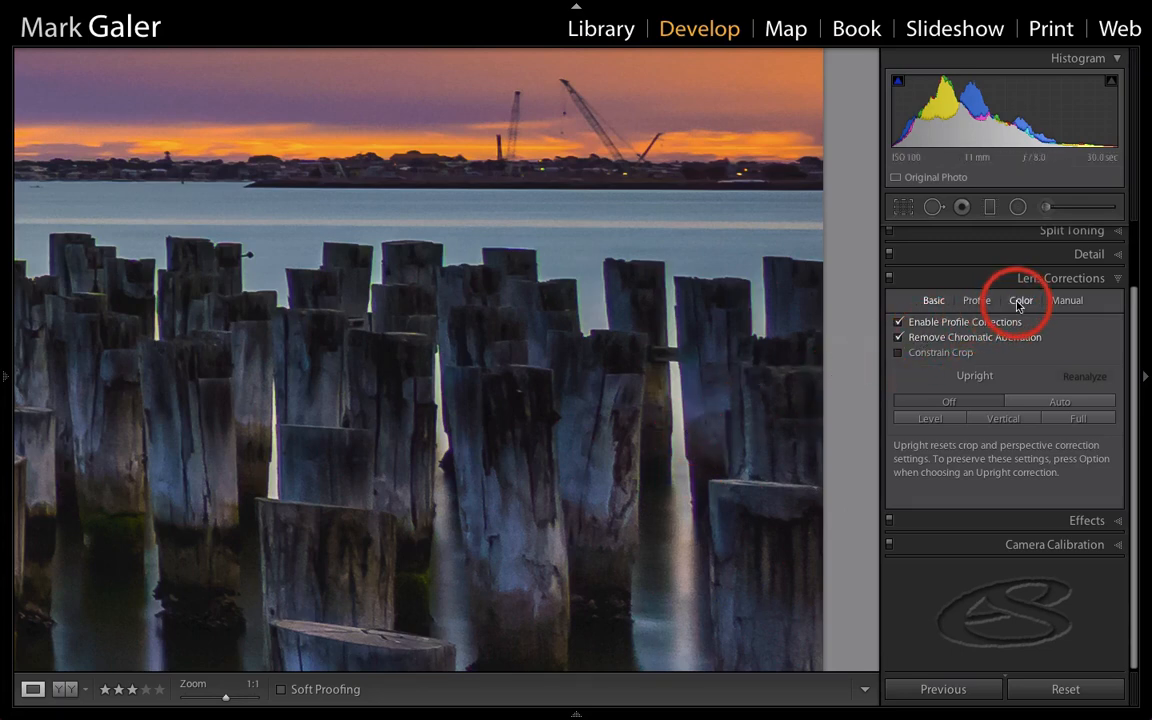
Defringe the pylons by sampling the purple fringe with the Fringe Color Selector, then zoom to Fit.
{"action": "left_click", "coordinate": [1020, 300]}
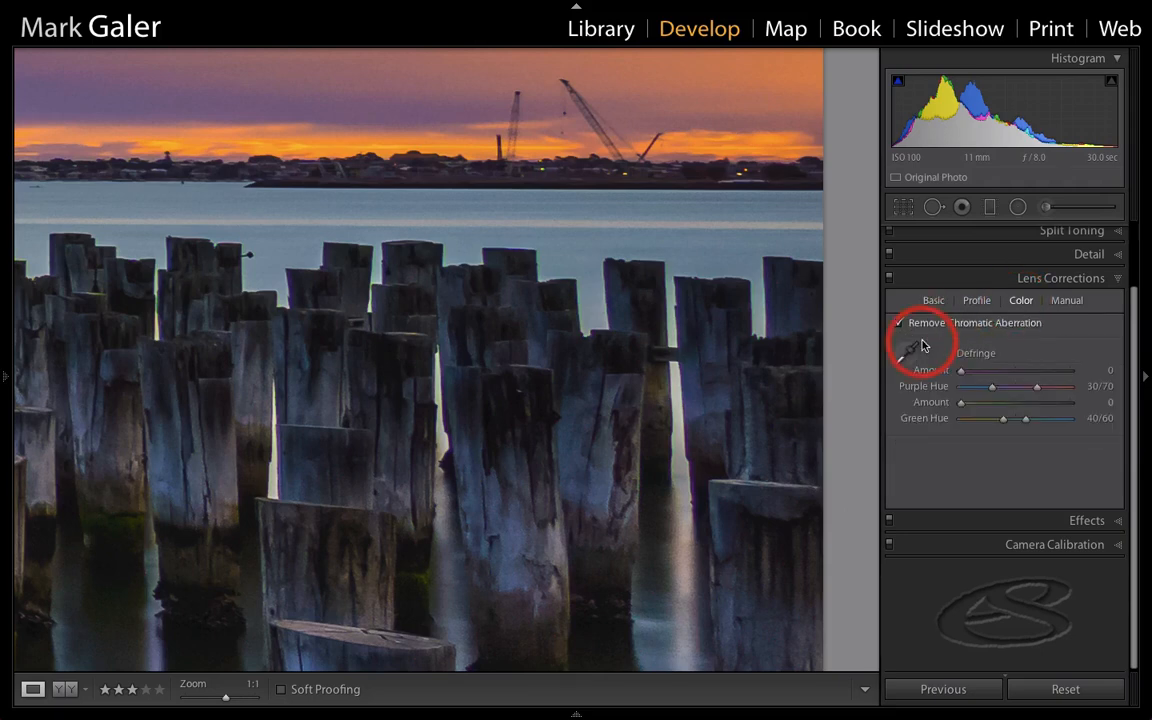
{"action": "left_click", "coordinate": [904, 352]}
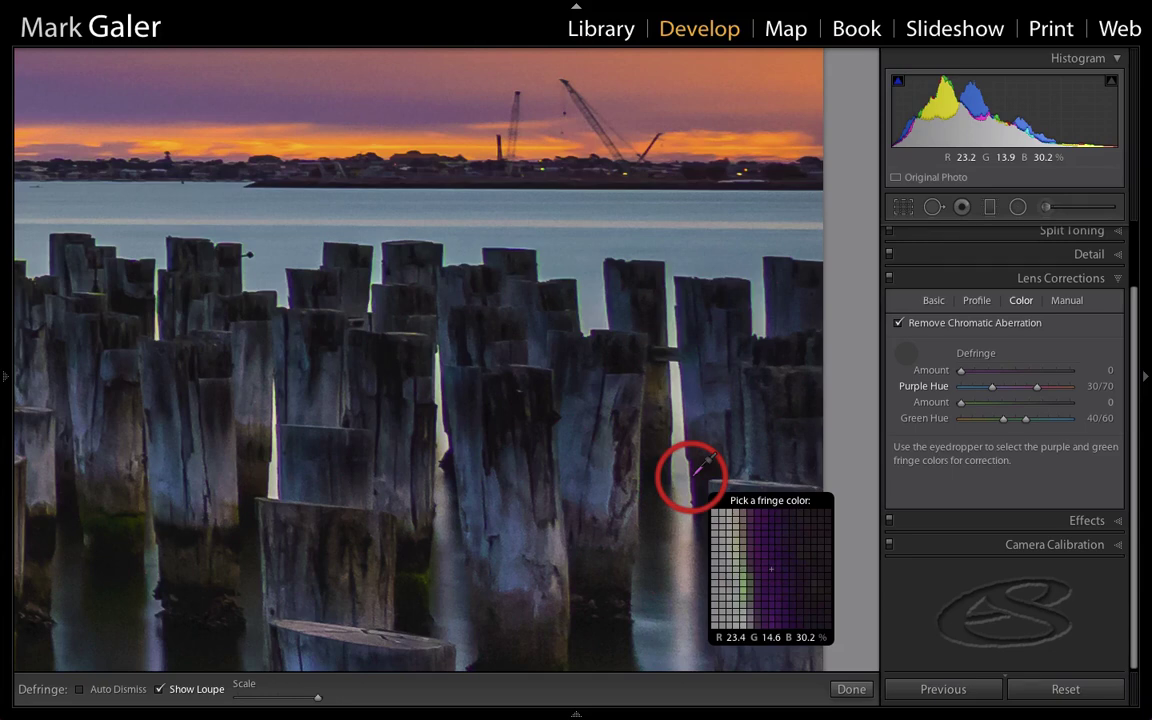
{"action": "left_click", "coordinate": [692, 470]}
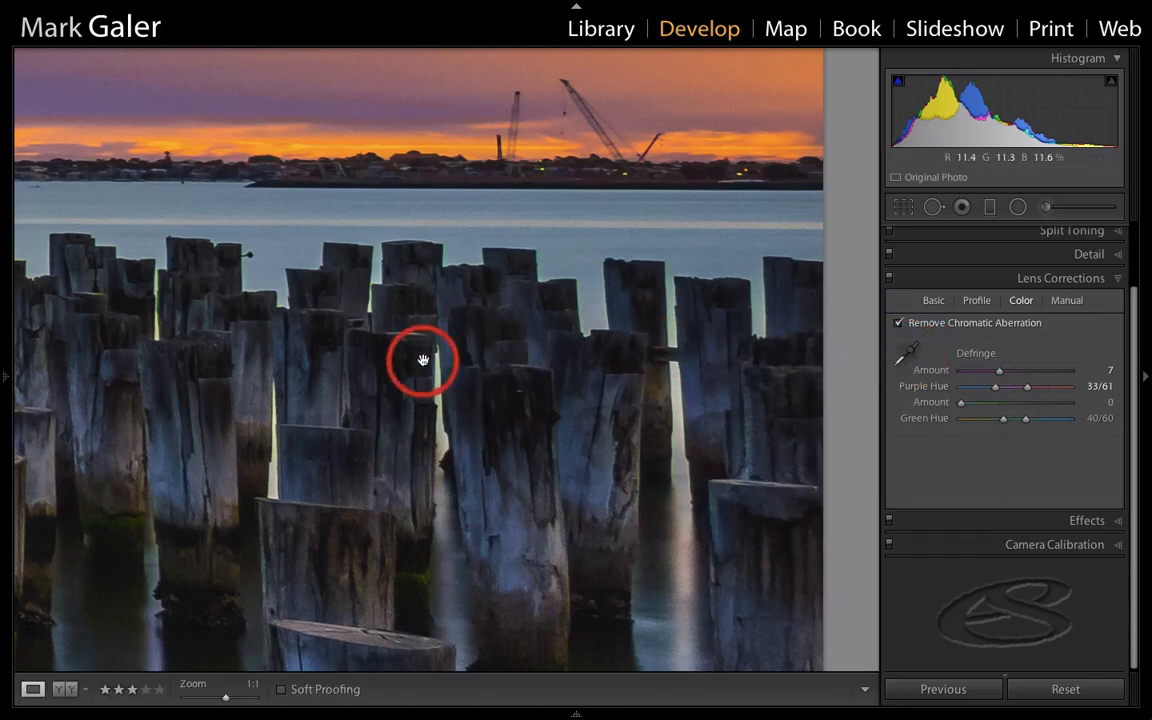
{"action": "left_click", "coordinate": [420, 360]}
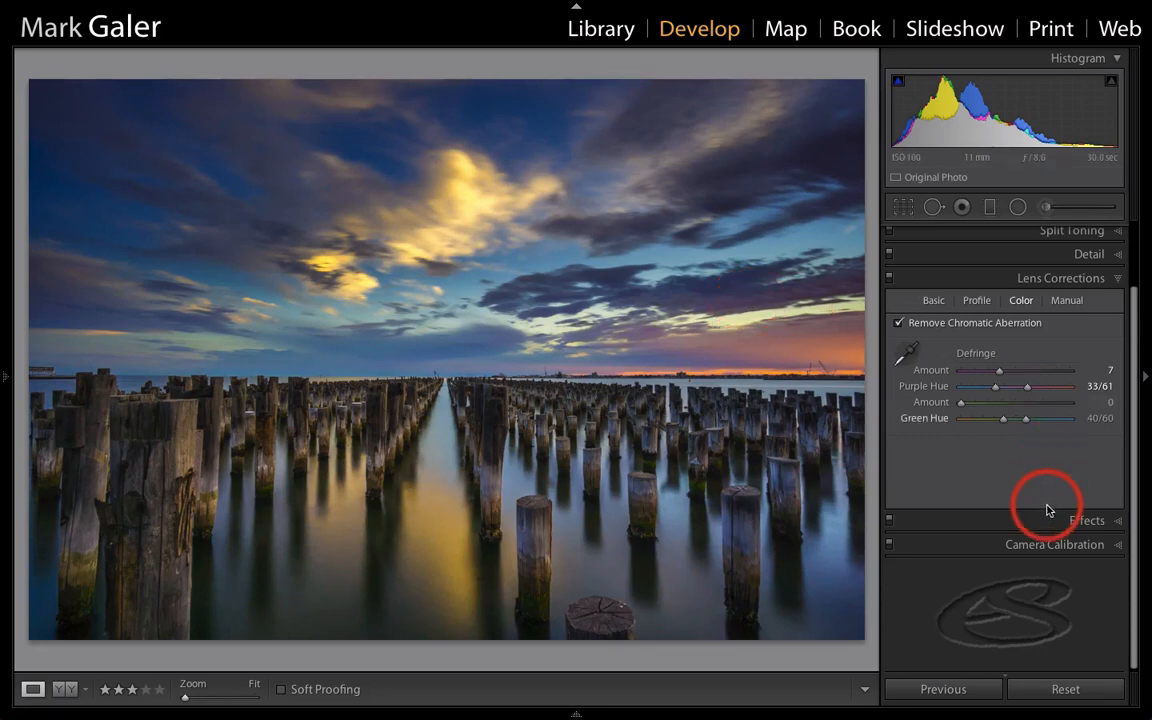
{"action": "mouse_move", "coordinate": [1048, 516]}
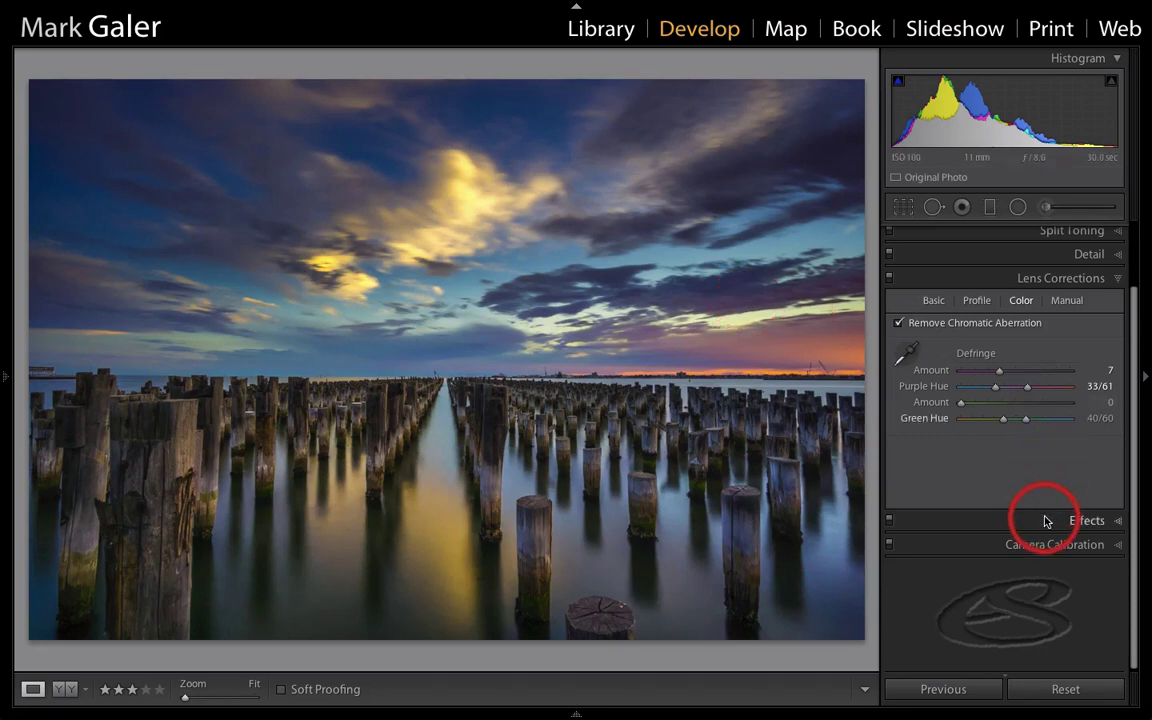
Set the Post-Crop Vignetting style to Color Priority in Effects.
{"action": "left_click", "coordinate": [1086, 520]}
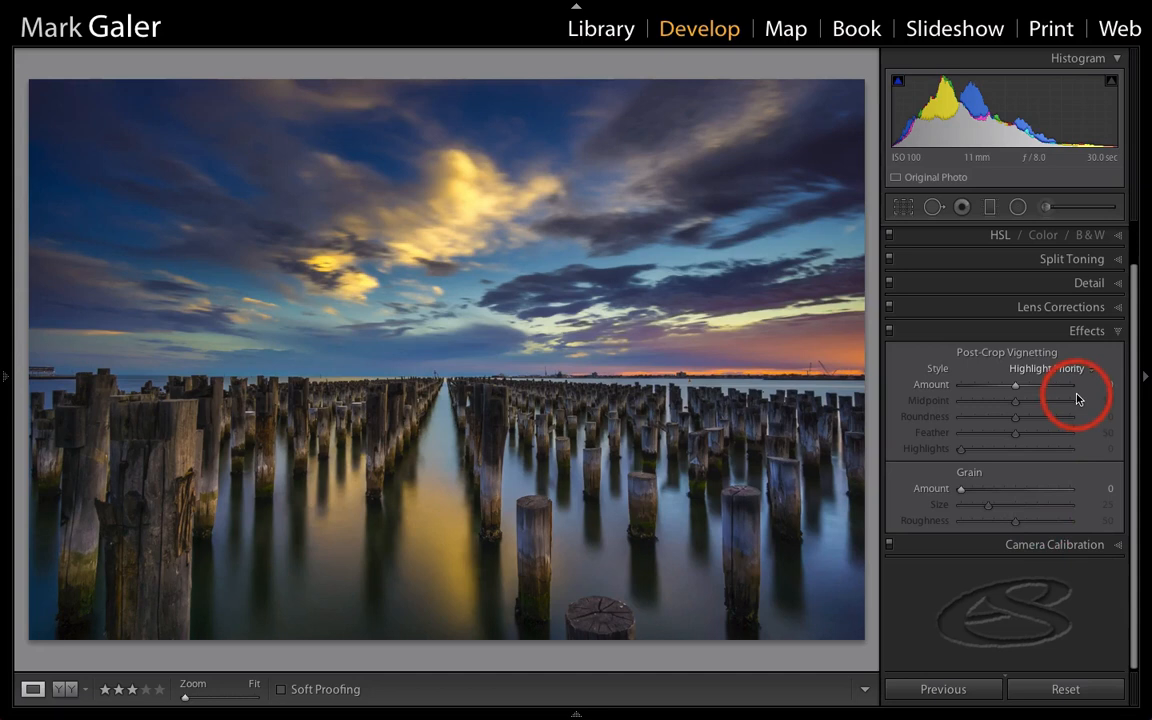
{"action": "left_click", "coordinate": [1040, 368]}
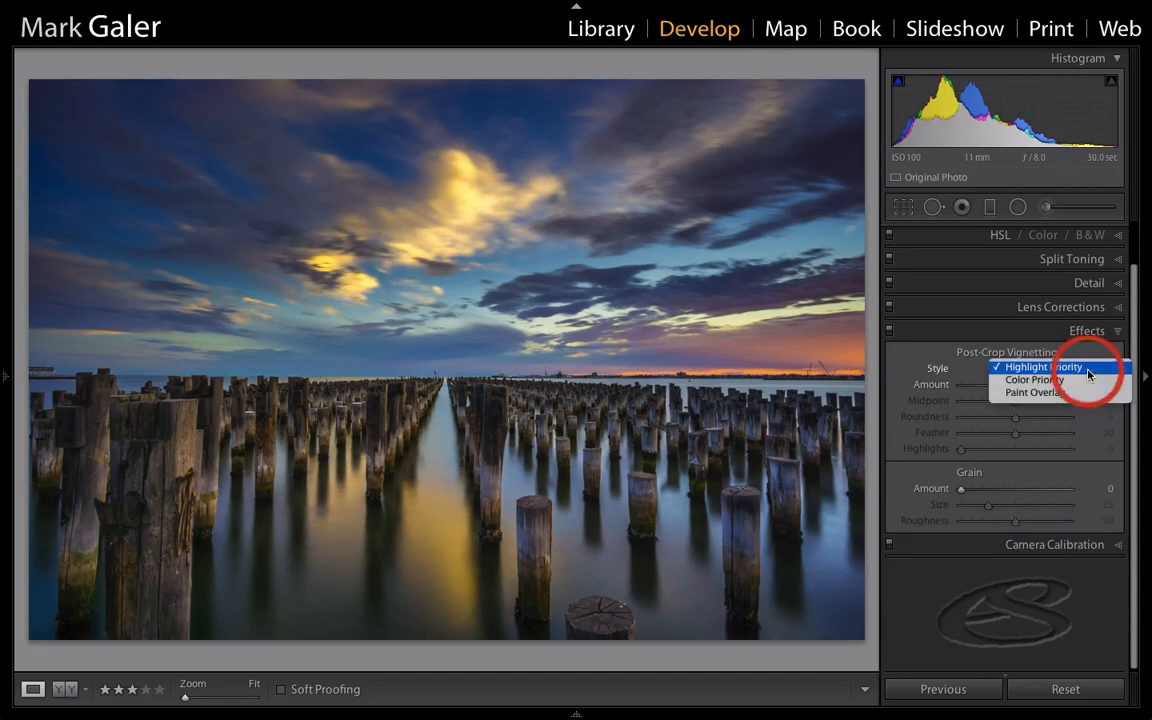
{"action": "left_click", "coordinate": [1030, 380]}
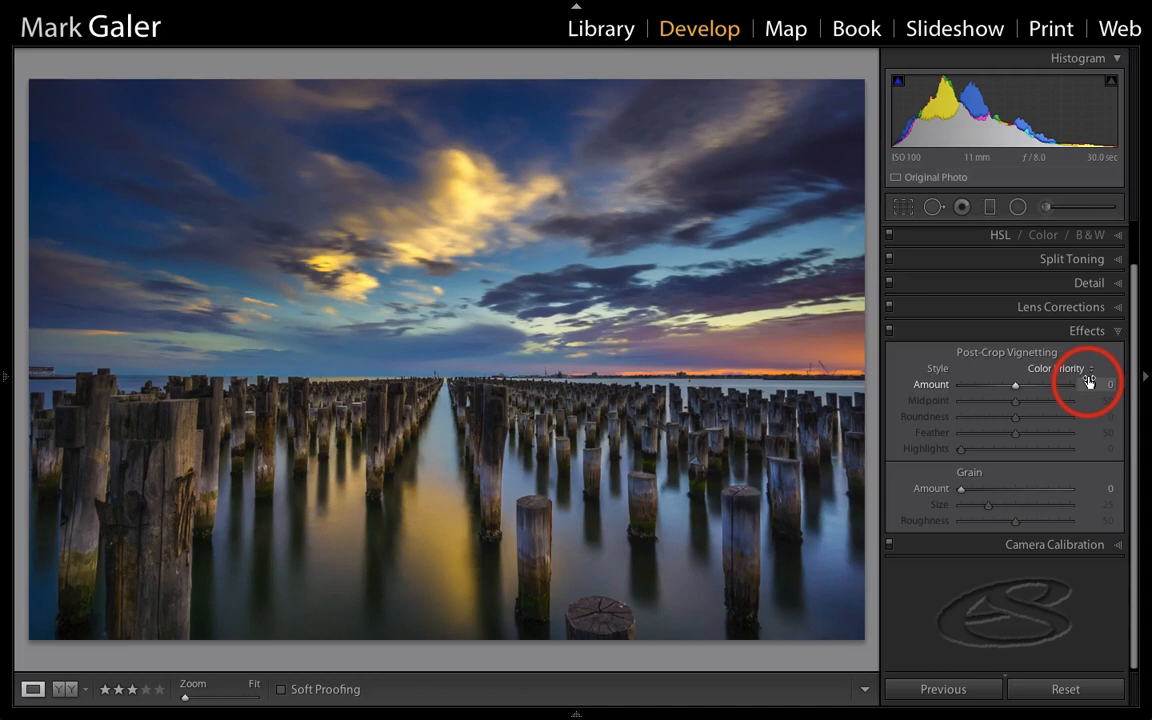
{"action": "left_click", "coordinate": [1056, 368]}
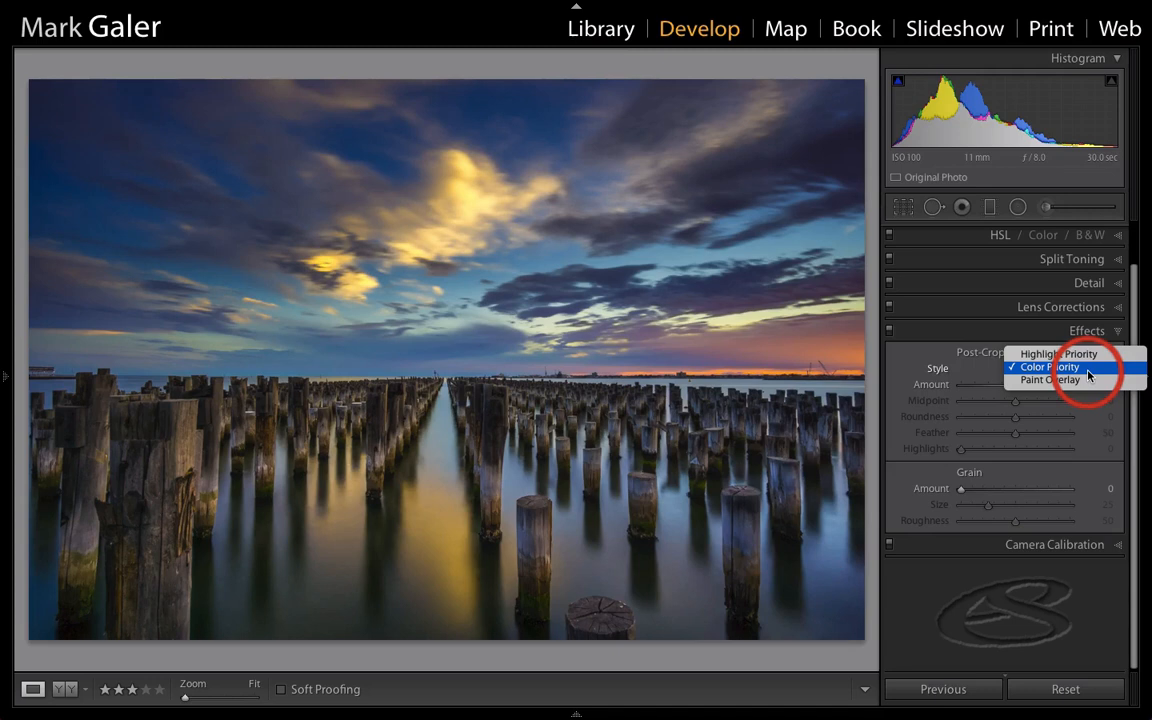
{"action": "left_click", "coordinate": [1050, 368]}
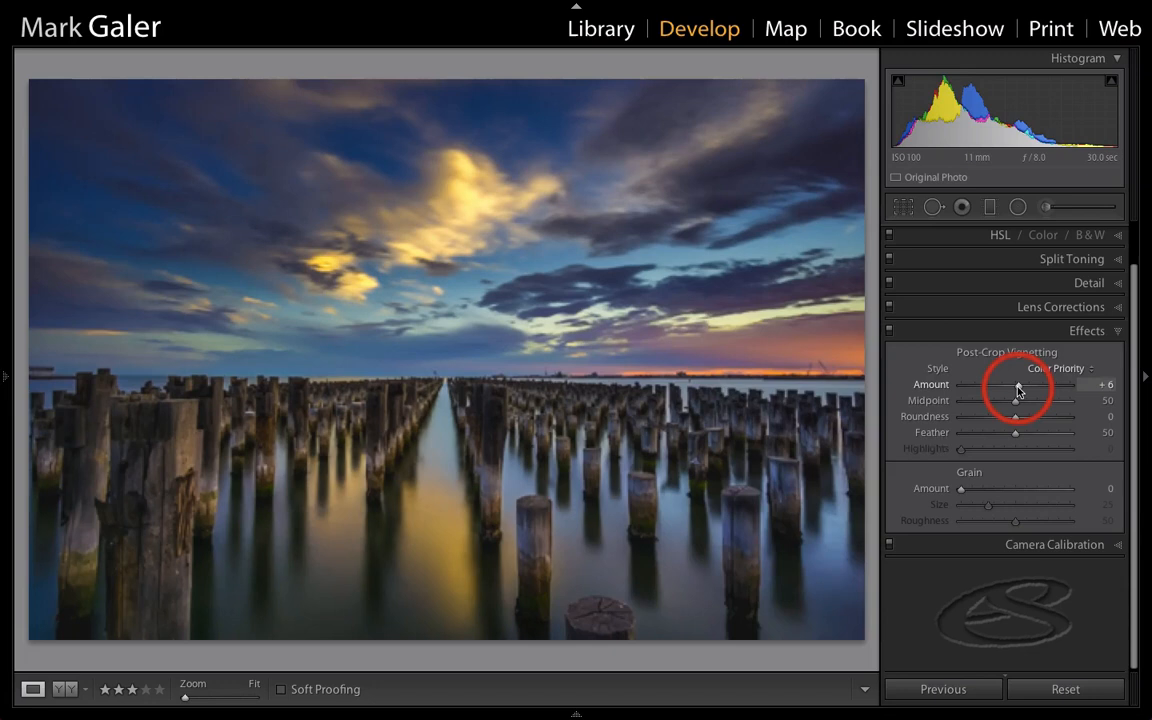
Set the vignette Amount to −21, Midpoint to 12 and Feather to 83.
{"action": "left_click_drag", "start_coordinate": [1018, 384], "coordinate": [1006, 388]}
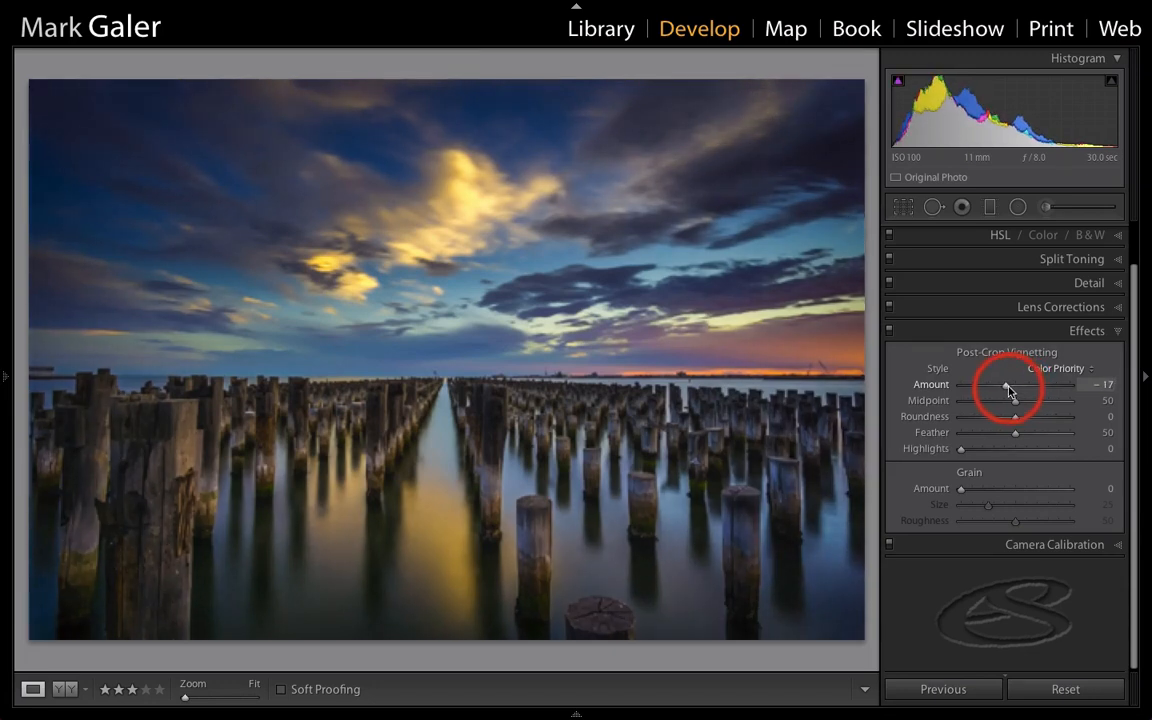
{"action": "left_click_drag", "start_coordinate": [1004, 388], "coordinate": [1012, 388]}
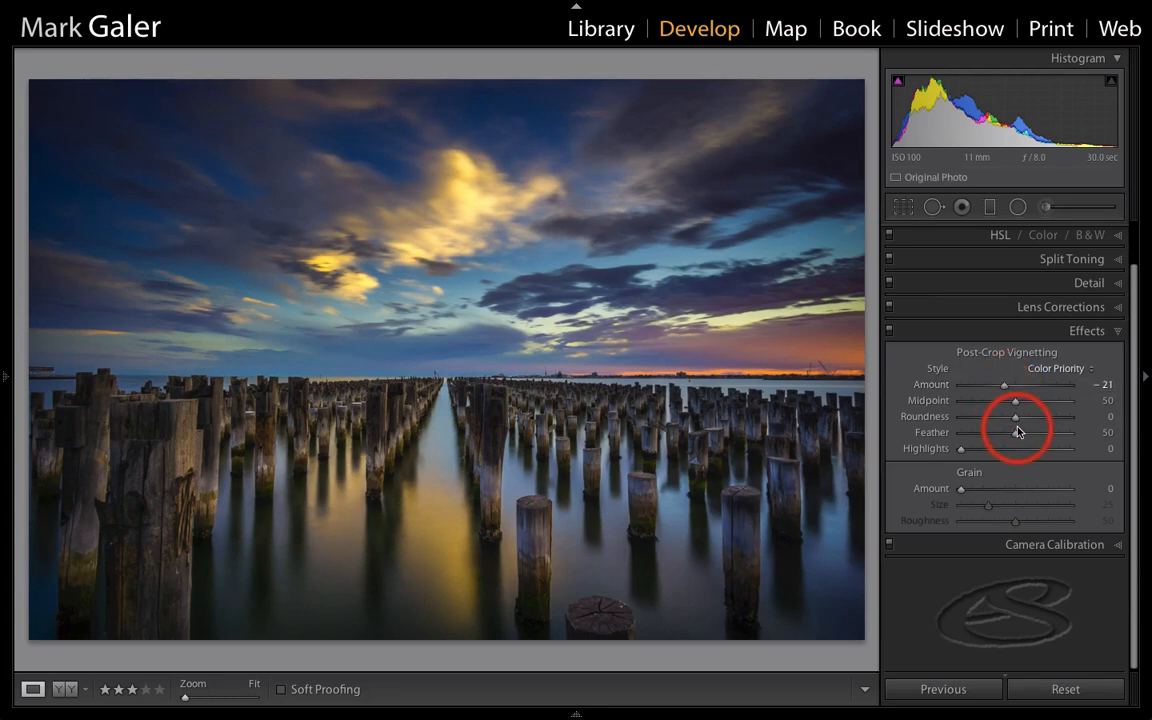
{"action": "left_click_drag", "start_coordinate": [1012, 432], "coordinate": [1070, 432]}
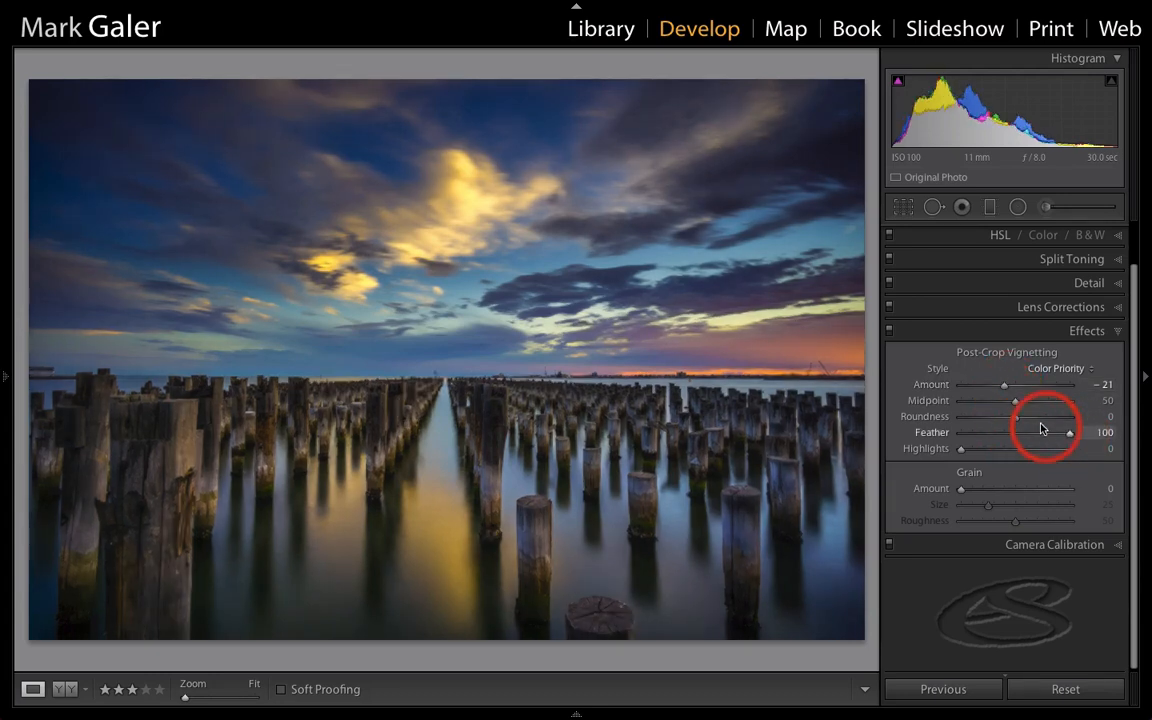
{"action": "left_click_drag", "start_coordinate": [1016, 400], "coordinate": [992, 400]}
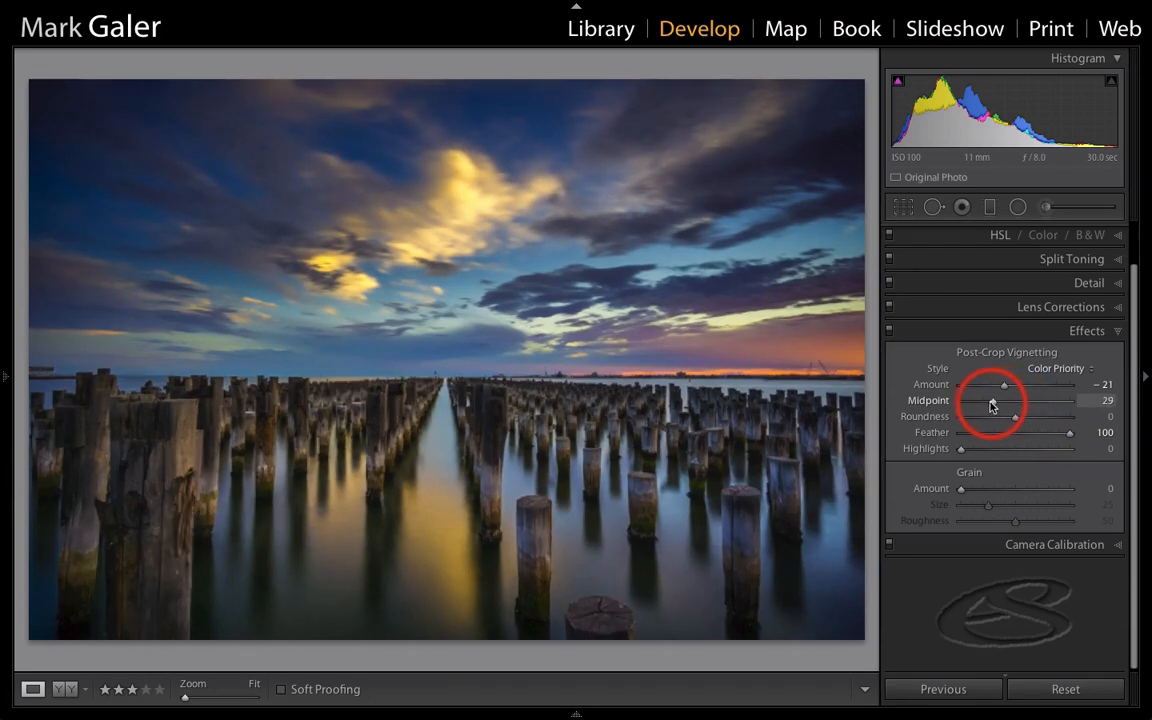
{"action": "left_click_drag", "start_coordinate": [1014, 400], "coordinate": [984, 400]}
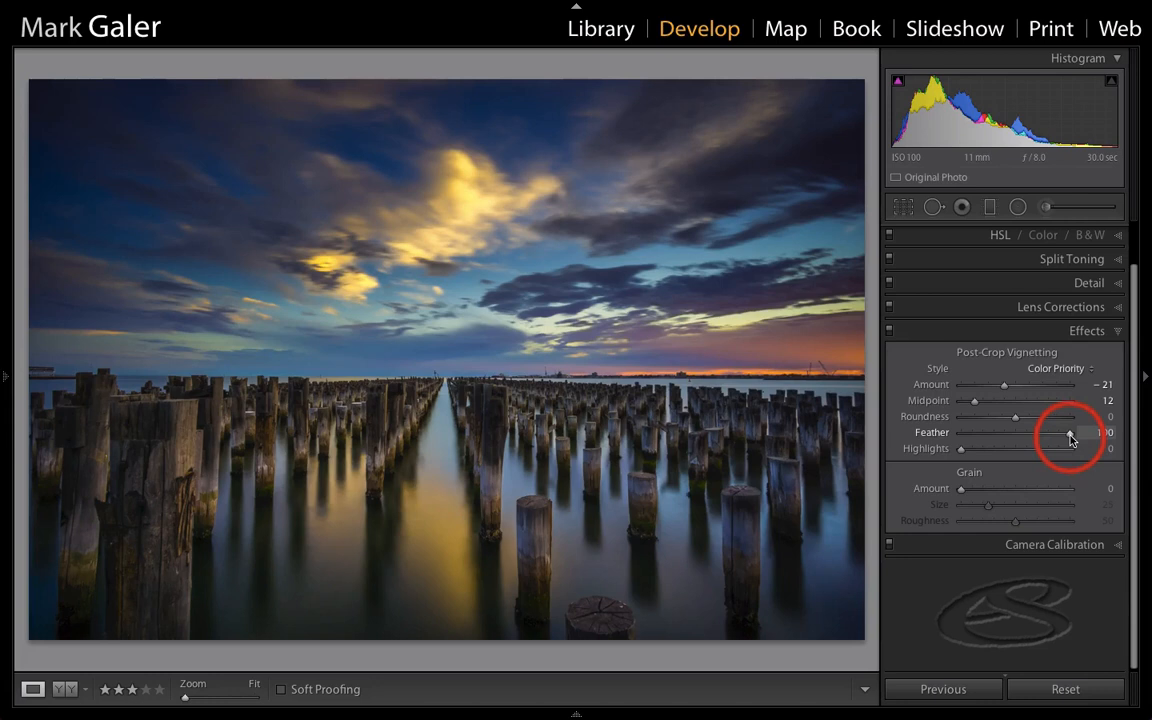
{"action": "left_click_drag", "start_coordinate": [1070, 434], "coordinate": [1050, 434]}
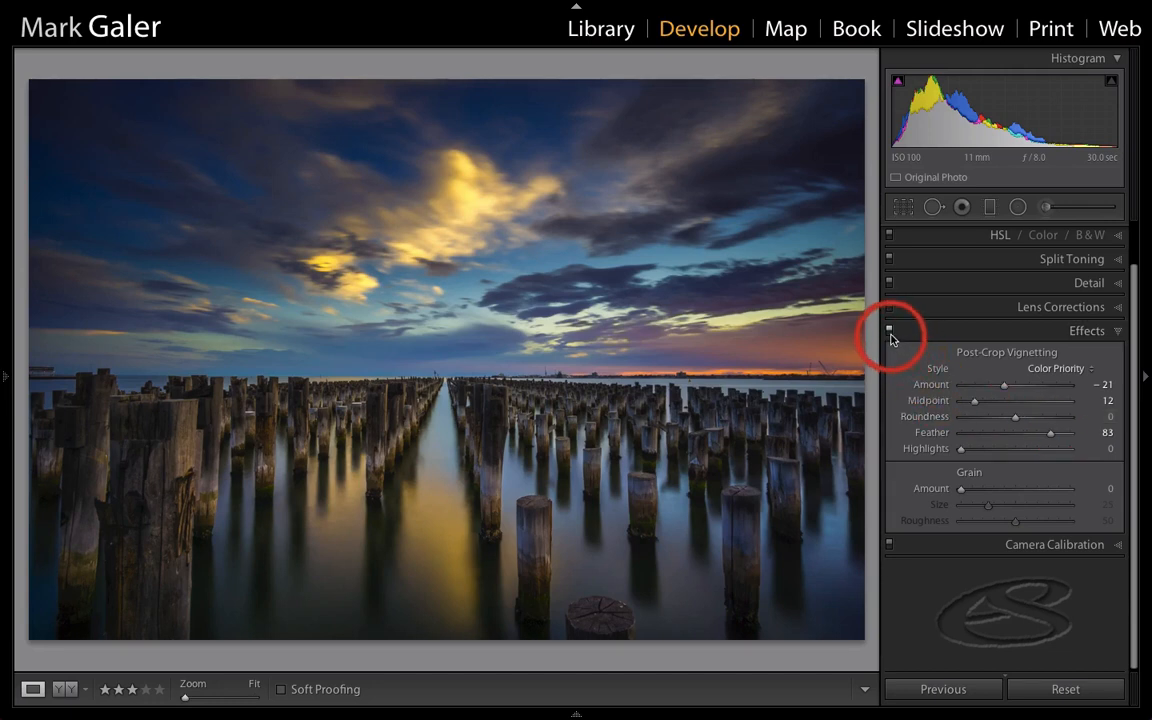
Toggle the Effects panel off and on to compare the photo with and without the vignette.
{"action": "left_click", "coordinate": [888, 332]}
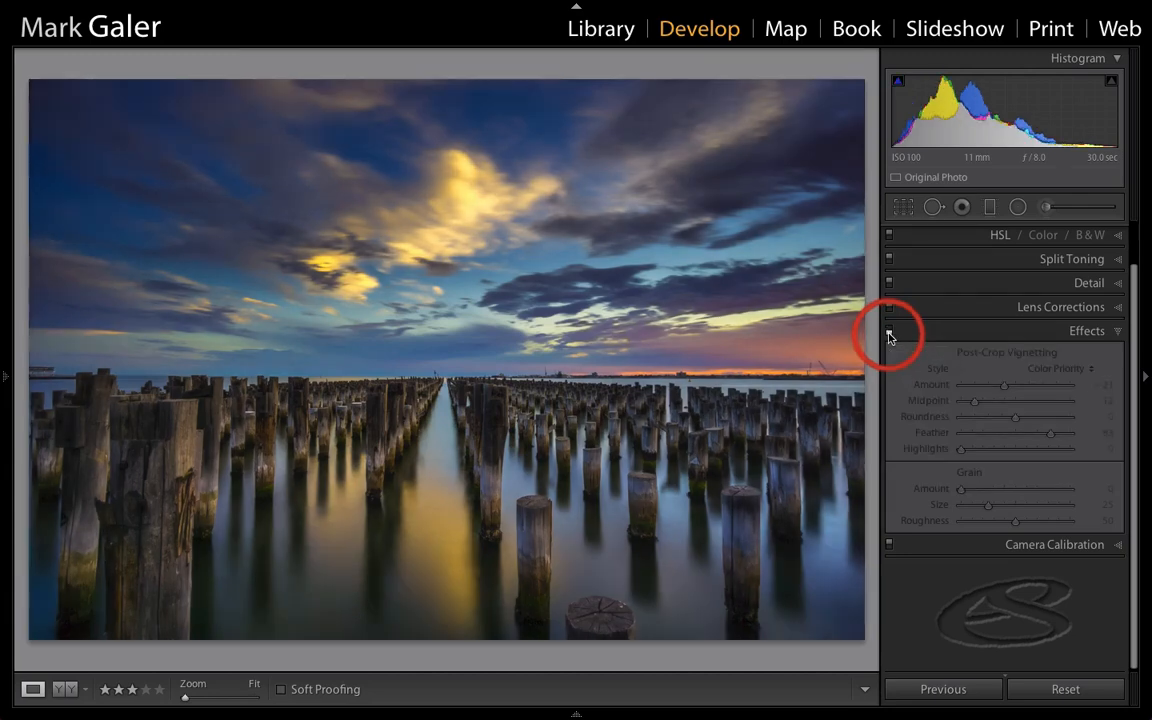
{"action": "left_click", "coordinate": [888, 332]}
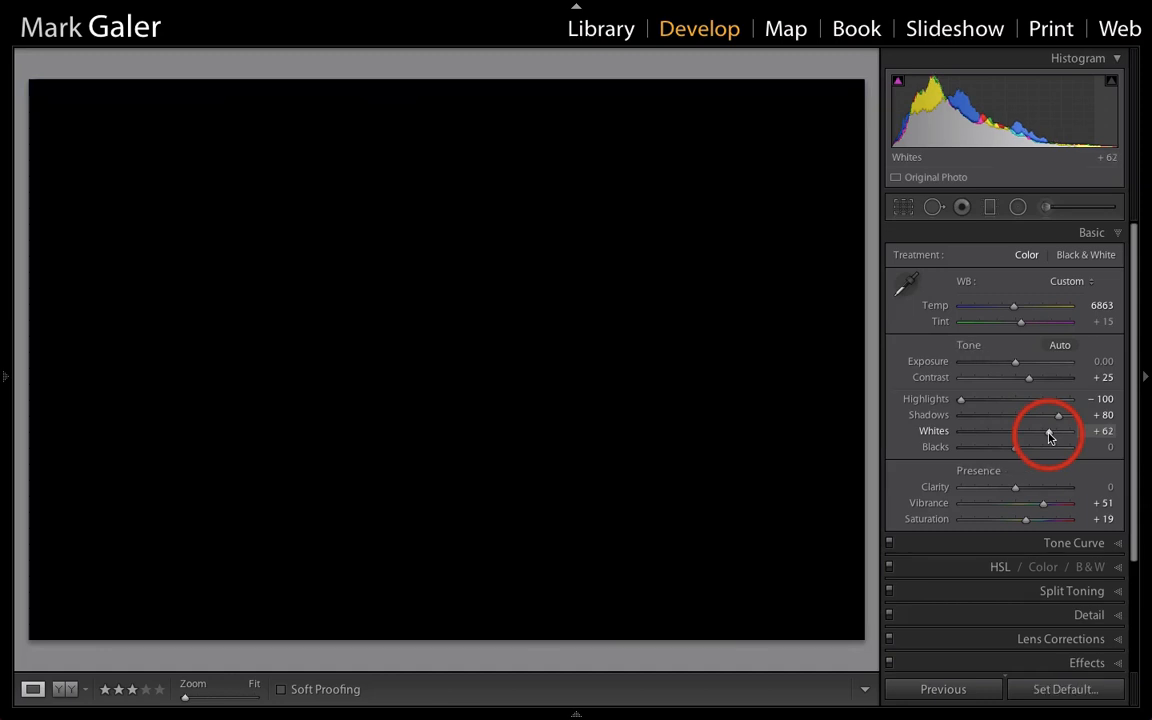
Set Whites to +58 and settle Blacks while checking highlight and shadow clipping.
{"action": "left_click_drag", "start_coordinate": [1056, 432], "coordinate": [1058, 432]}
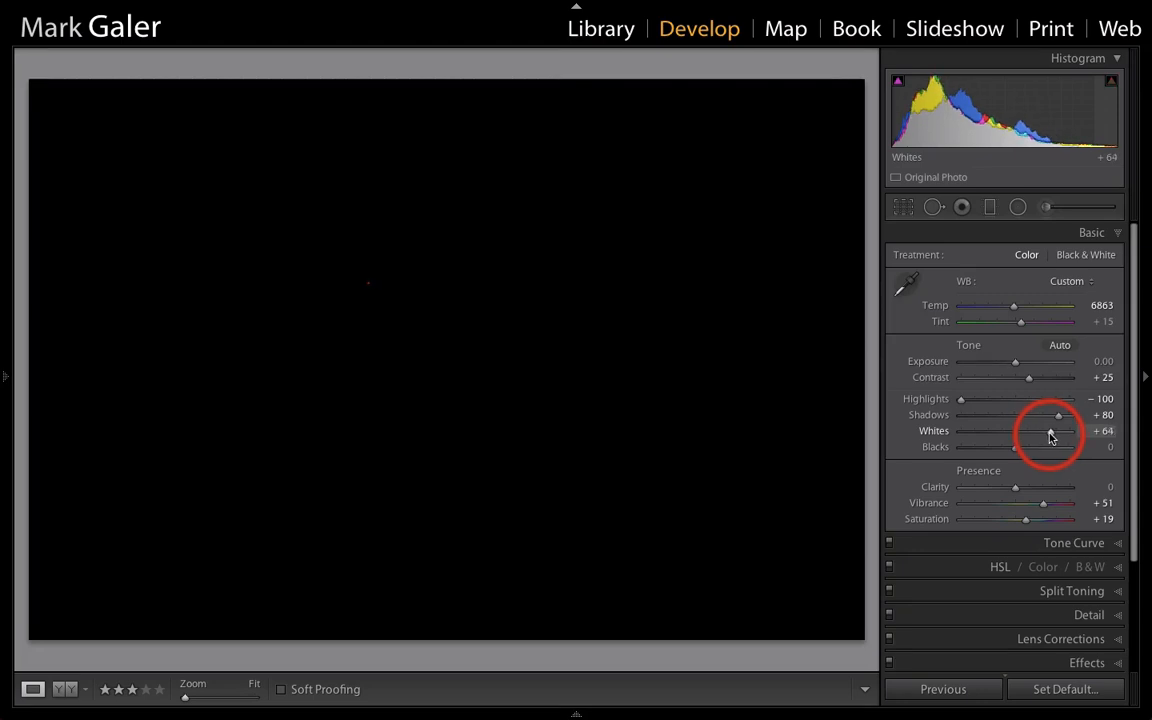
{"action": "left_click_drag", "start_coordinate": [1056, 432], "coordinate": [1046, 432]}
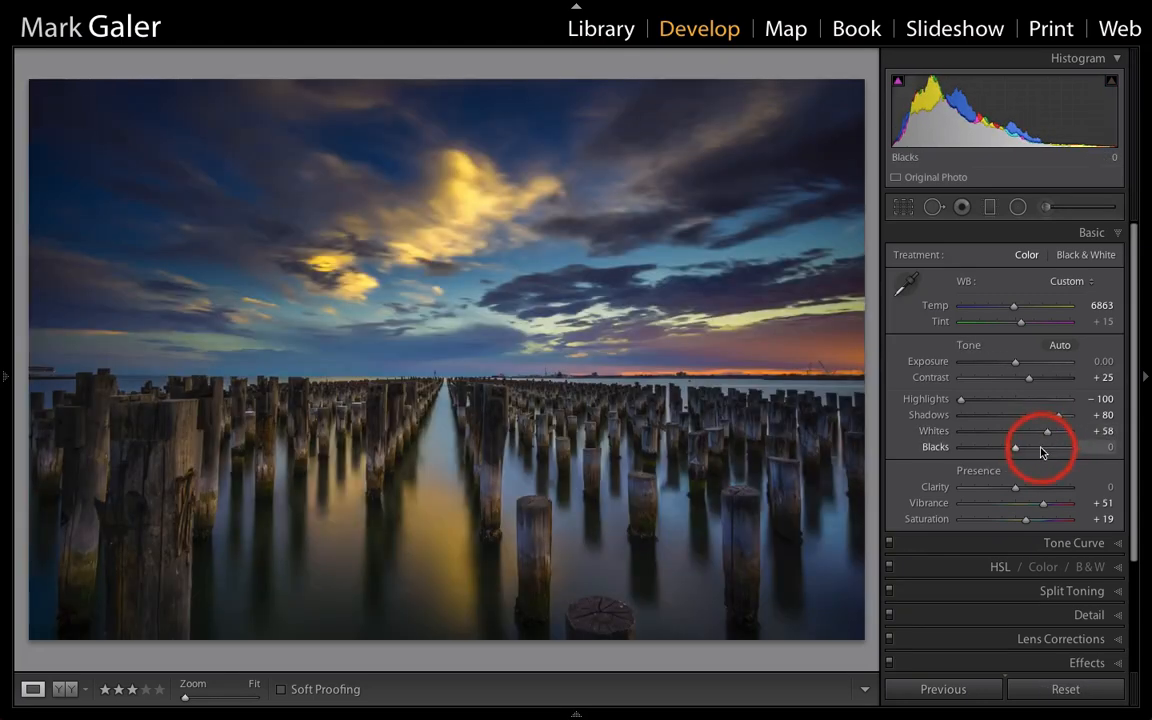
{"action": "left_click_drag", "start_coordinate": [1012, 448], "coordinate": [1020, 448]}
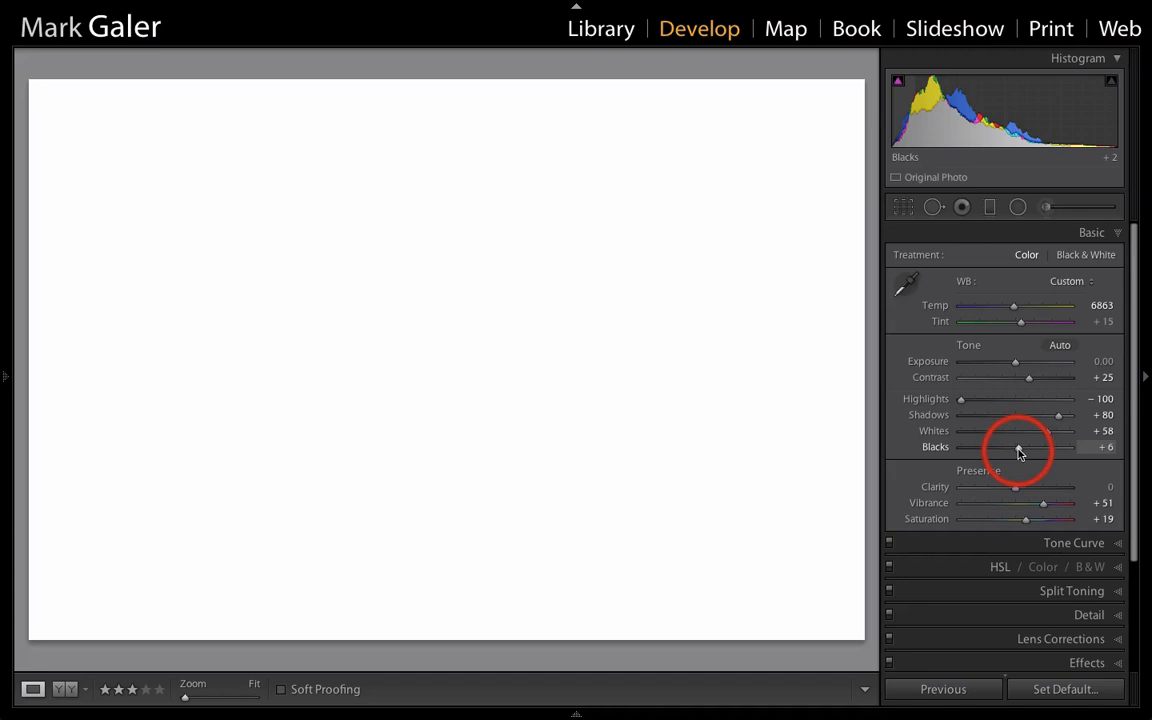
{"action": "left_click_drag", "start_coordinate": [1020, 448], "coordinate": [1012, 448]}
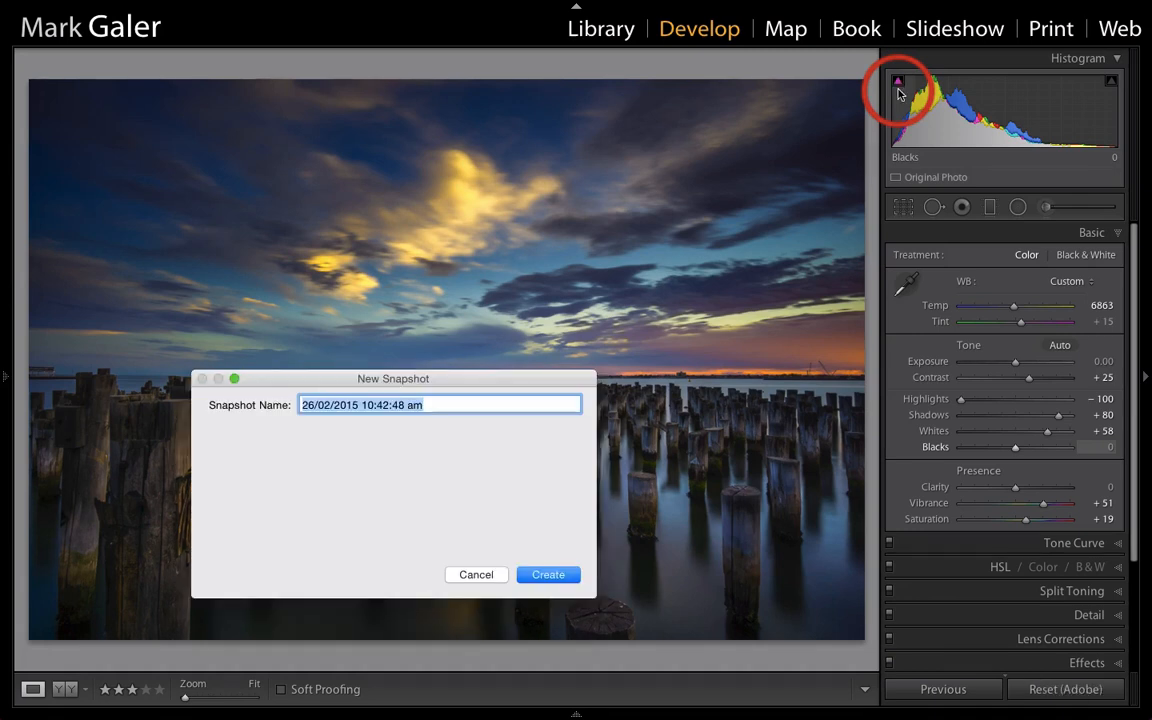
Create a snapshot named 'Sunset Edit', then preview an earlier stage snapshot.
{"action": "type", "text": "S"}
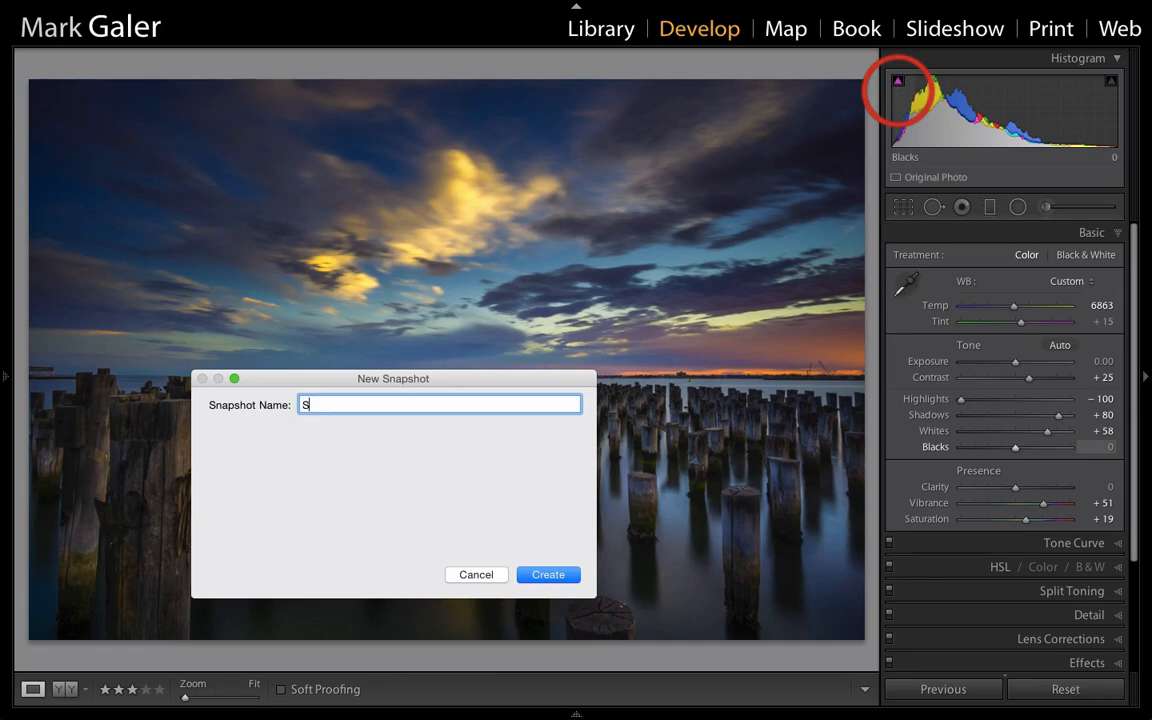
{"action": "type", "text": "unset Ed"}
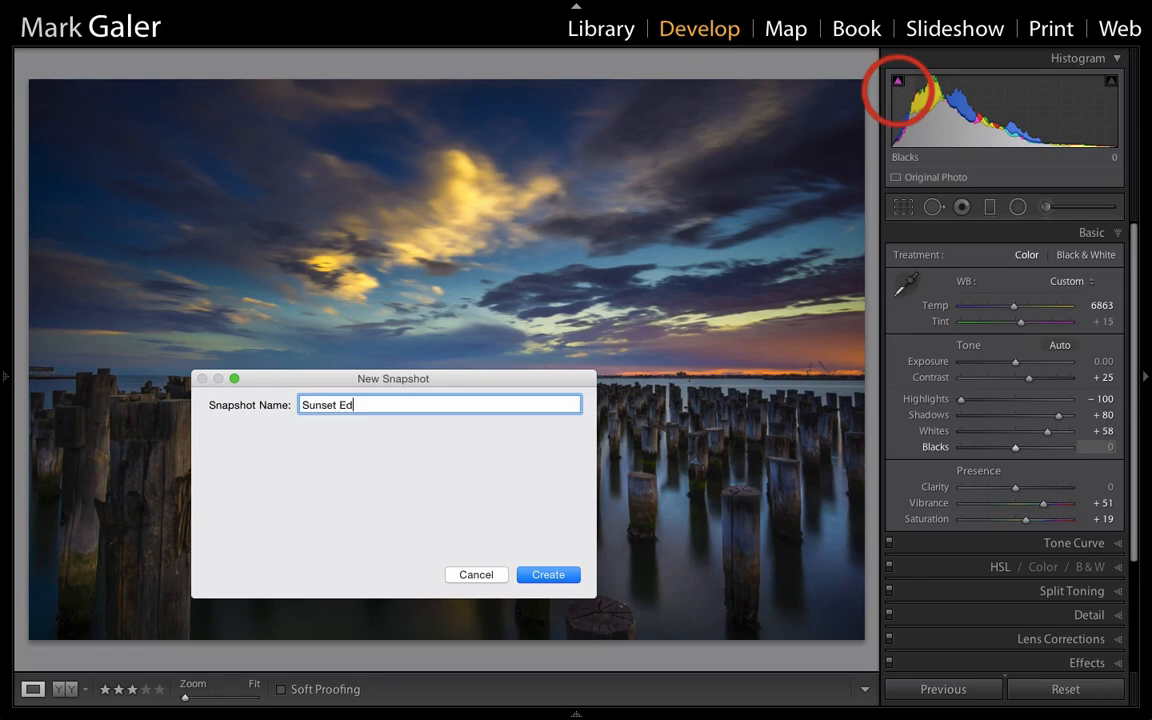
{"action": "type", "text": "it"}
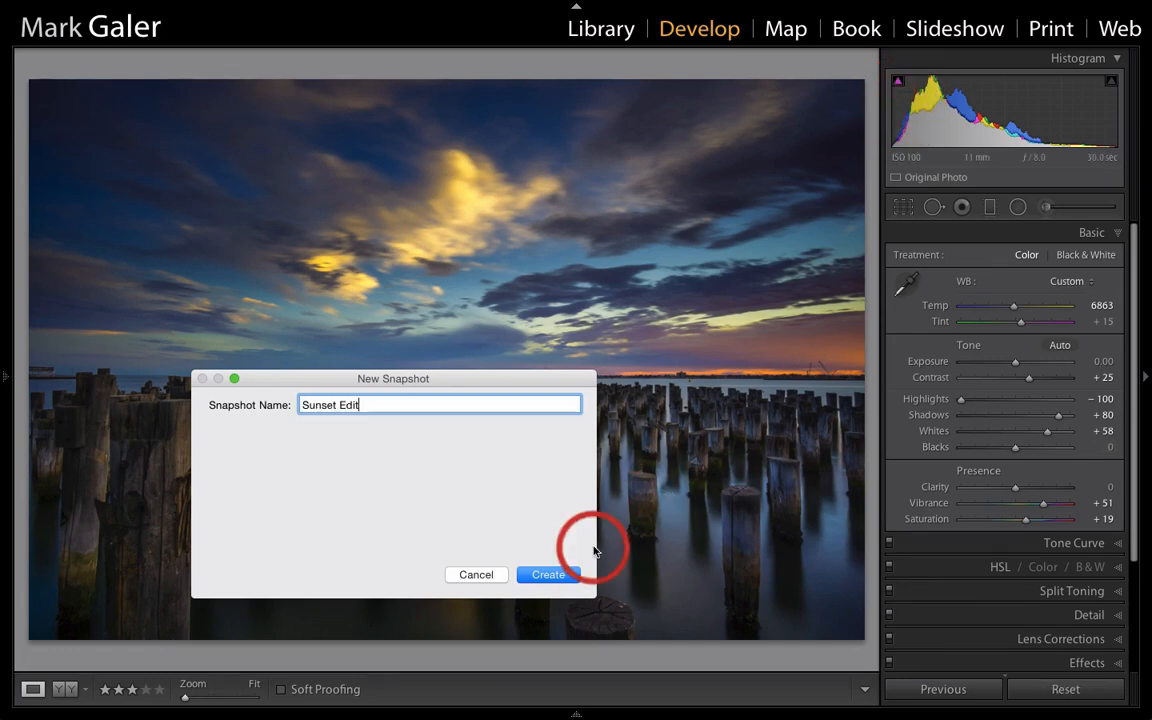
{"action": "left_click", "coordinate": [548, 574]}
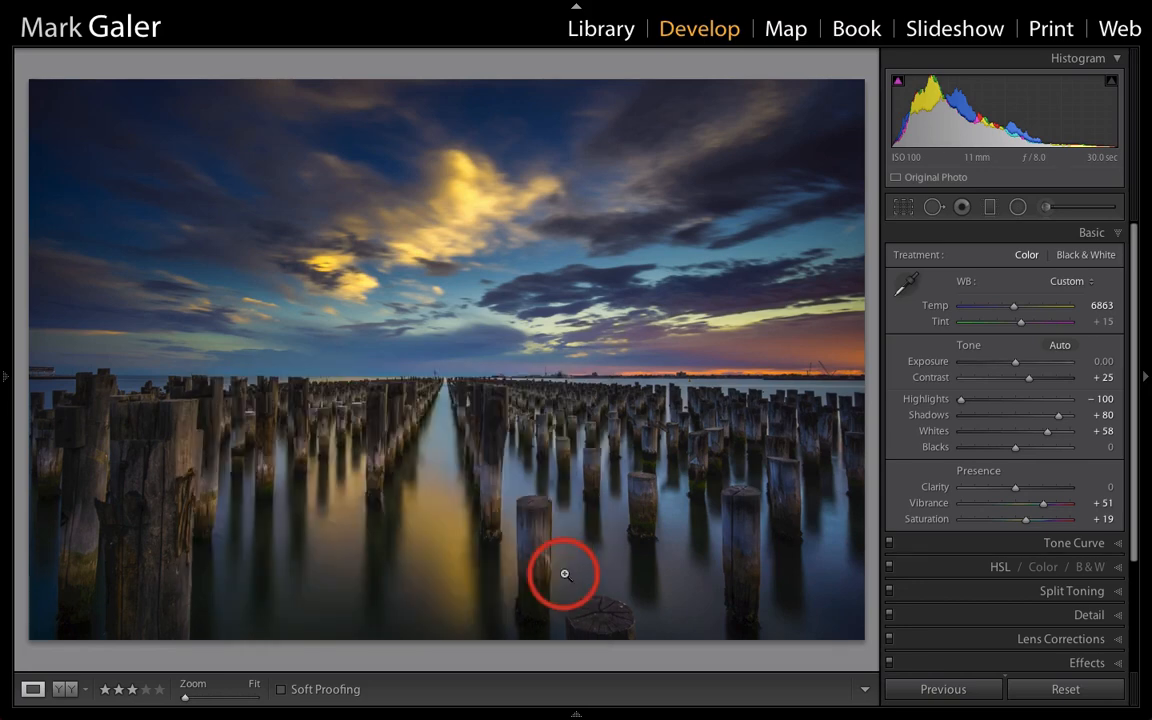
{"action": "mouse_move", "coordinate": [1064, 688]}
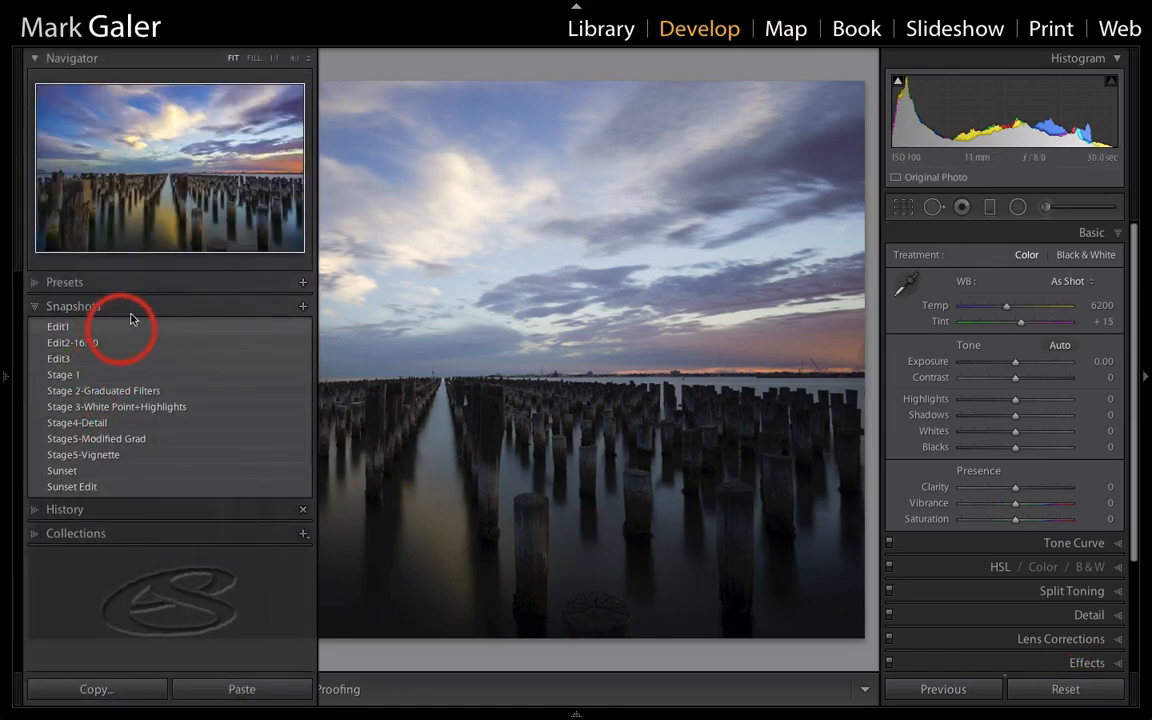
{"action": "left_click", "coordinate": [96, 438]}
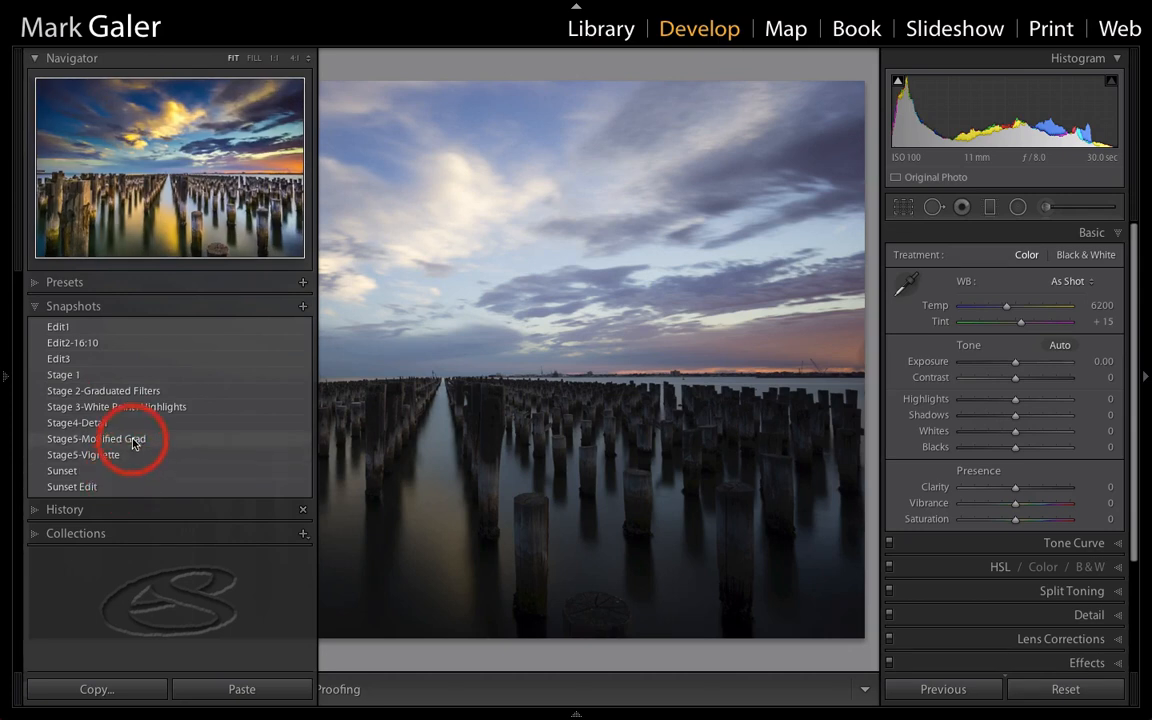